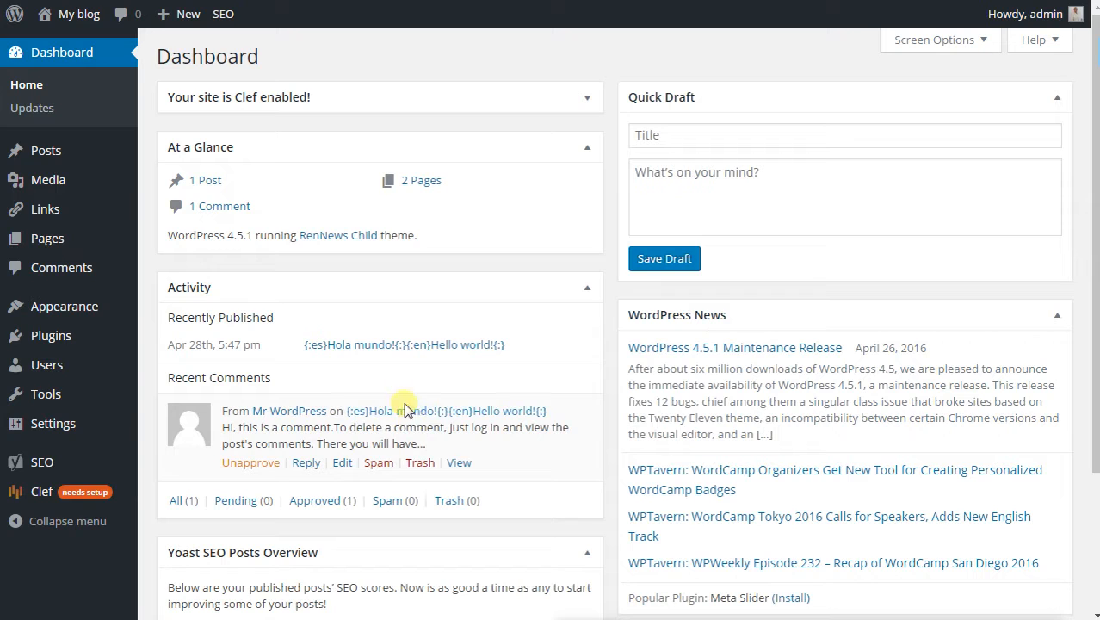
mouse_move(41, 334)
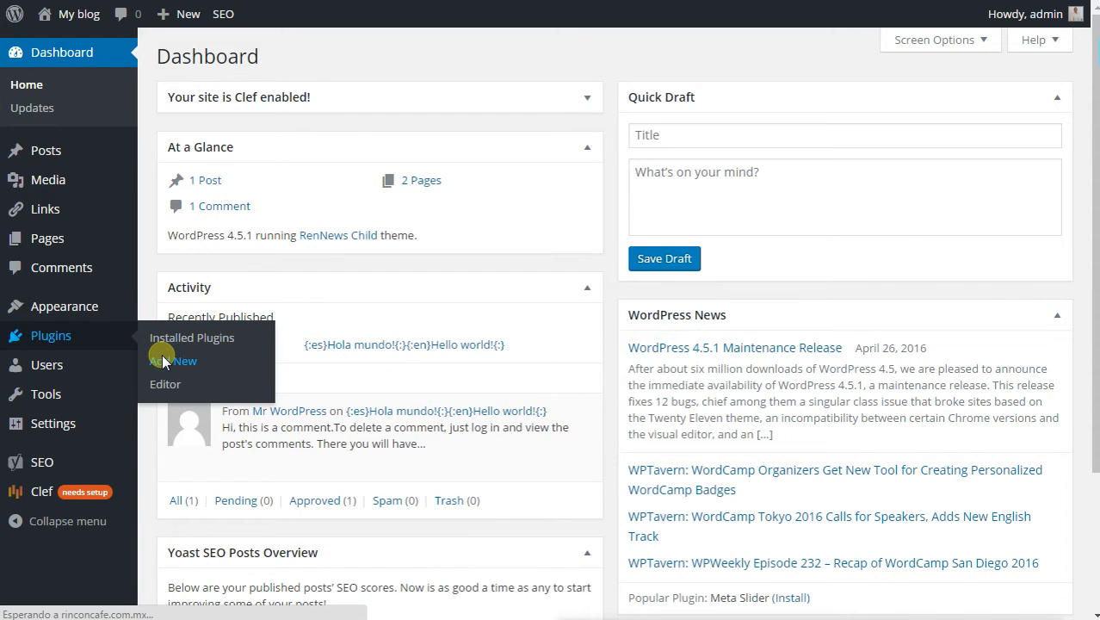
Search the Add Plugins directory for 'wpglobus' to list the WPGlobus plugins
left_click(183, 361)
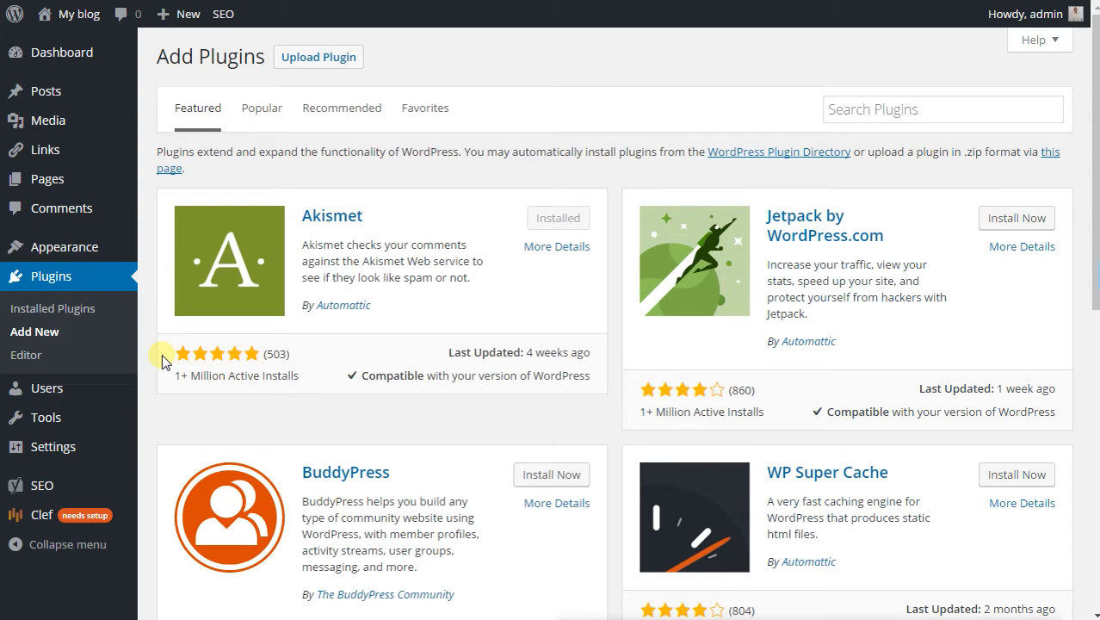
type("wpglobus")
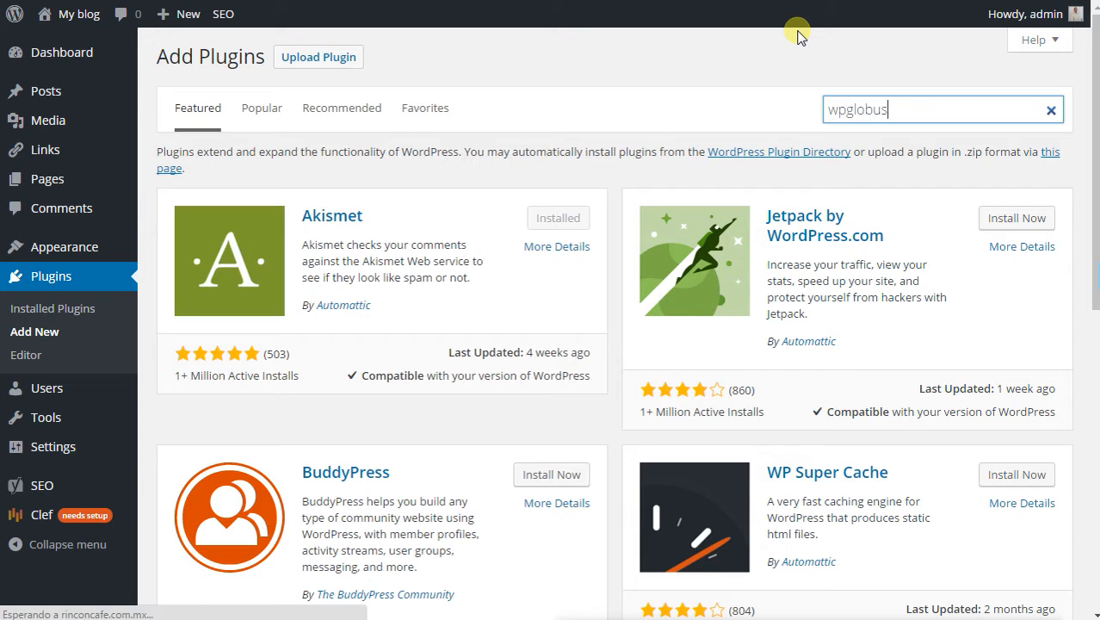
key("Enter")
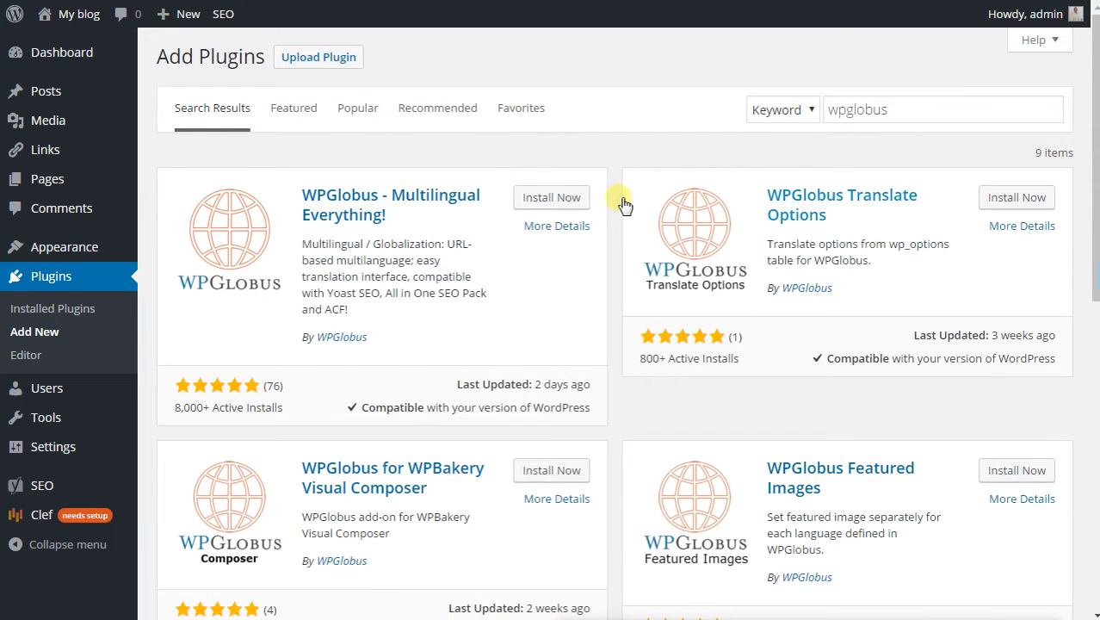
mouse_move(439, 224)
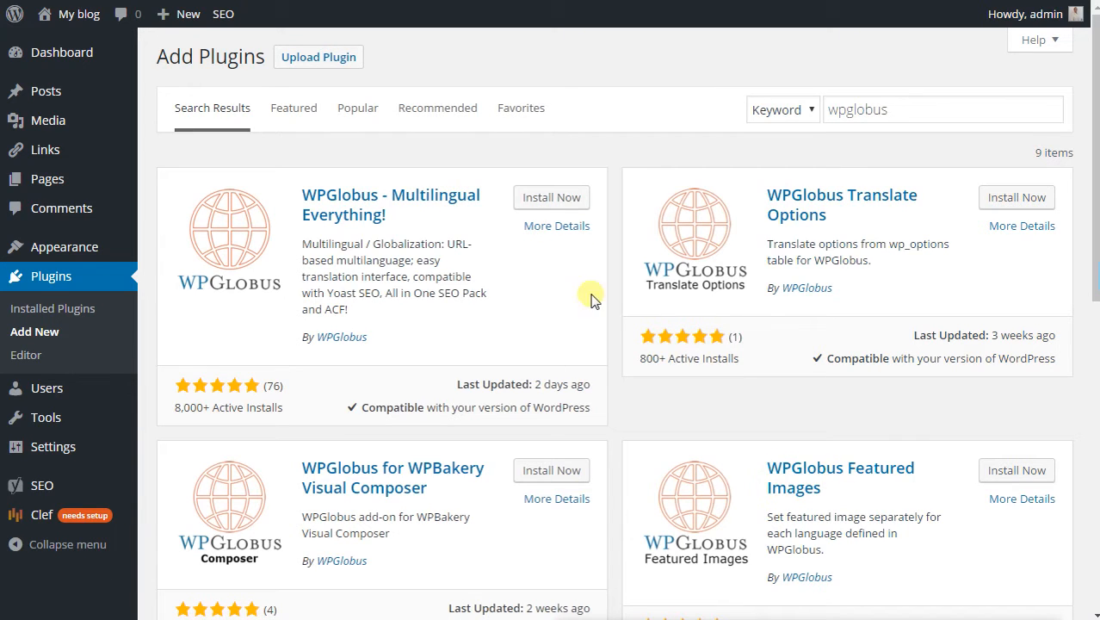
mouse_move(807, 238)
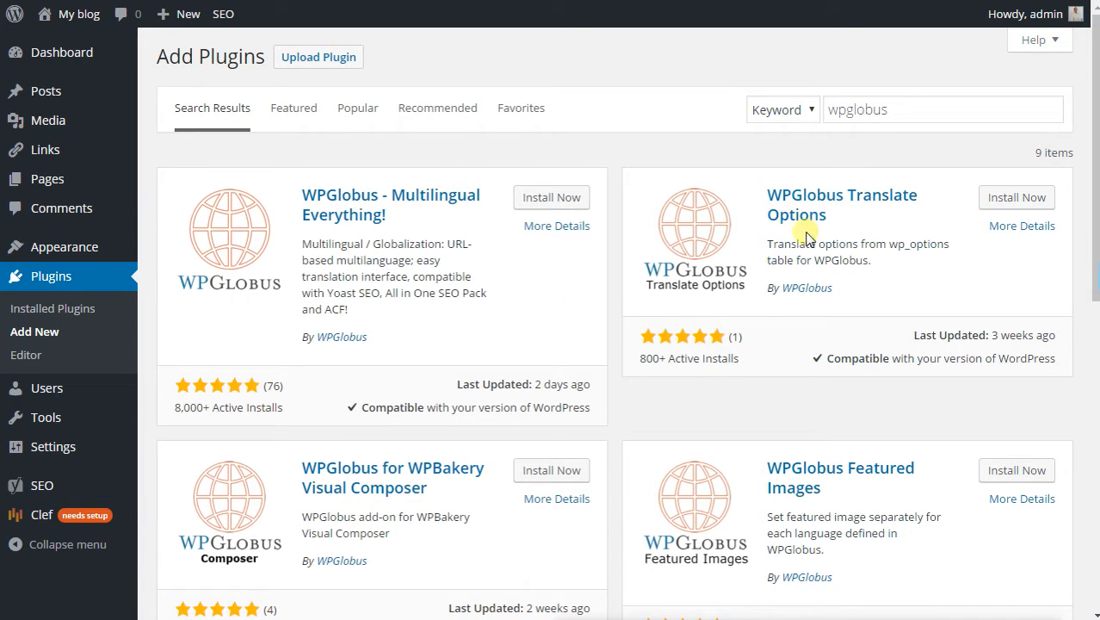
mouse_move(452, 454)
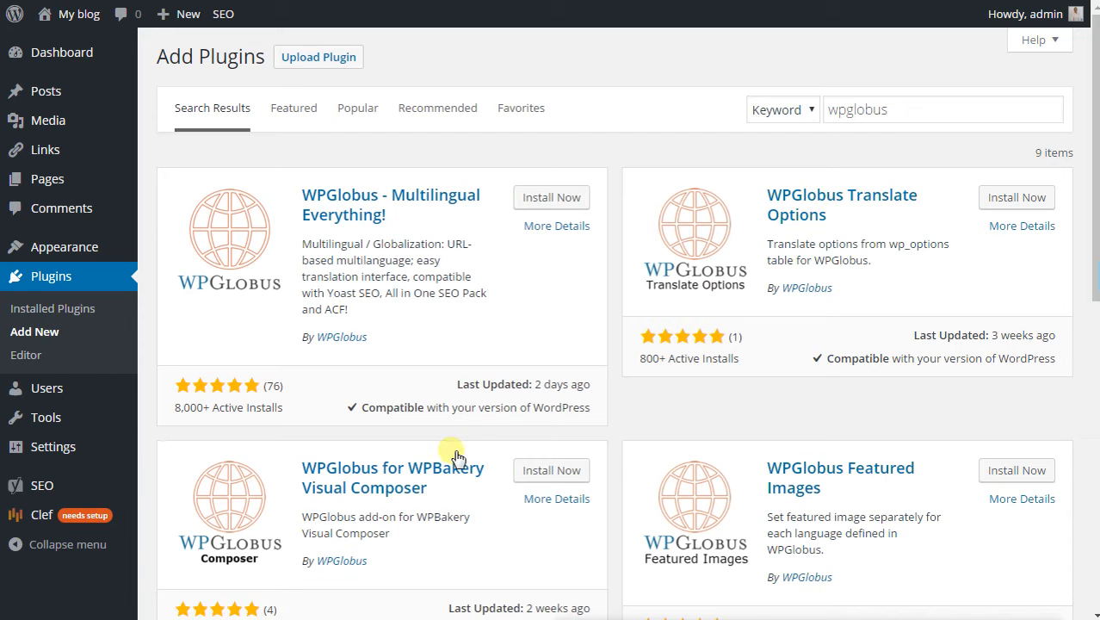
mouse_move(592, 328)
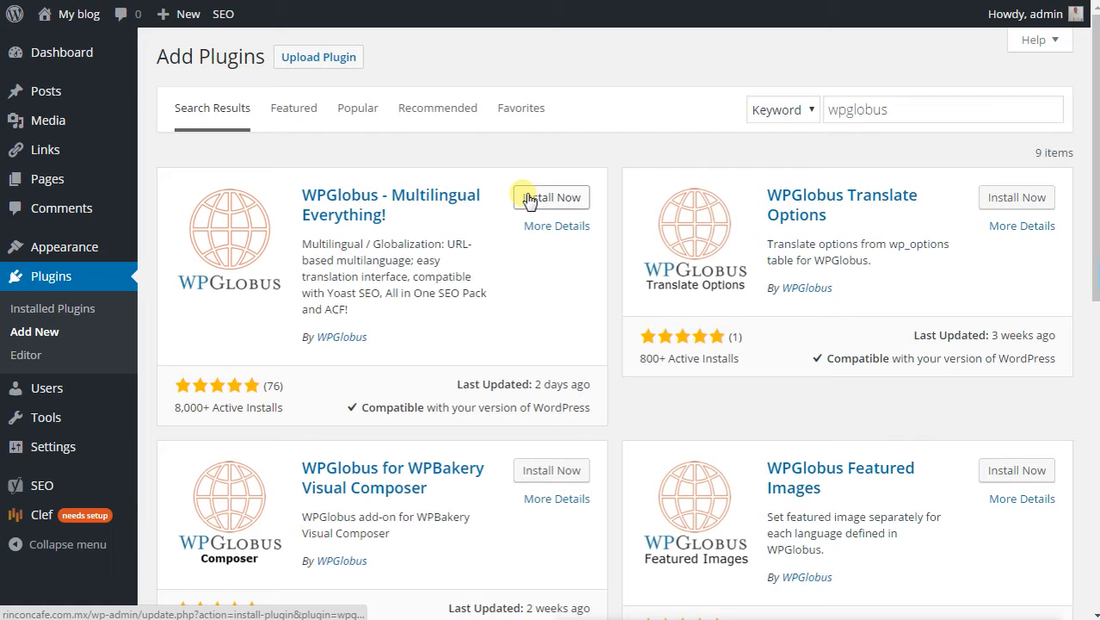
Install WPGlobus – Multilingual Everything! and activate it
left_click(551, 196)
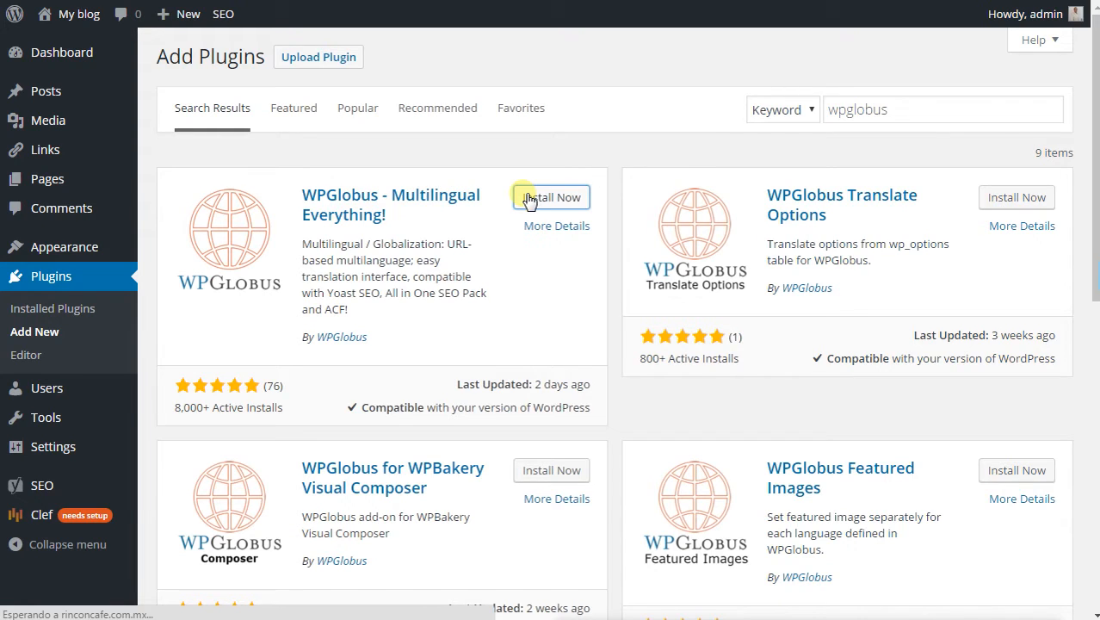
left_click(550, 196)
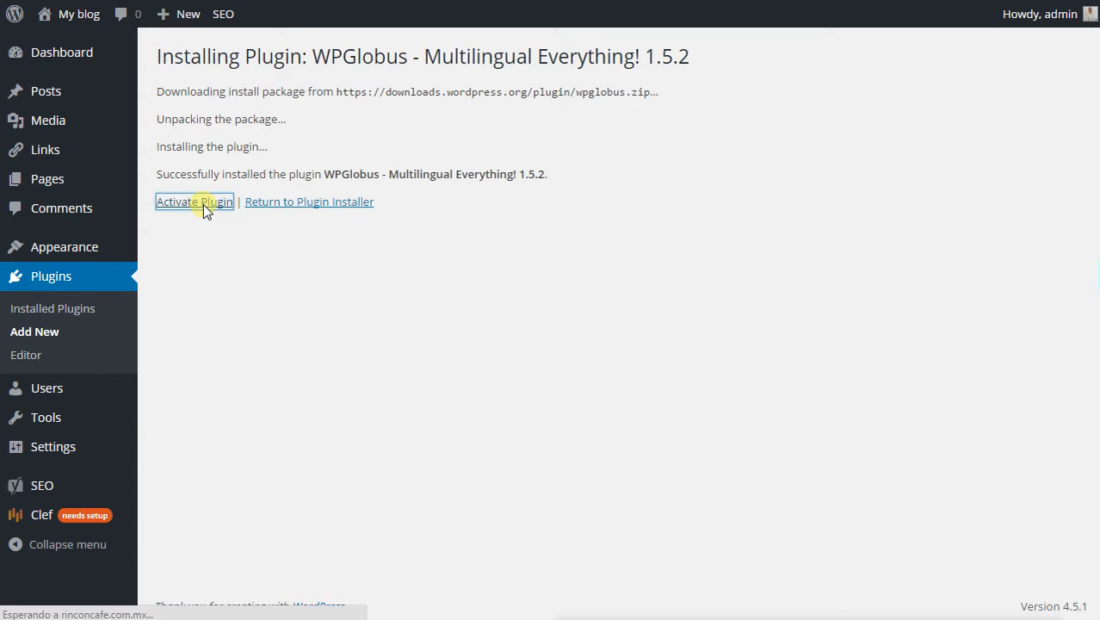
left_click(193, 200)
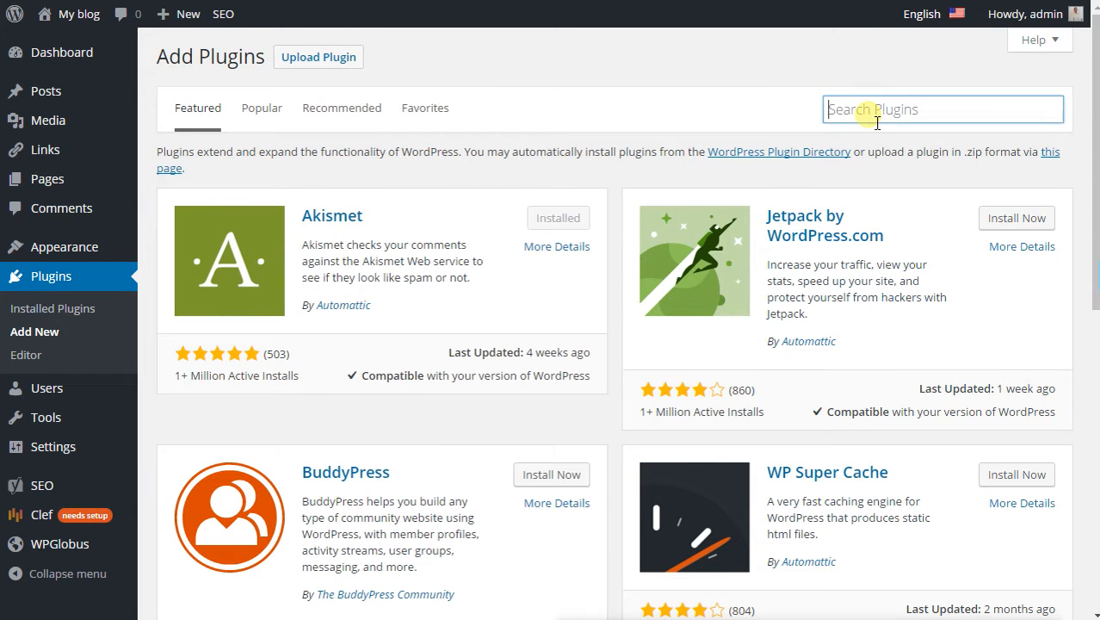
Search 'wpglobus' again, then install and activate the WPGlobus Featured Images add-on
type("wpglobus")
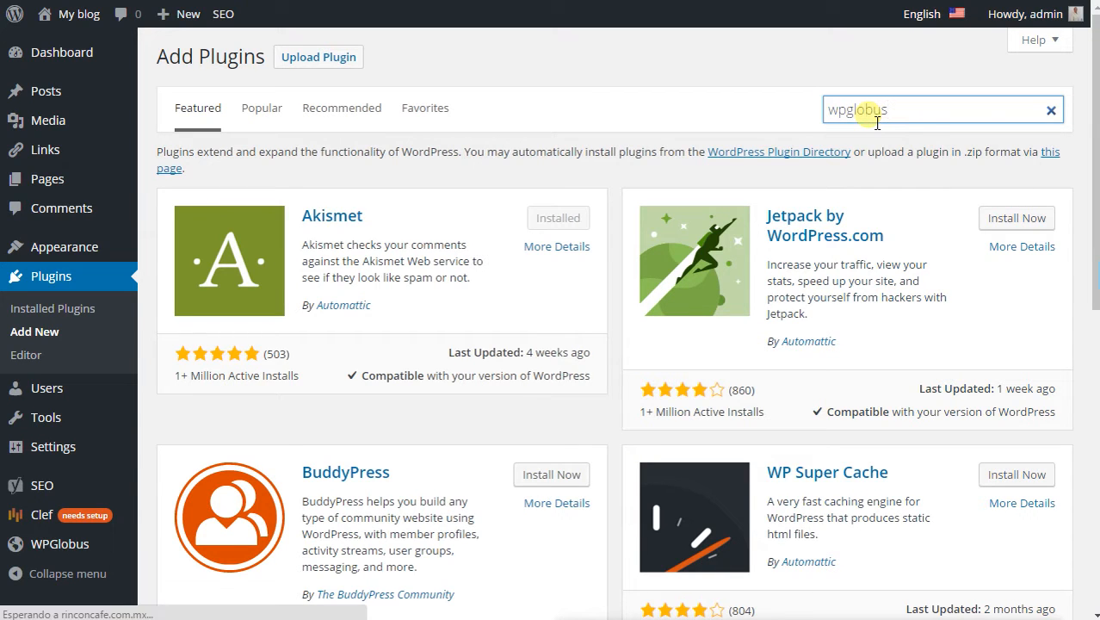
key("Enter")
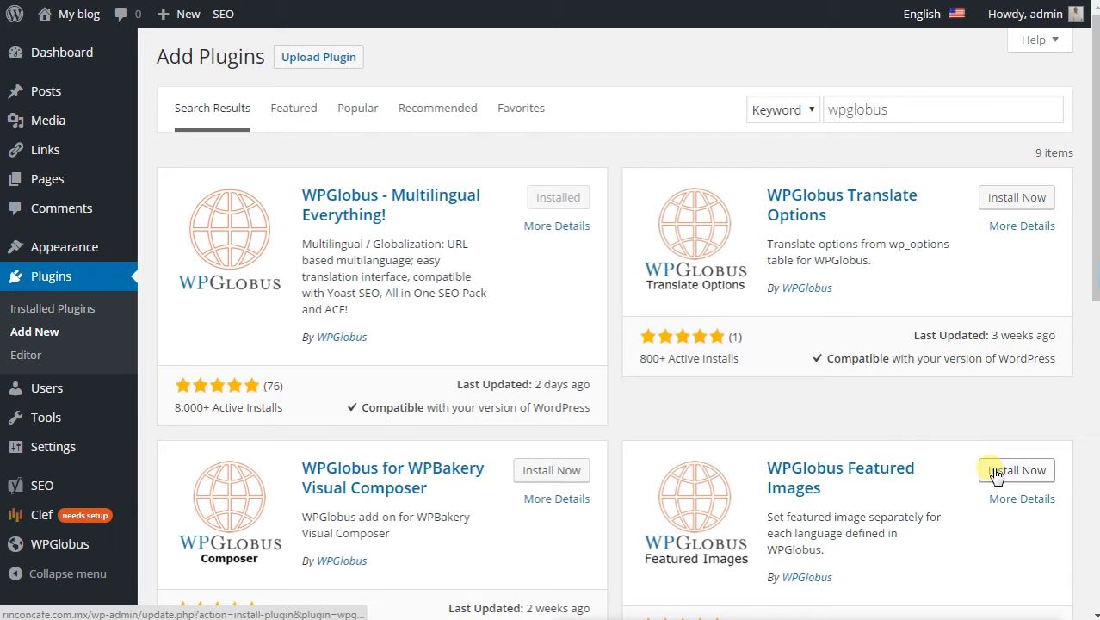
left_click(1016, 470)
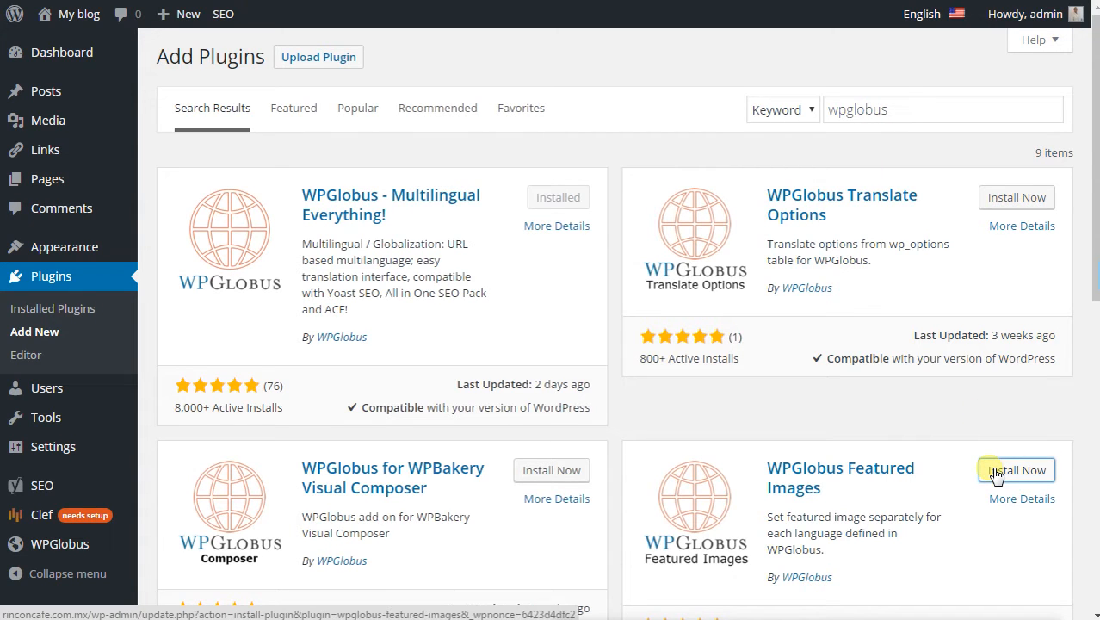
left_click(1016, 470)
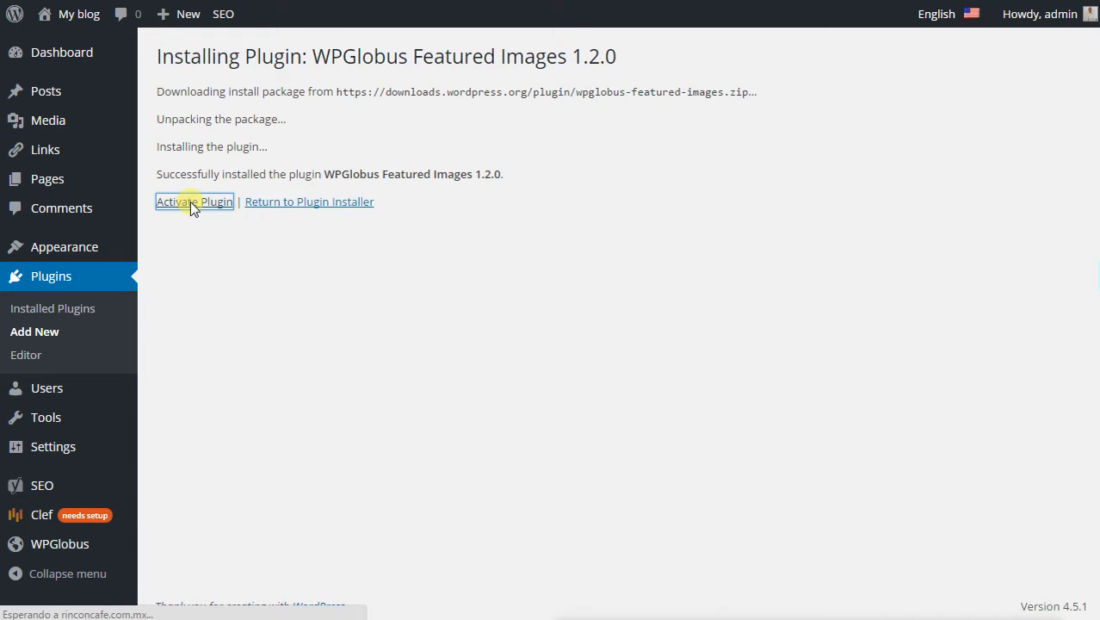
left_click(193, 202)
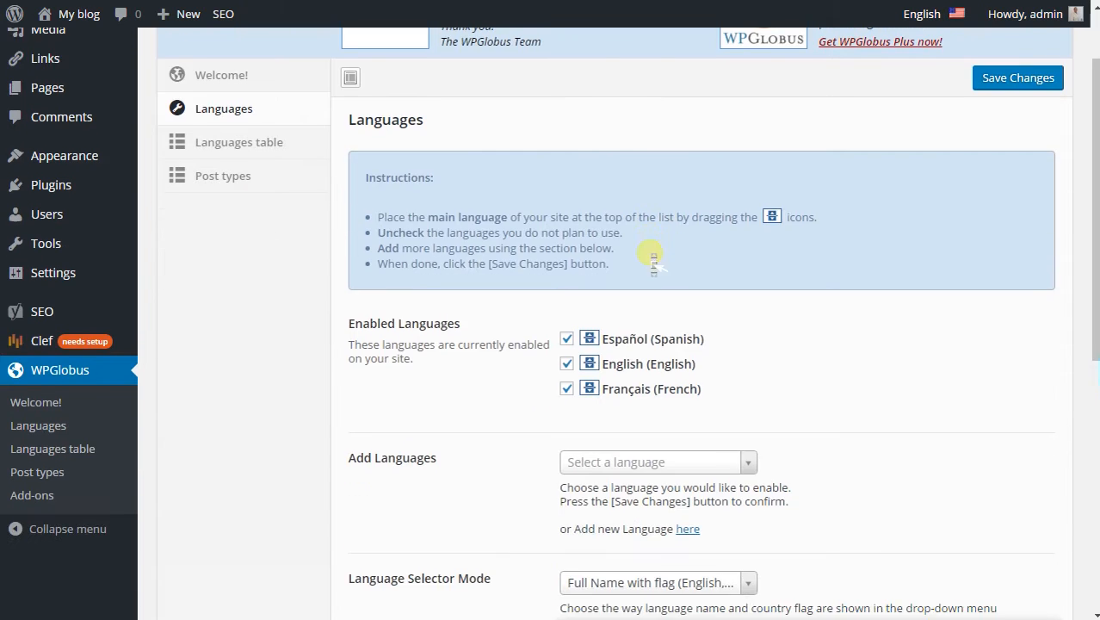
Drag English (English) above Spanish to the top of Enabled Languages
scroll("down", 3)
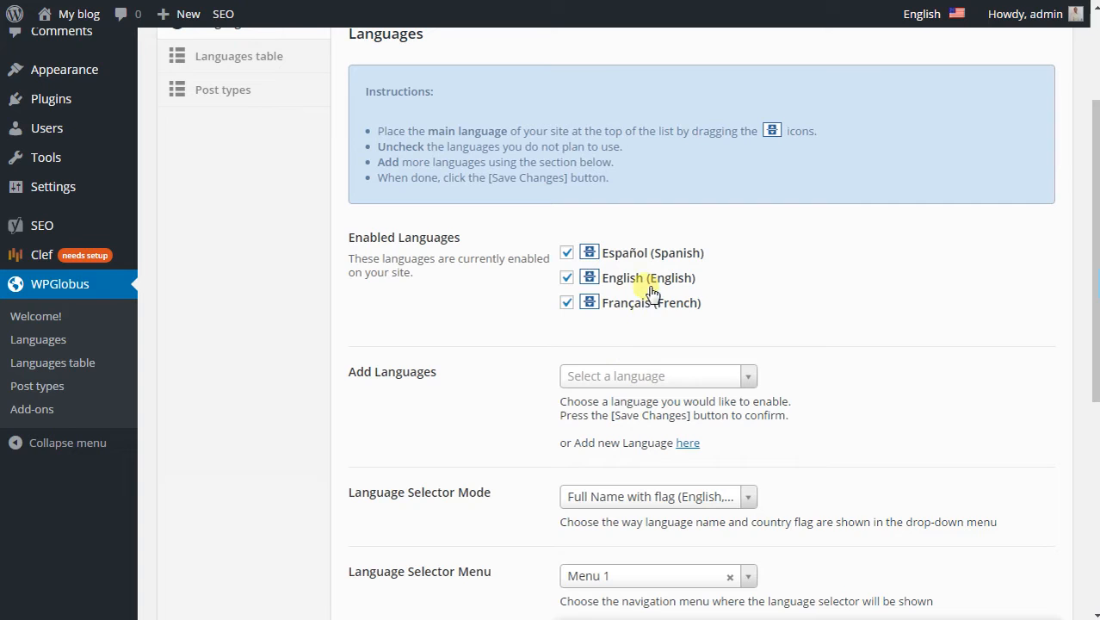
mouse_move(621, 182)
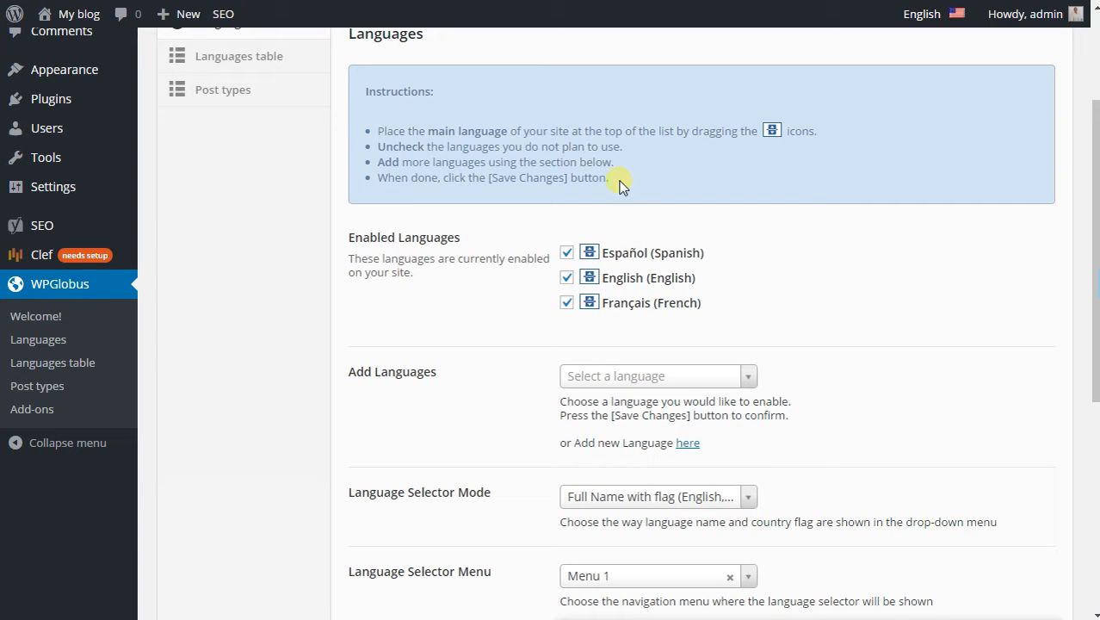
mouse_move(601, 234)
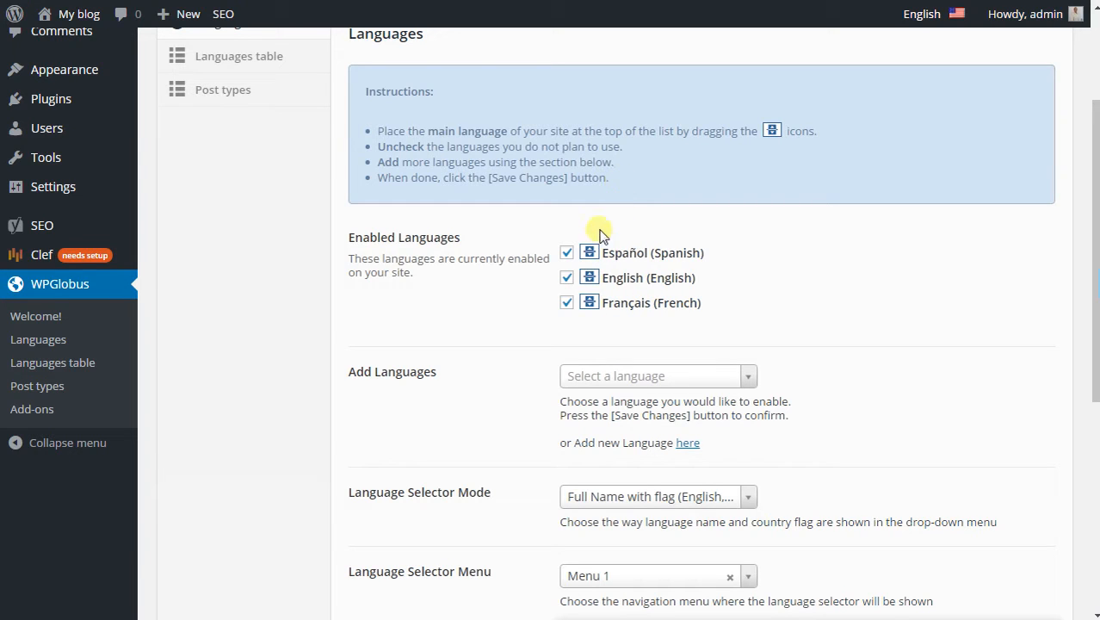
mouse_move(589, 277)
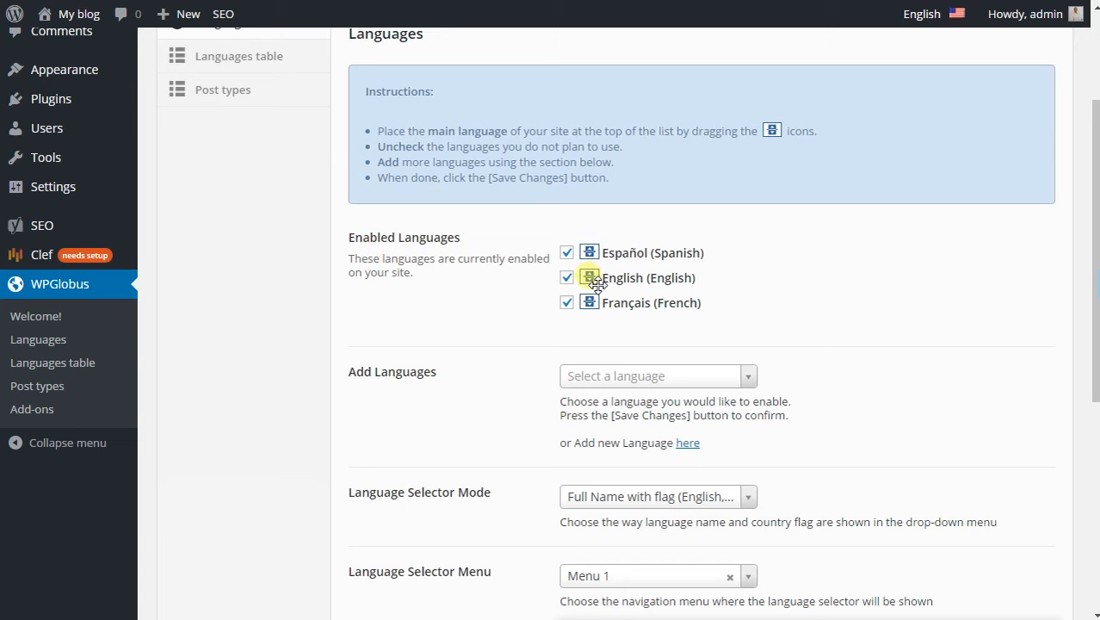
left_click_drag(589, 277, 589, 279)
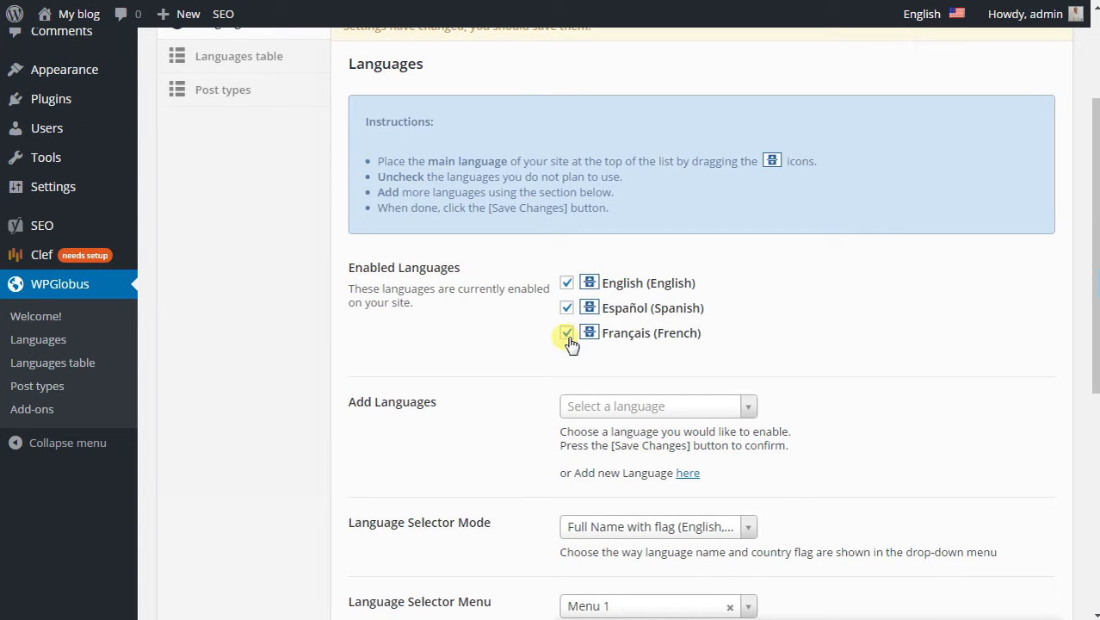
Uncheck French, add Italiano, and save with English, Spanish and Italian enabled
left_click(567, 332)
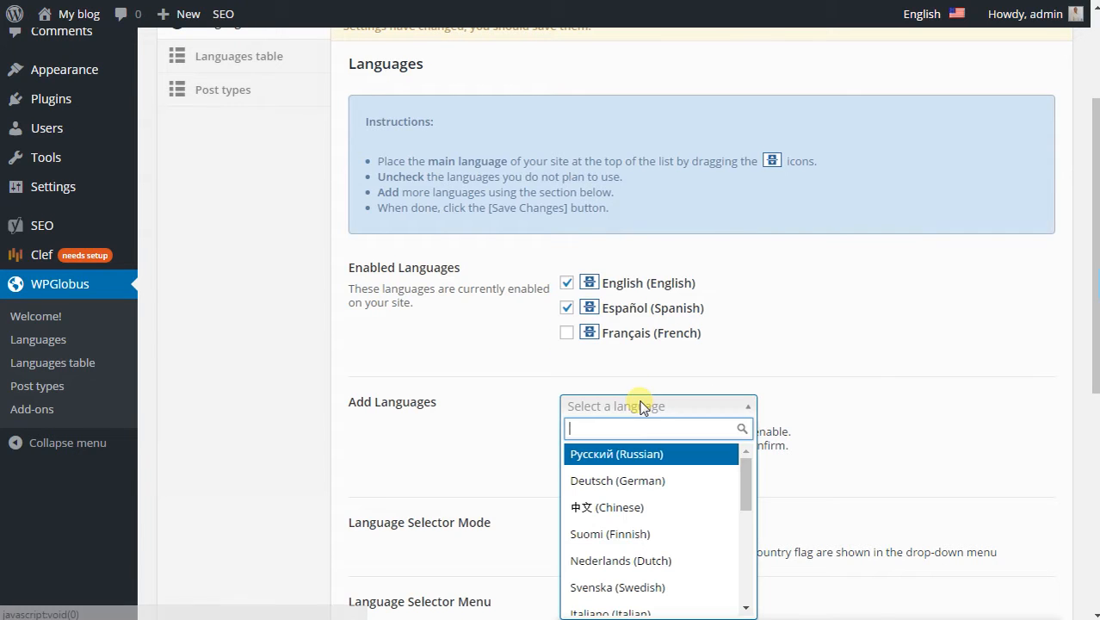
scroll("down", 3)
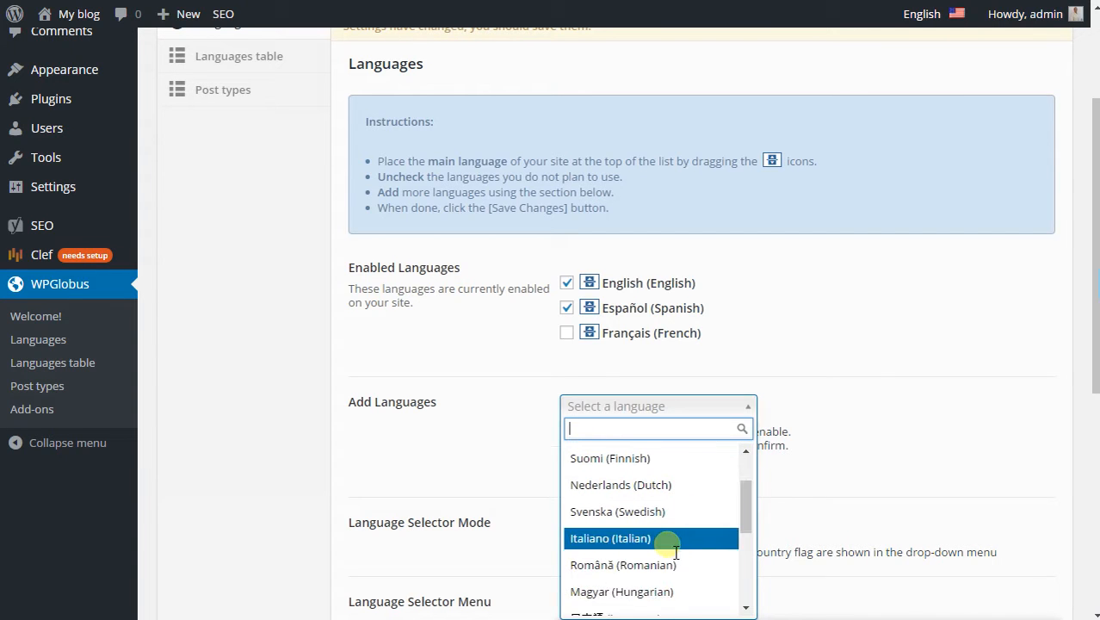
left_click(620, 537)
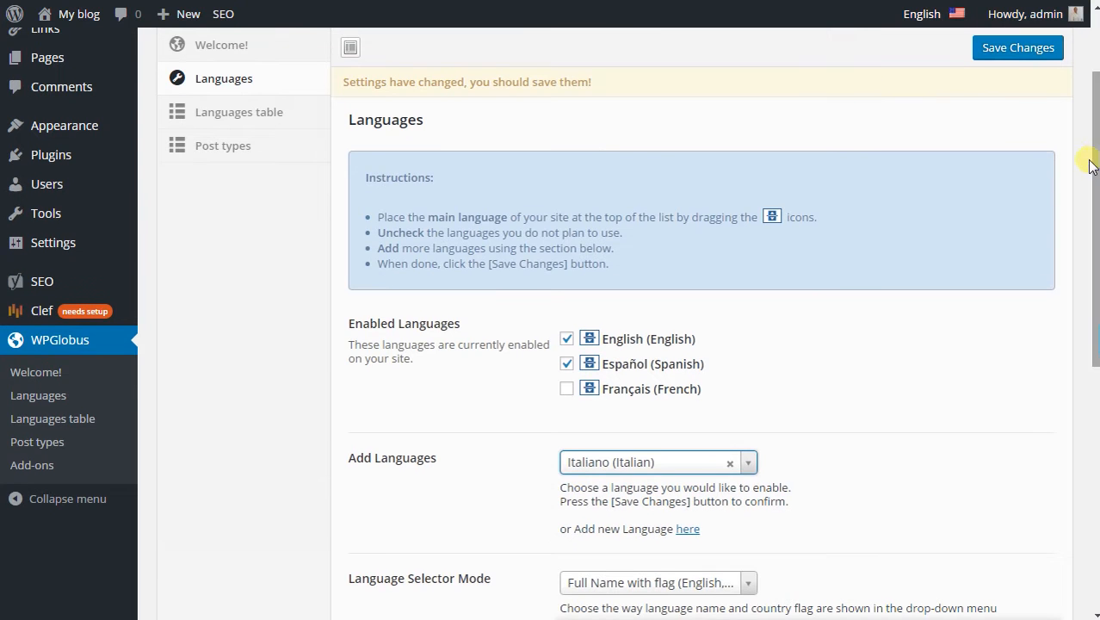
left_click(1018, 49)
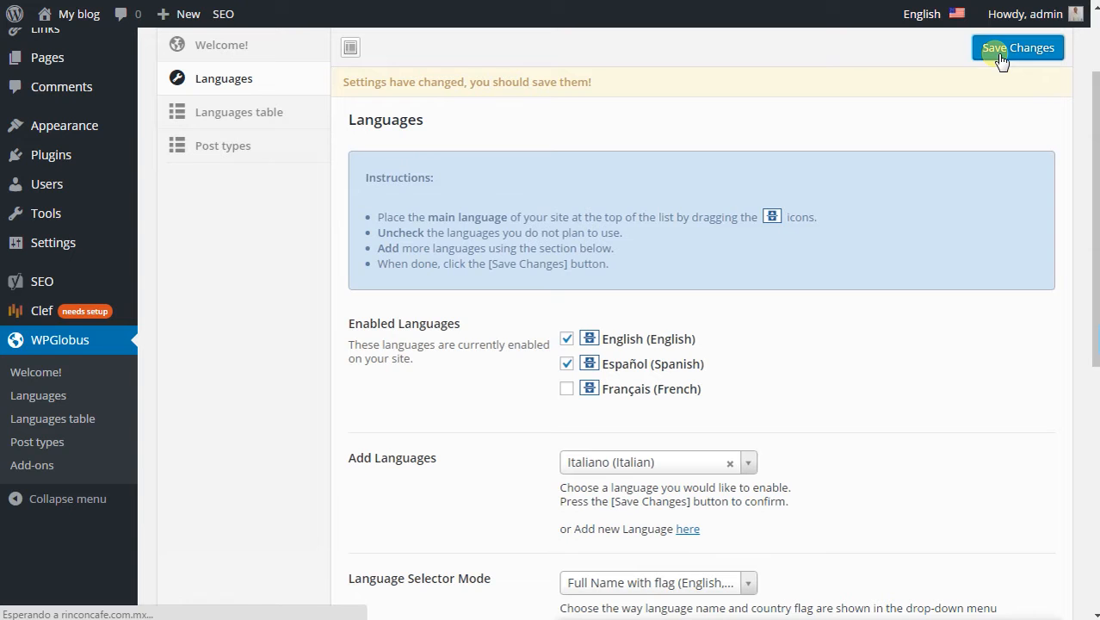
left_click(1017, 48)
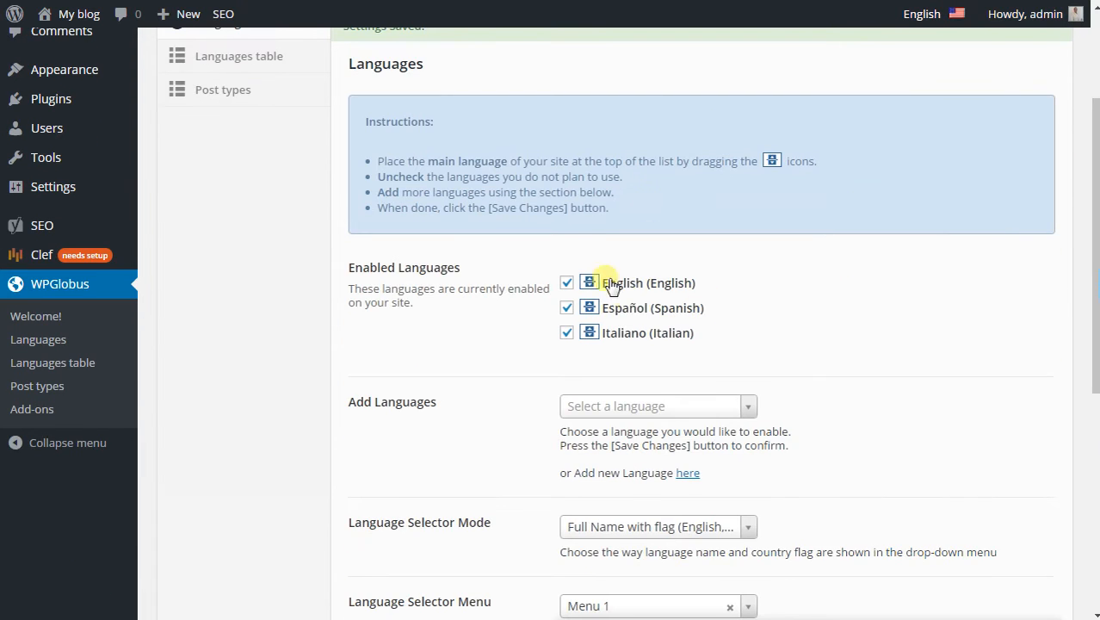
scroll("down", 3)
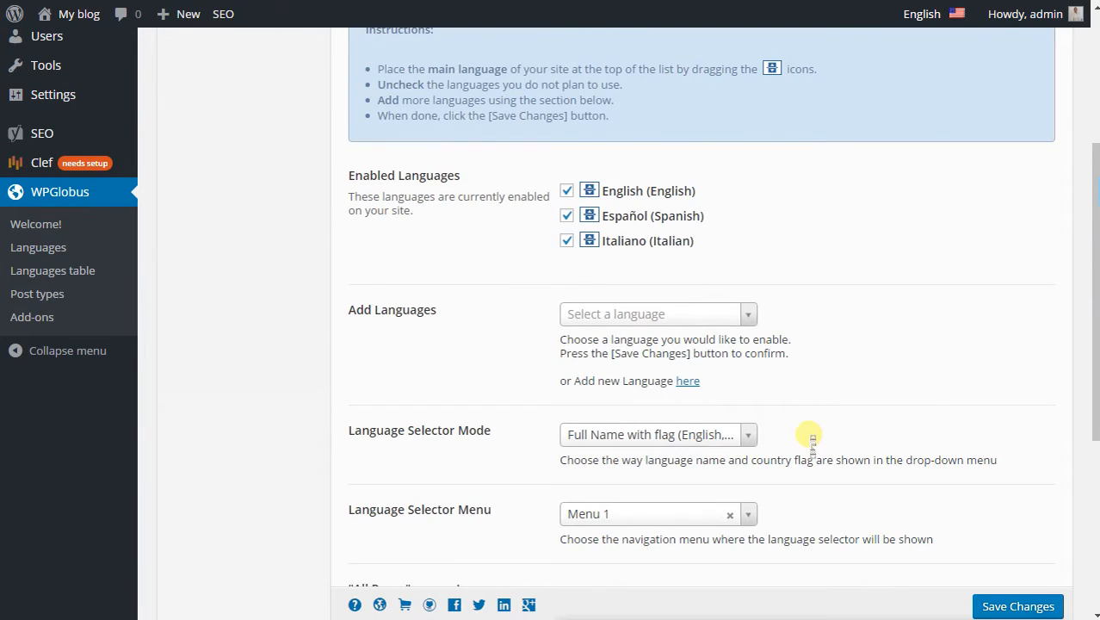
scroll("down", 3)
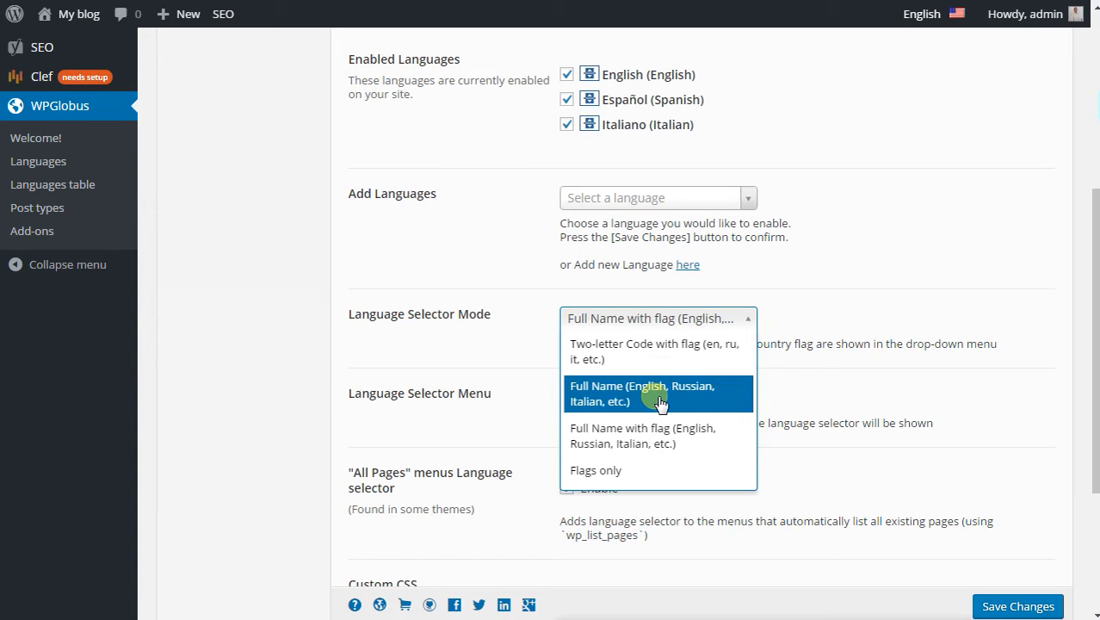
mouse_move(657, 445)
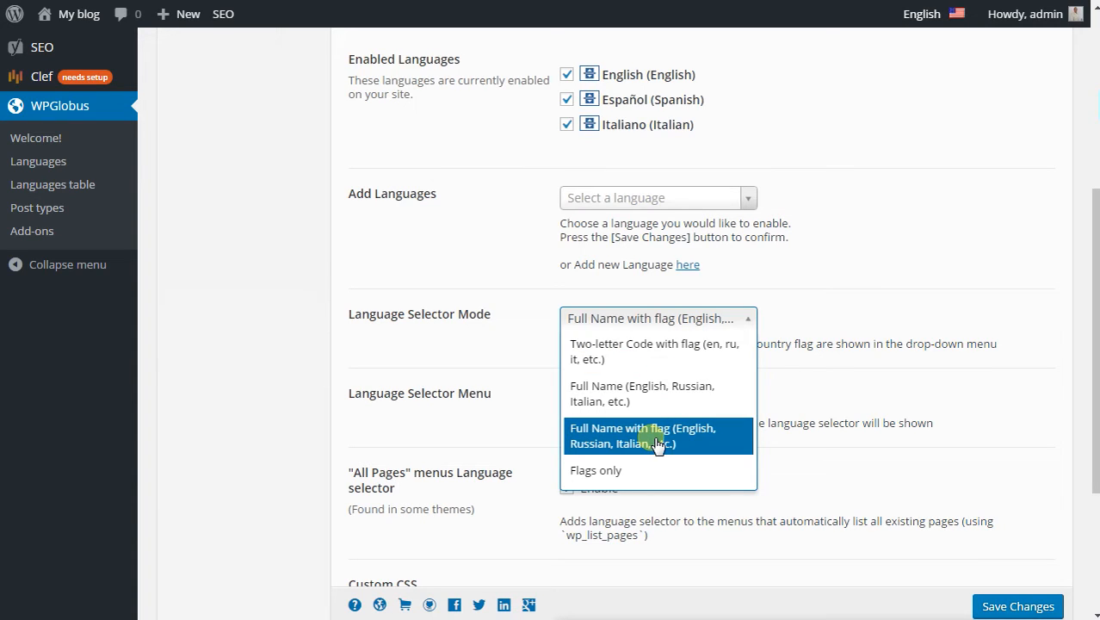
mouse_move(944, 329)
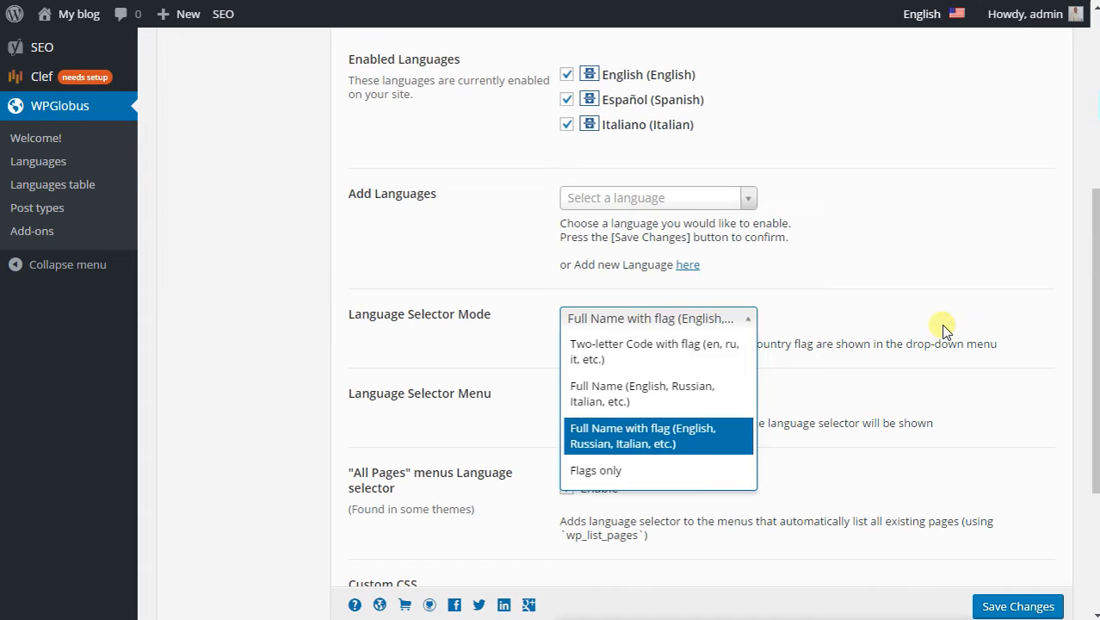
left_click(643, 434)
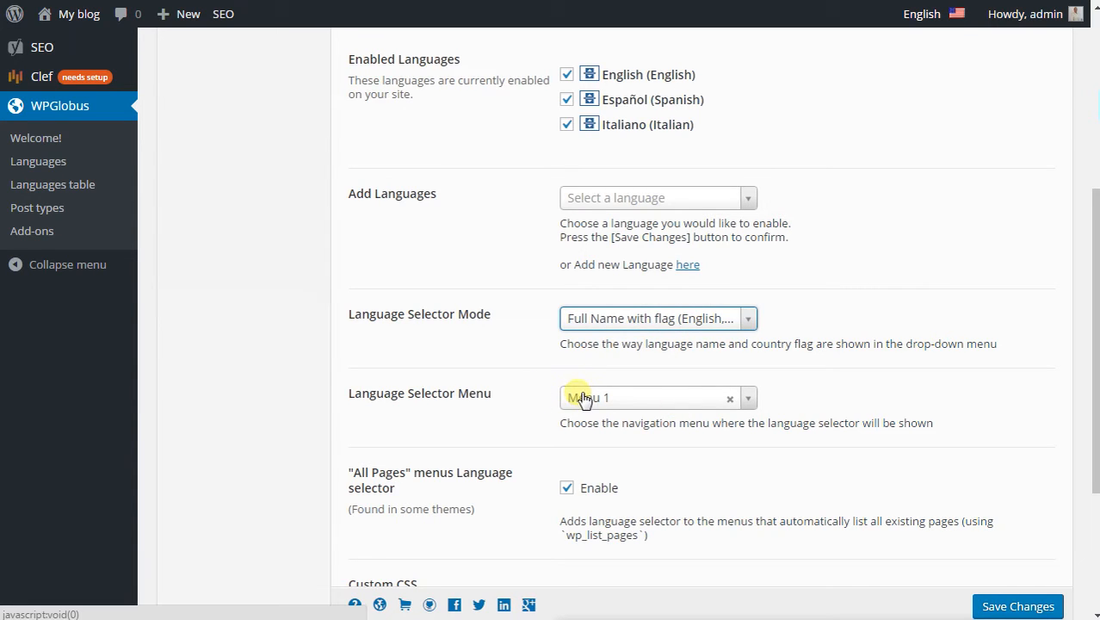
Confirm the selector uses Menu 1 with All Pages enabled and save the settings
left_click(651, 398)
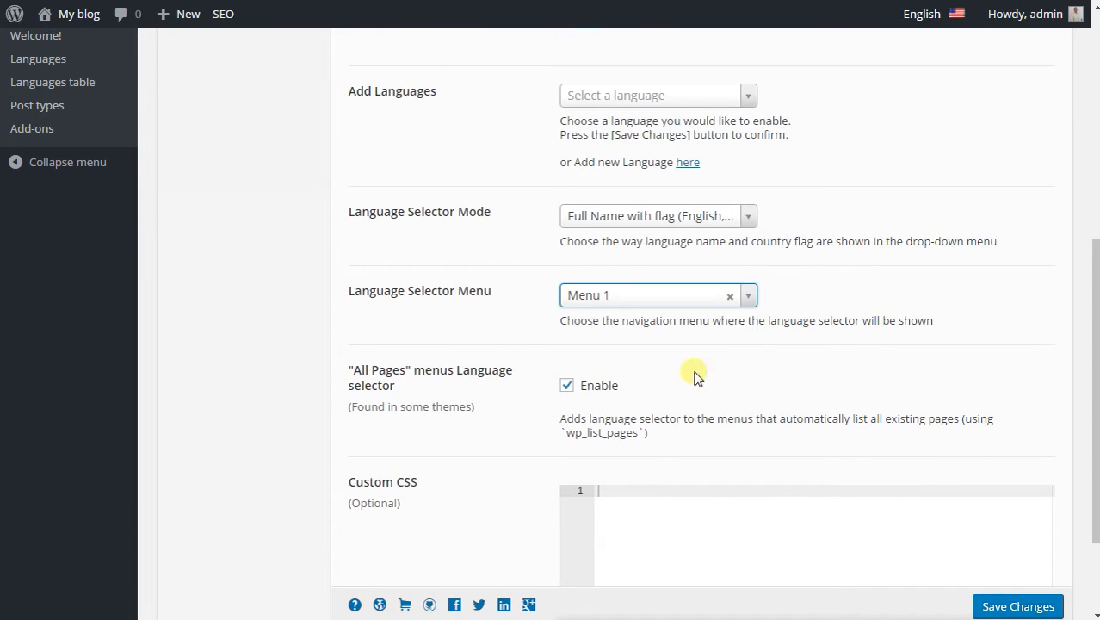
mouse_move(640, 389)
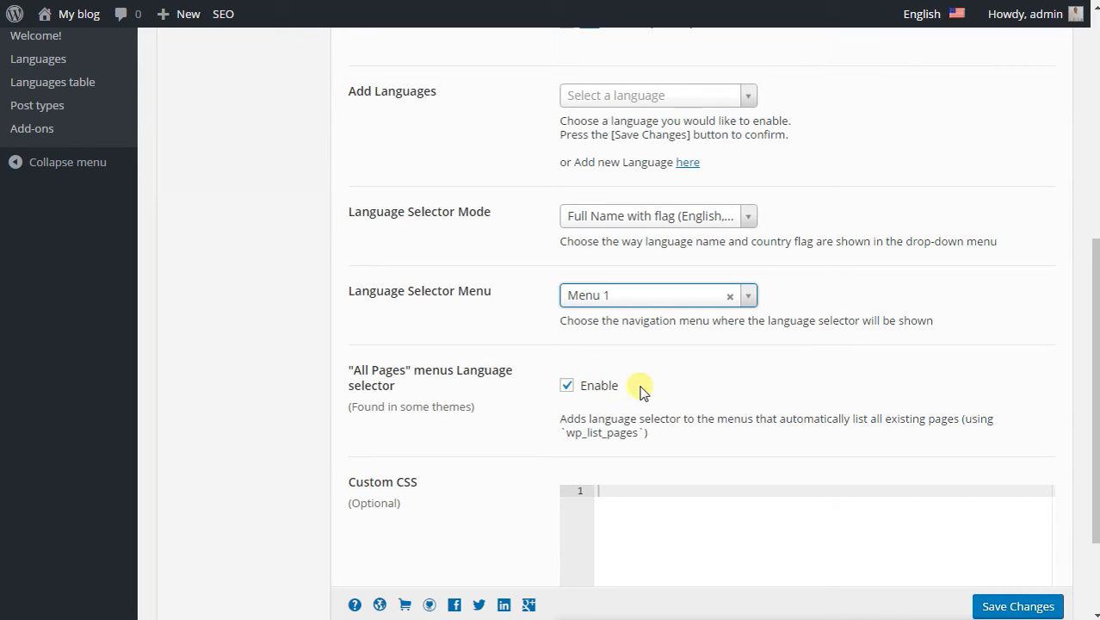
mouse_move(602, 396)
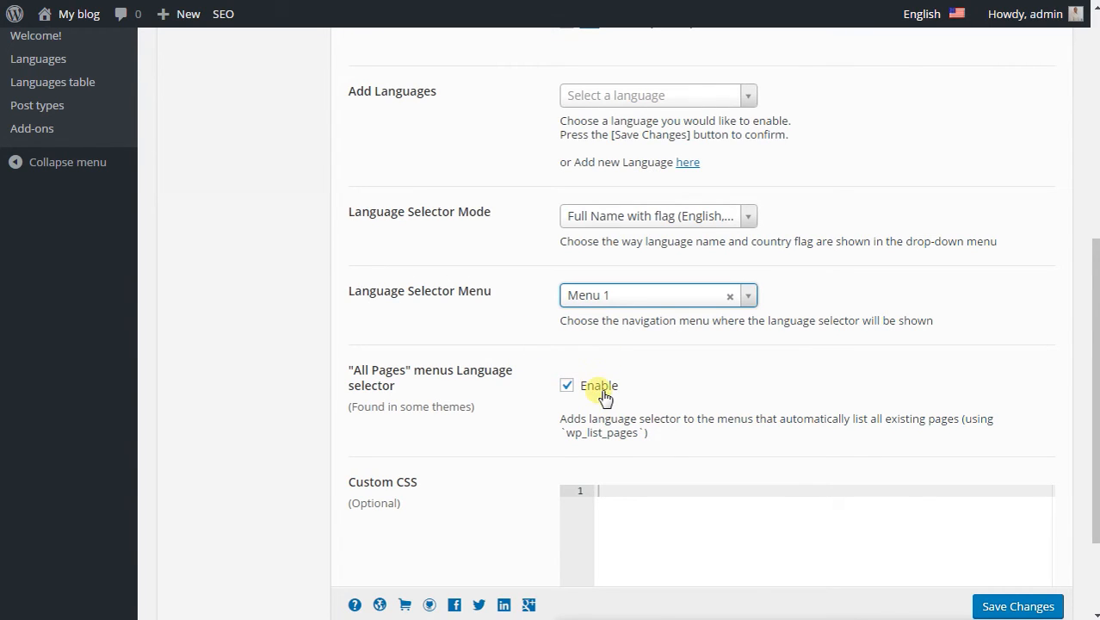
mouse_move(418, 523)
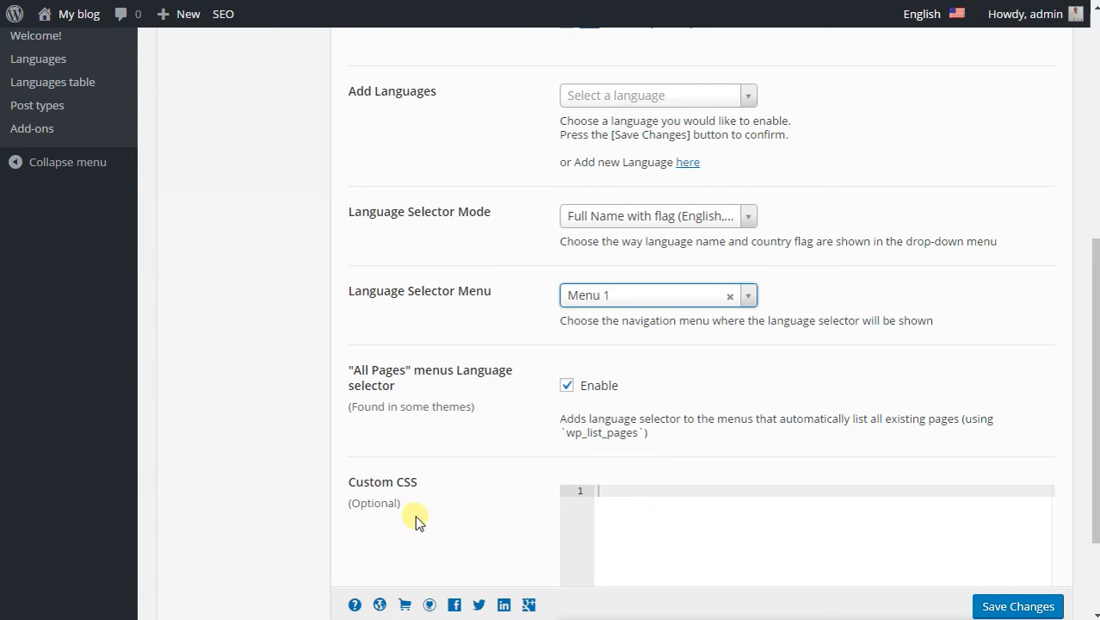
mouse_move(420, 509)
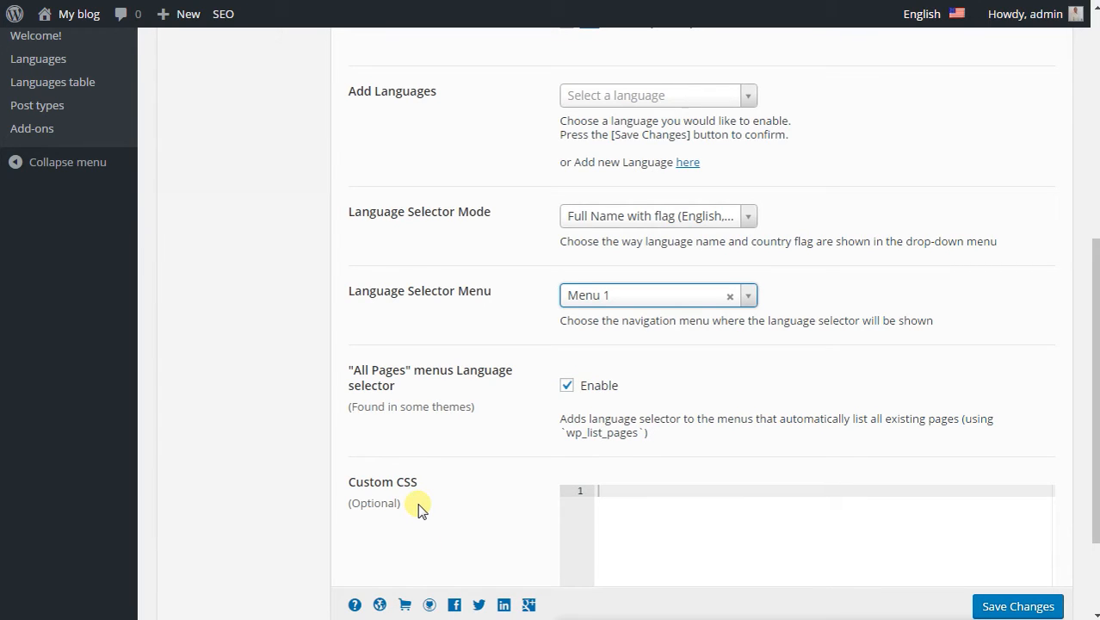
mouse_move(761, 513)
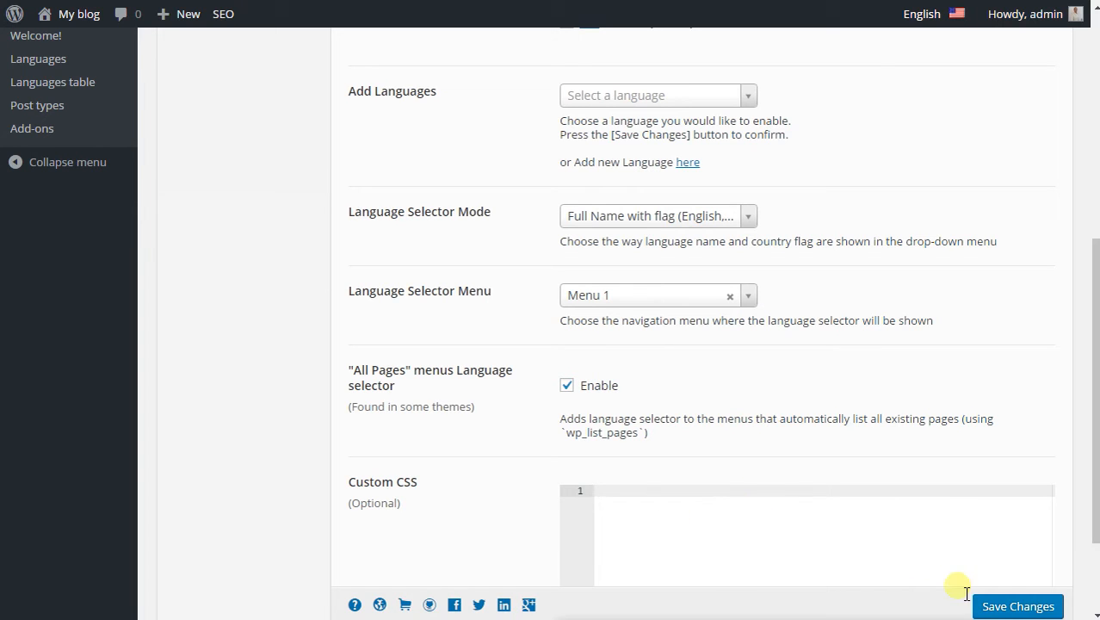
left_click(1018, 606)
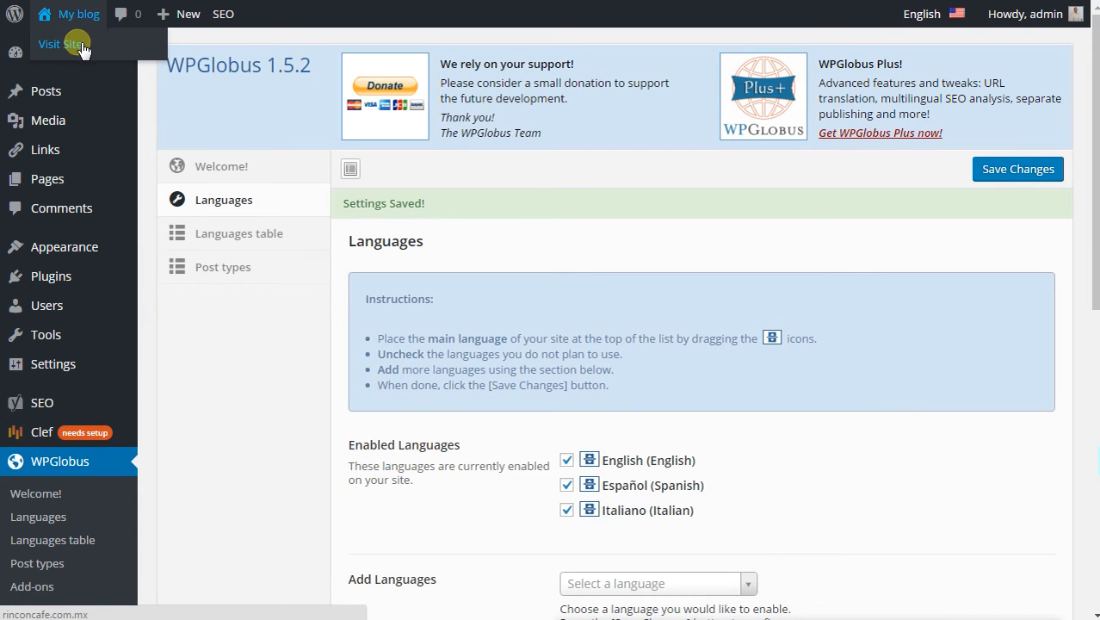
Visit the live site and view the ENGLISH menu item listing Español and Italiano
left_click(58, 45)
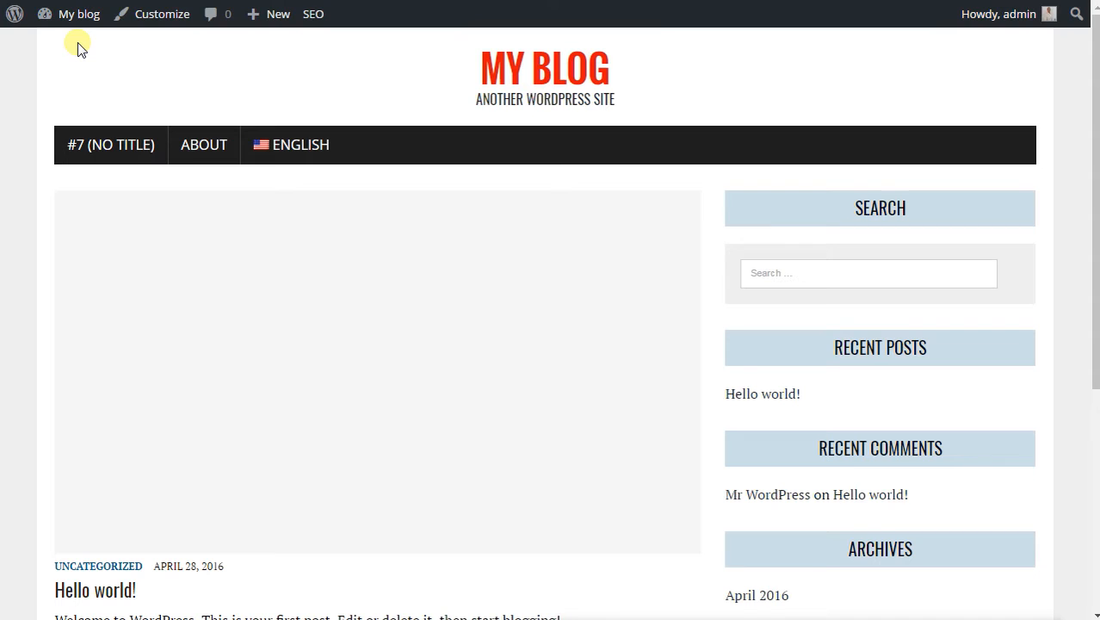
mouse_move(372, 93)
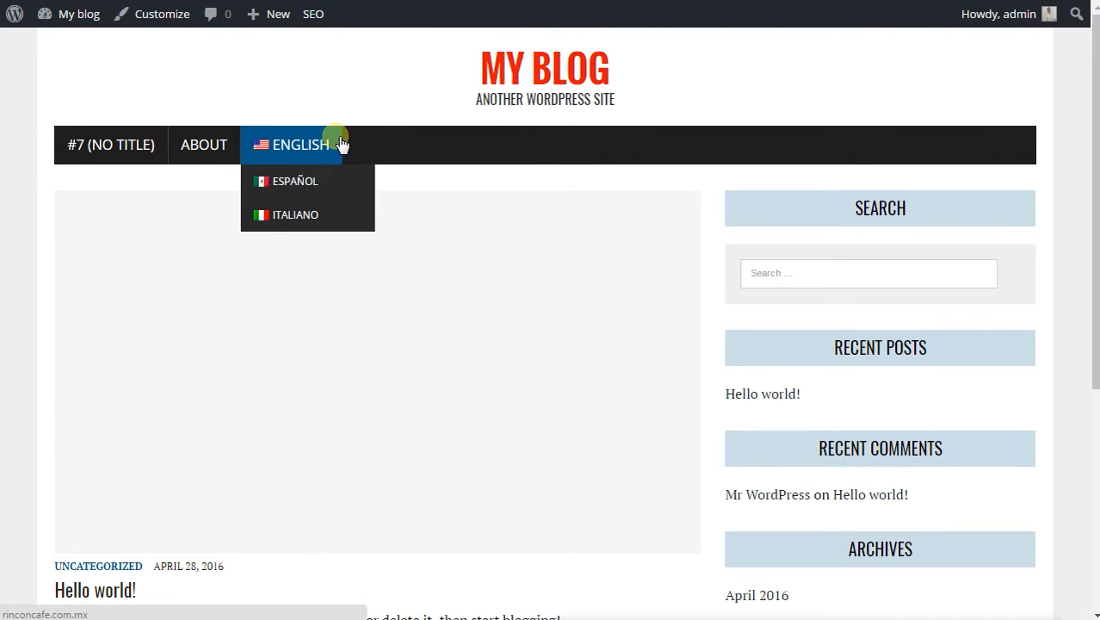
mouse_move(323, 152)
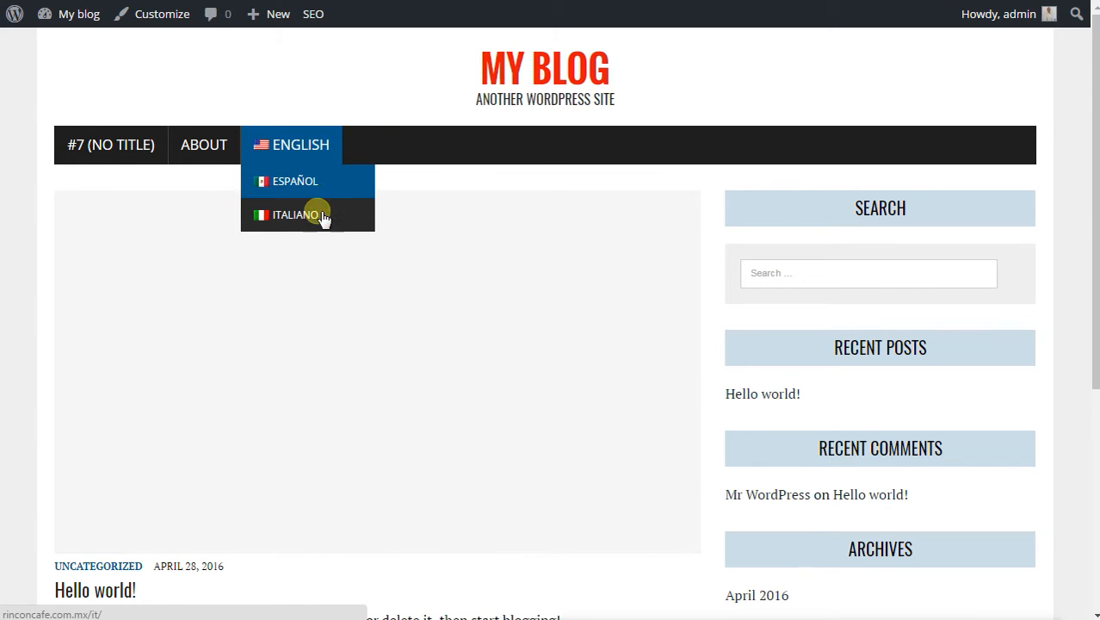
mouse_move(317, 213)
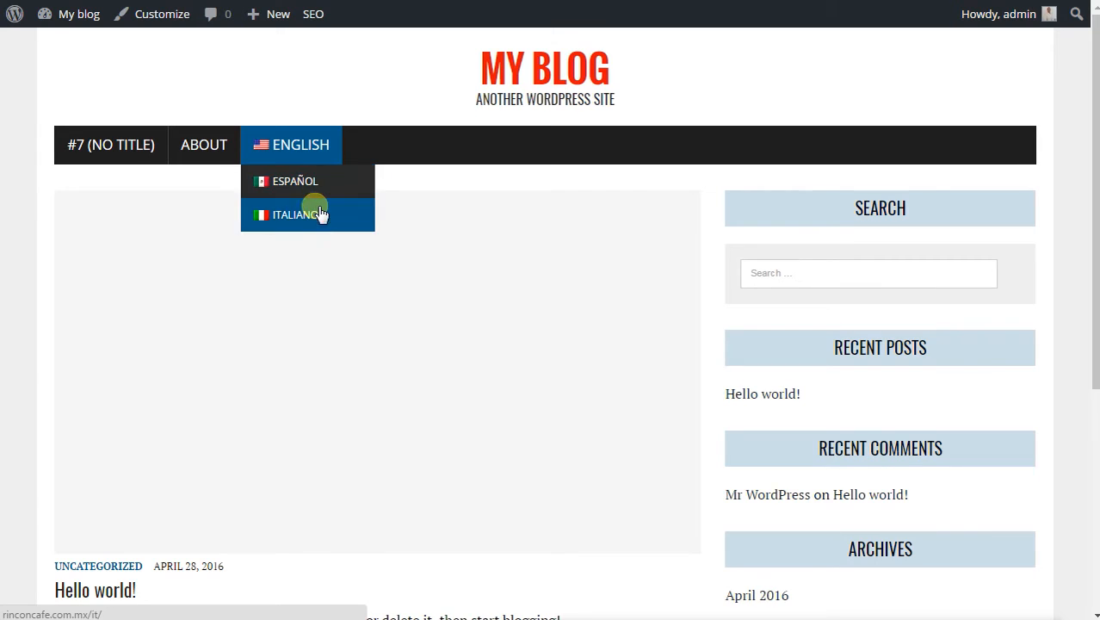
mouse_move(320, 224)
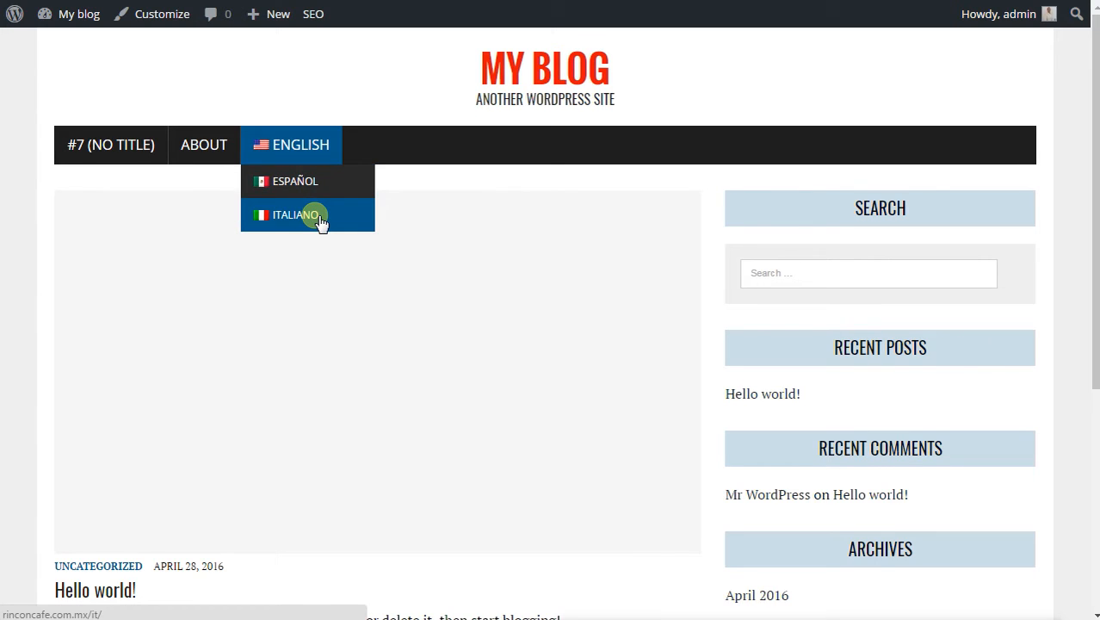
mouse_move(351, 107)
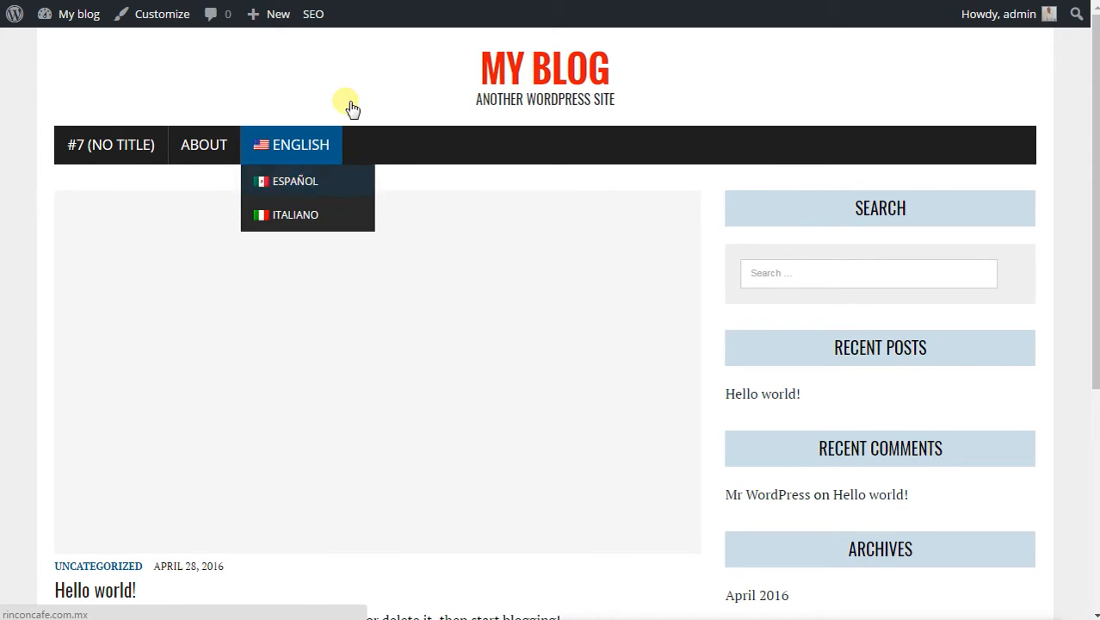
left_click(71, 13)
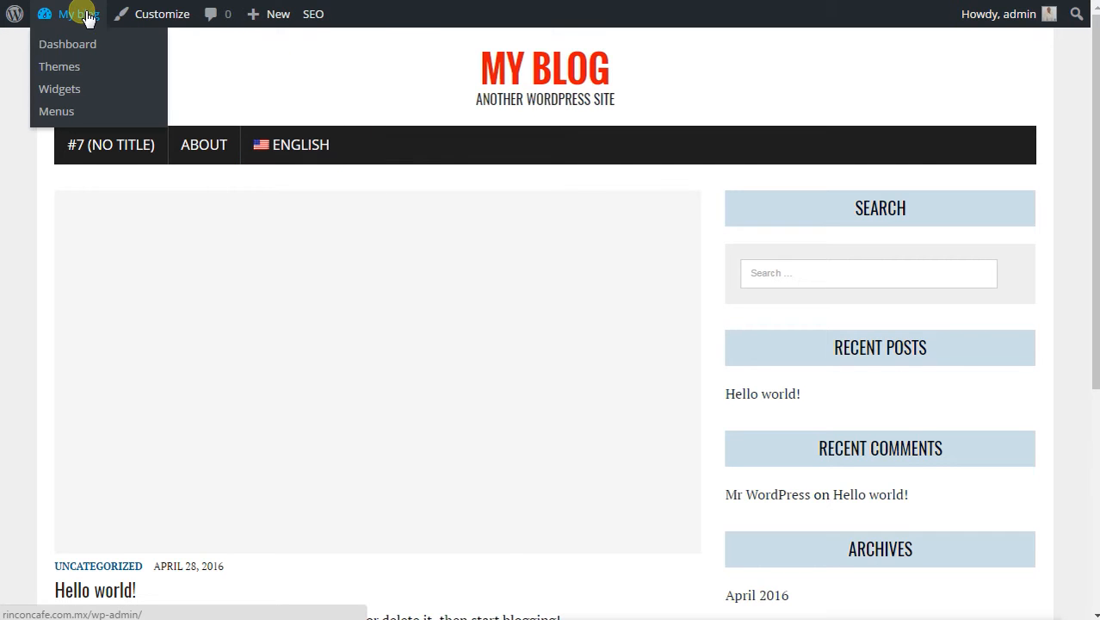
left_click(67, 45)
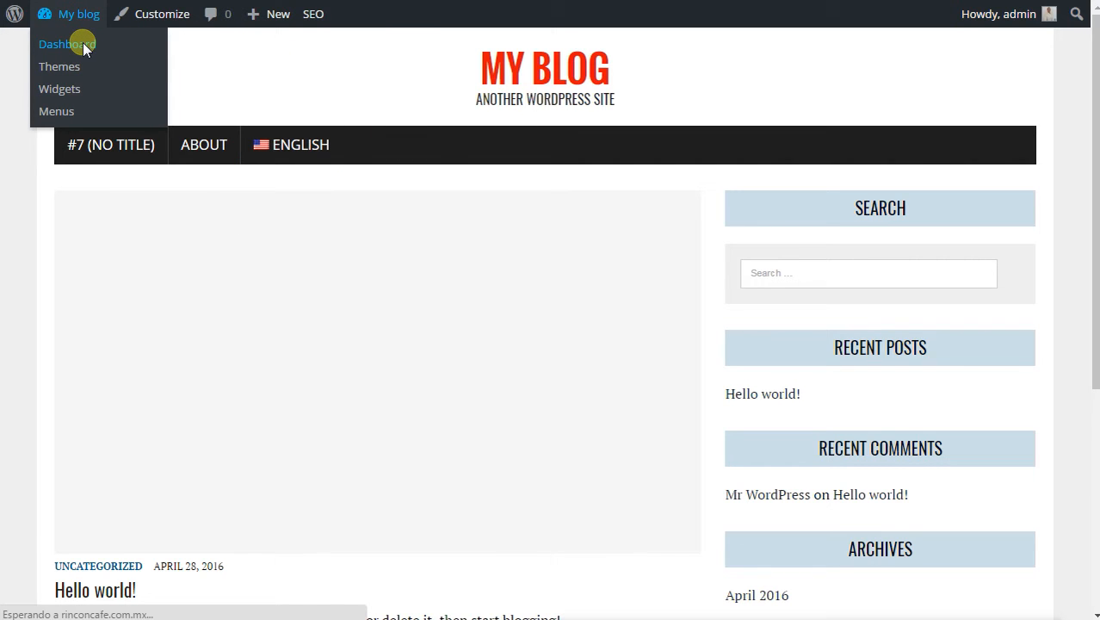
In General Settings save Spanish Site Title 'Mi blog' and Tagline 'Otro sitio de wordpress'
left_click(67, 43)
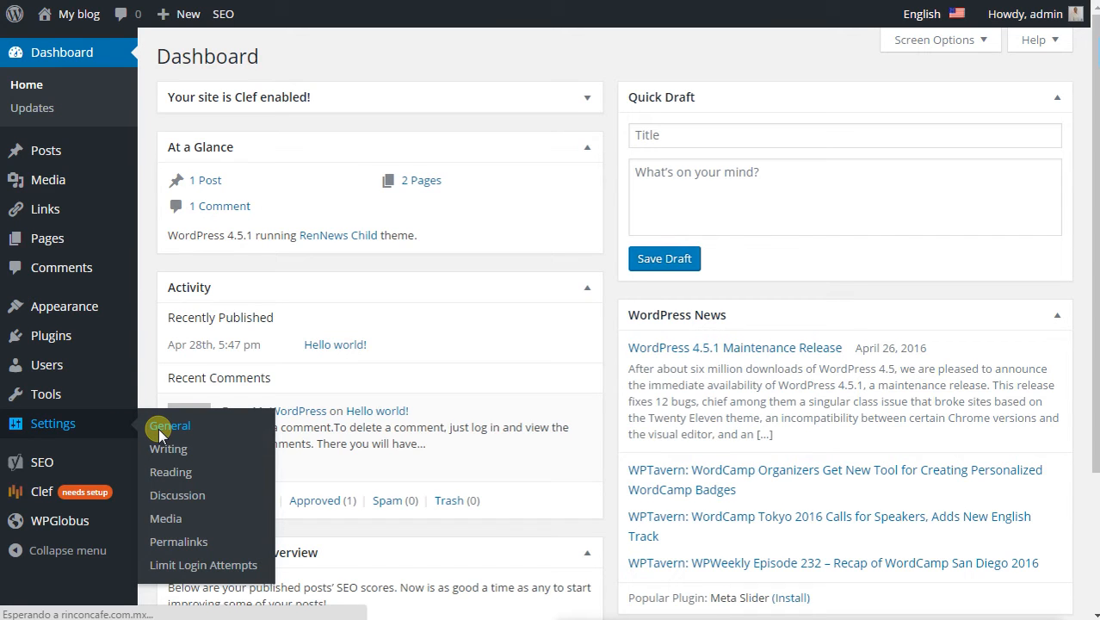
left_click(169, 426)
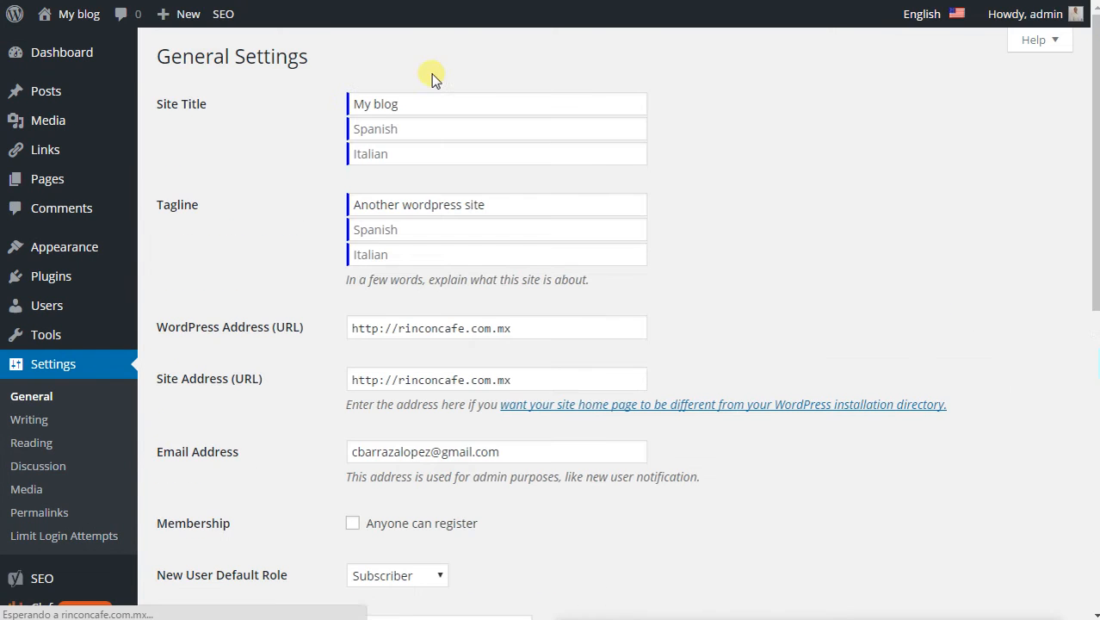
left_click(411, 127)
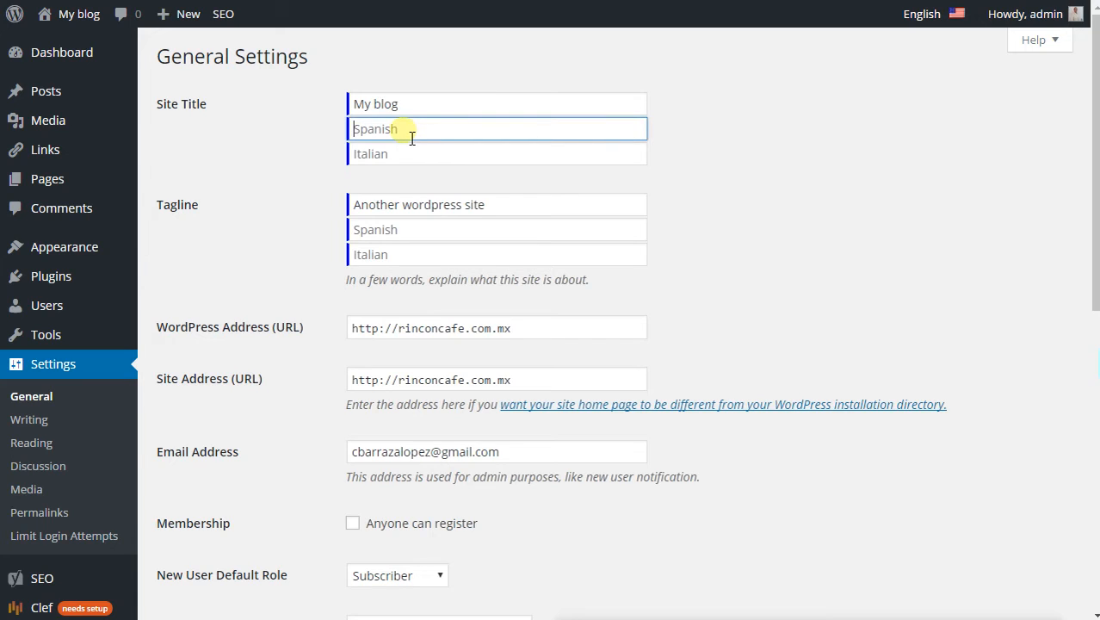
type("Mi blo")
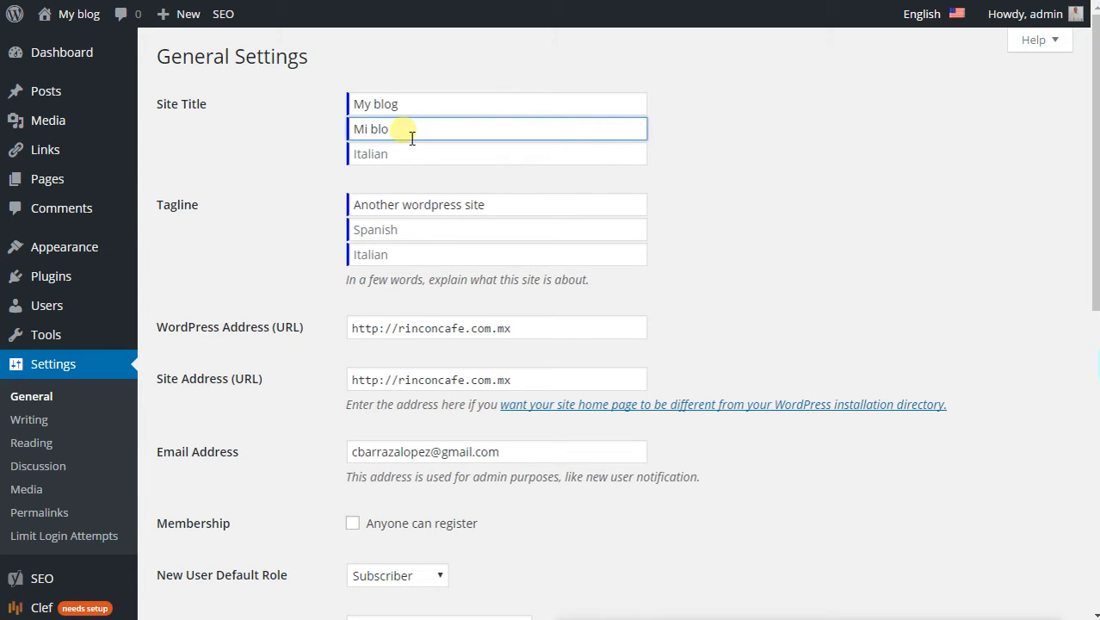
type("Otro")
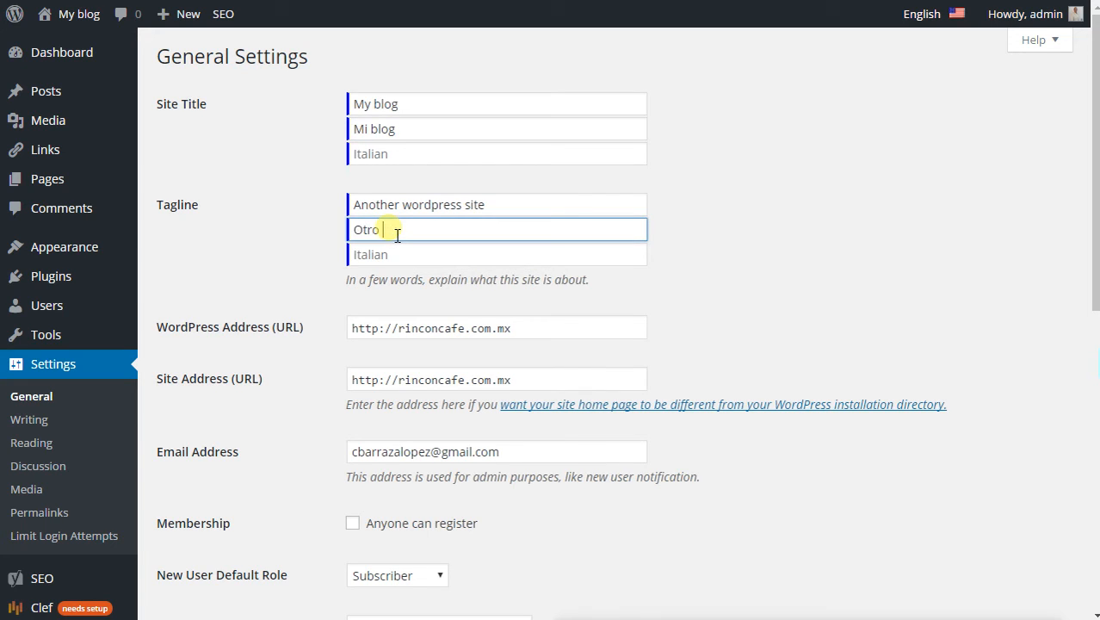
type("sitio de wordpress")
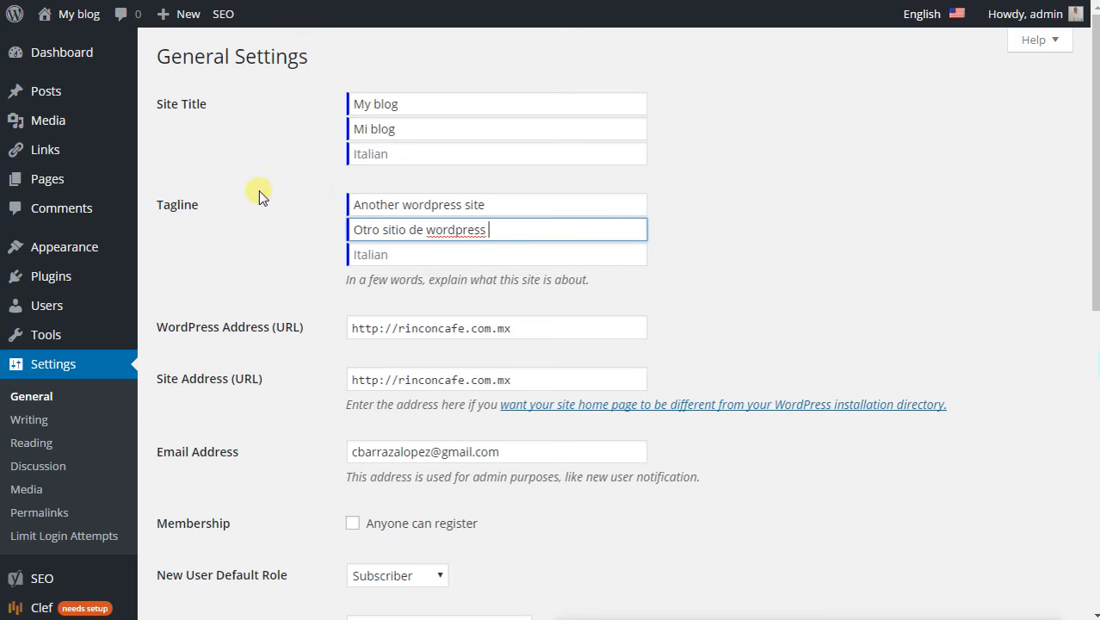
scroll("down", 3)
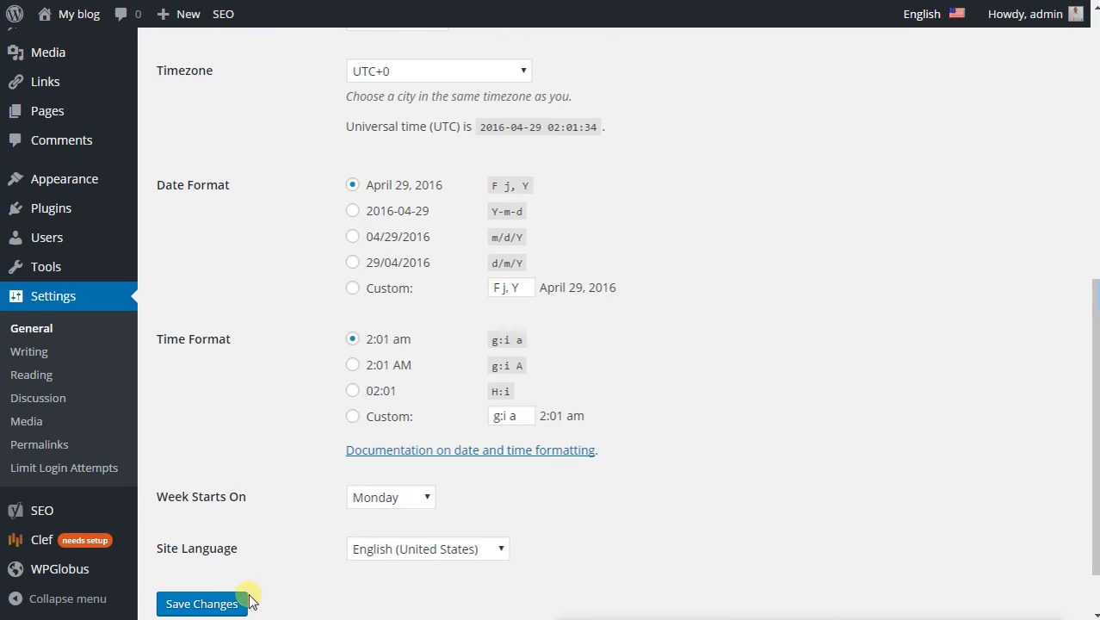
left_click(201, 602)
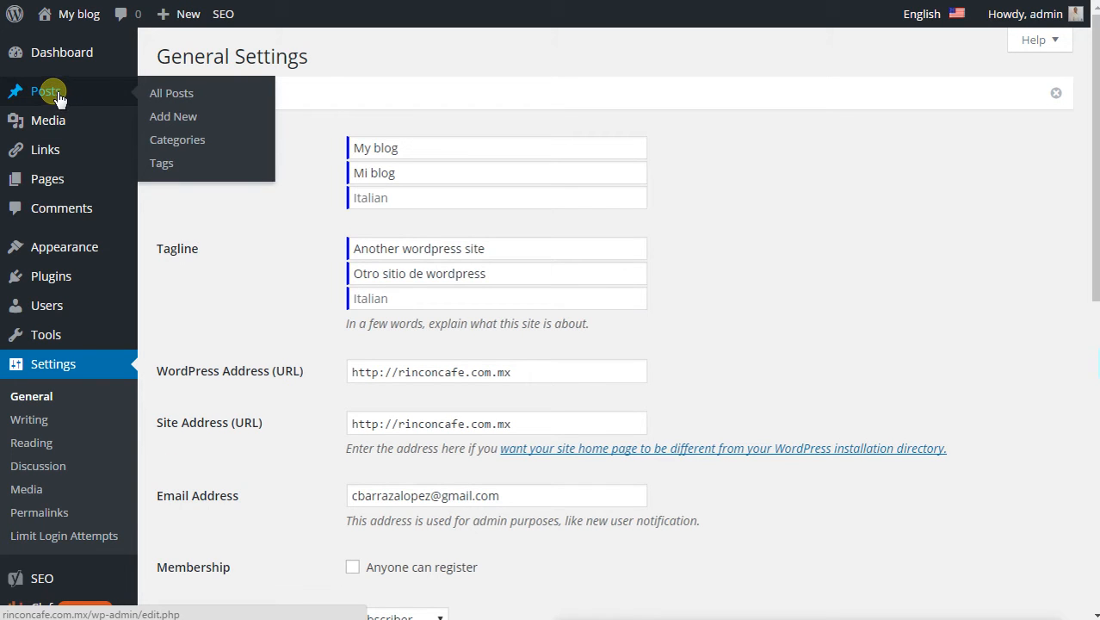
Open Hello world from All Posts and view its Spanish title 'Hola mundo!', then reach Yoast SEO
left_click(46, 92)
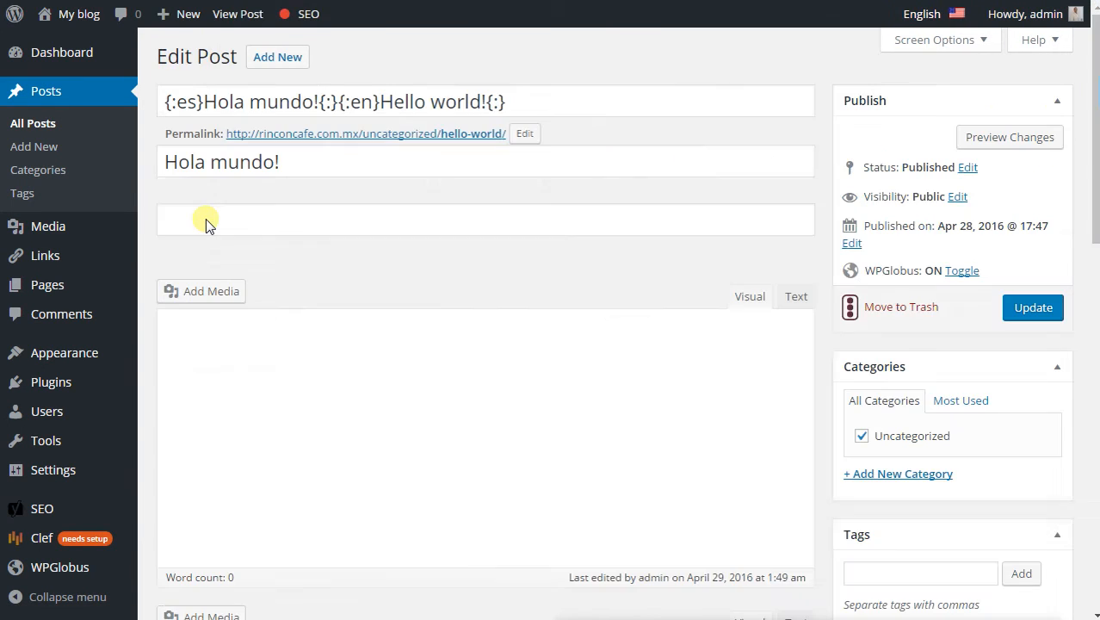
mouse_move(303, 62)
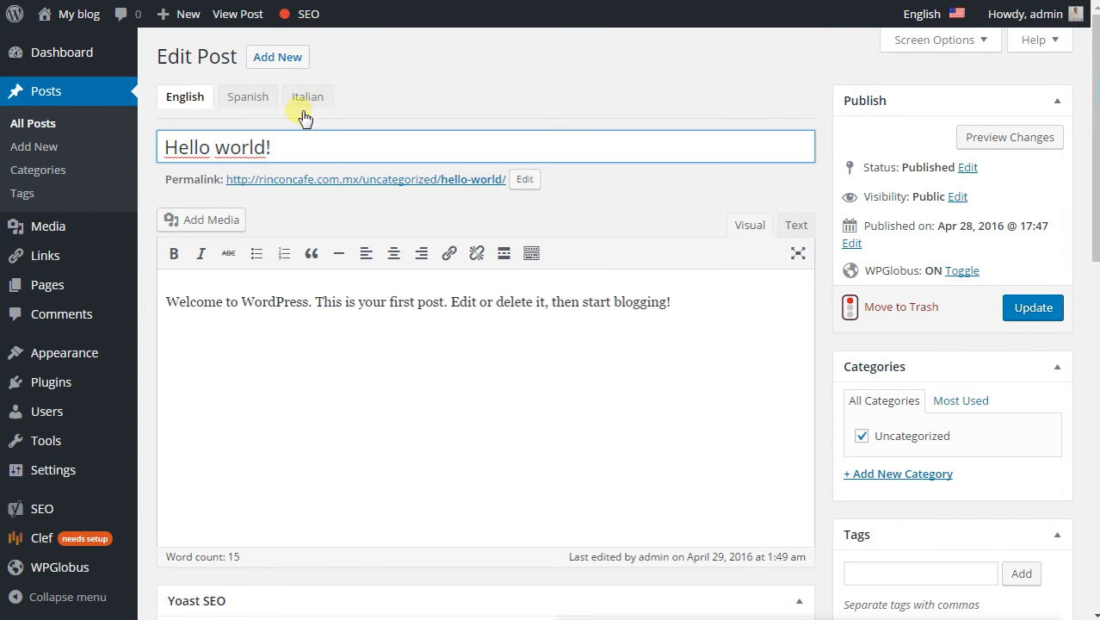
double_click(244, 148)
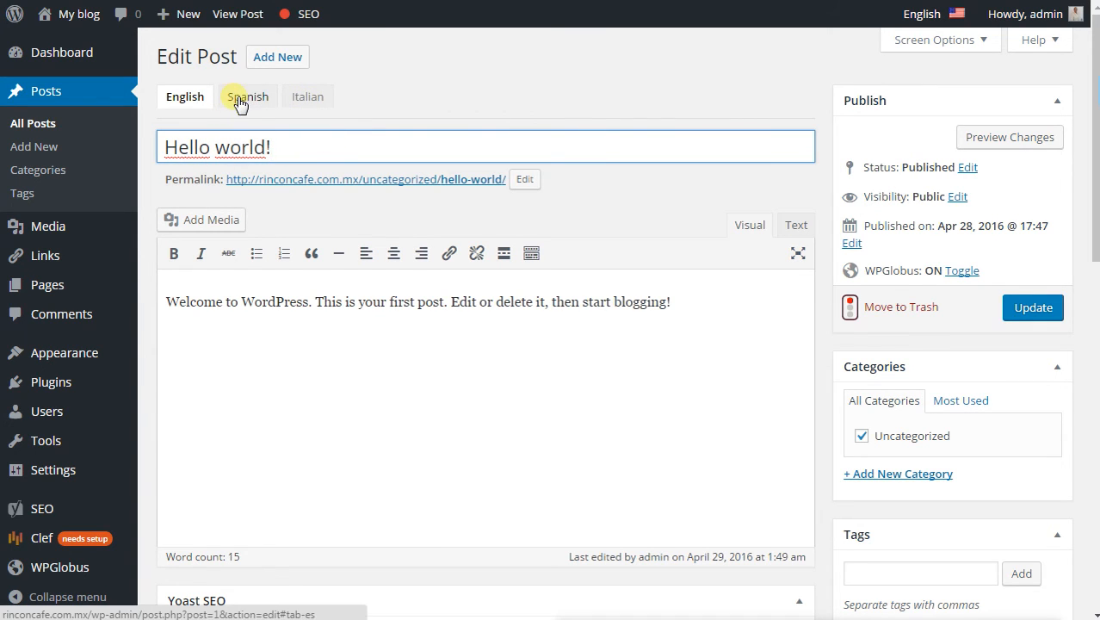
left_click(248, 97)
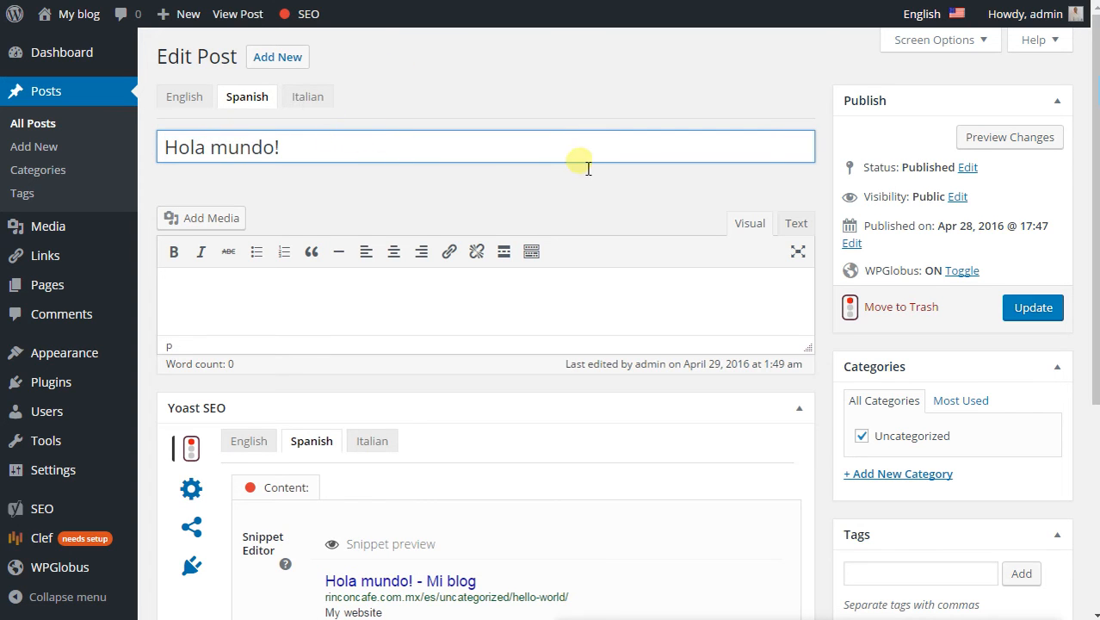
scroll("down", 3)
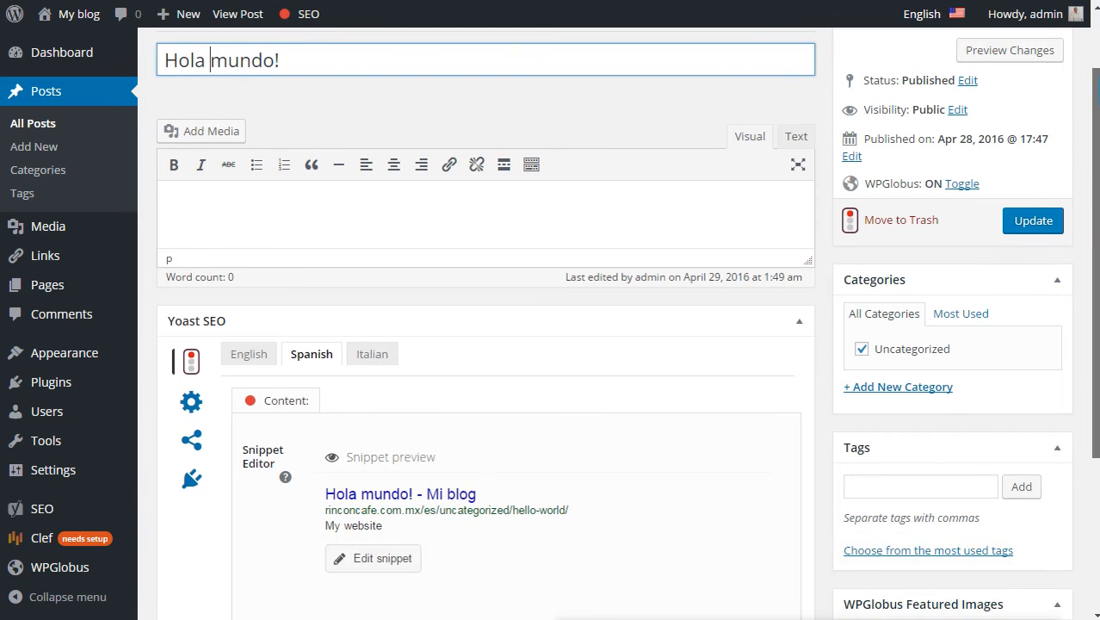
scroll("down", 3)
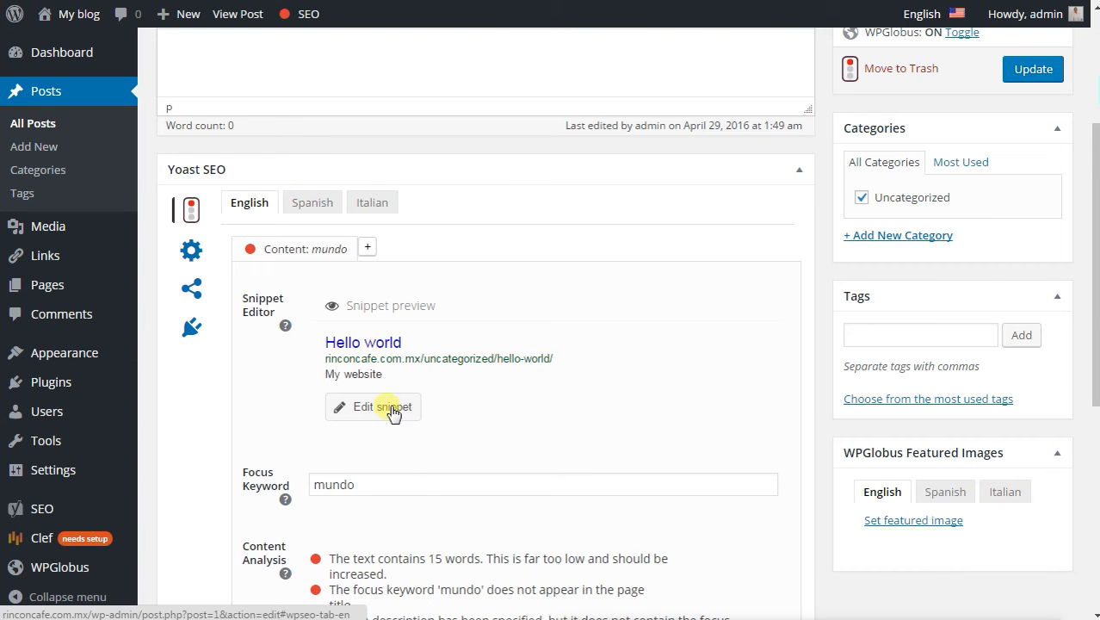
Enter Spanish snippet SEO title 'Hola mundo' and meta description 'Mi sitio' in Yoast
left_click(372, 406)
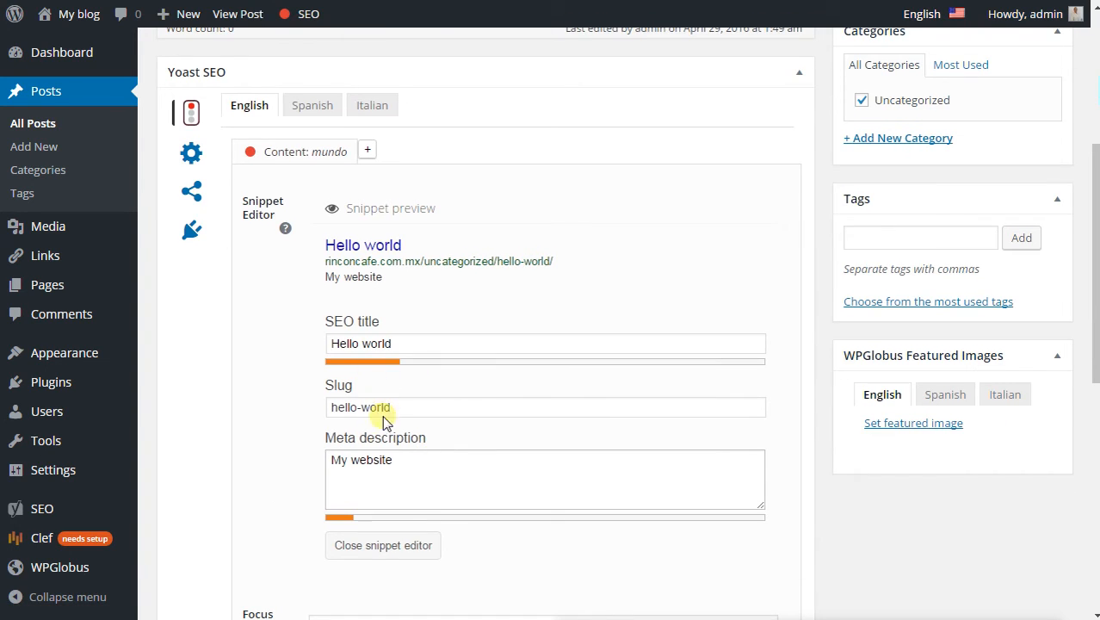
left_click(312, 105)
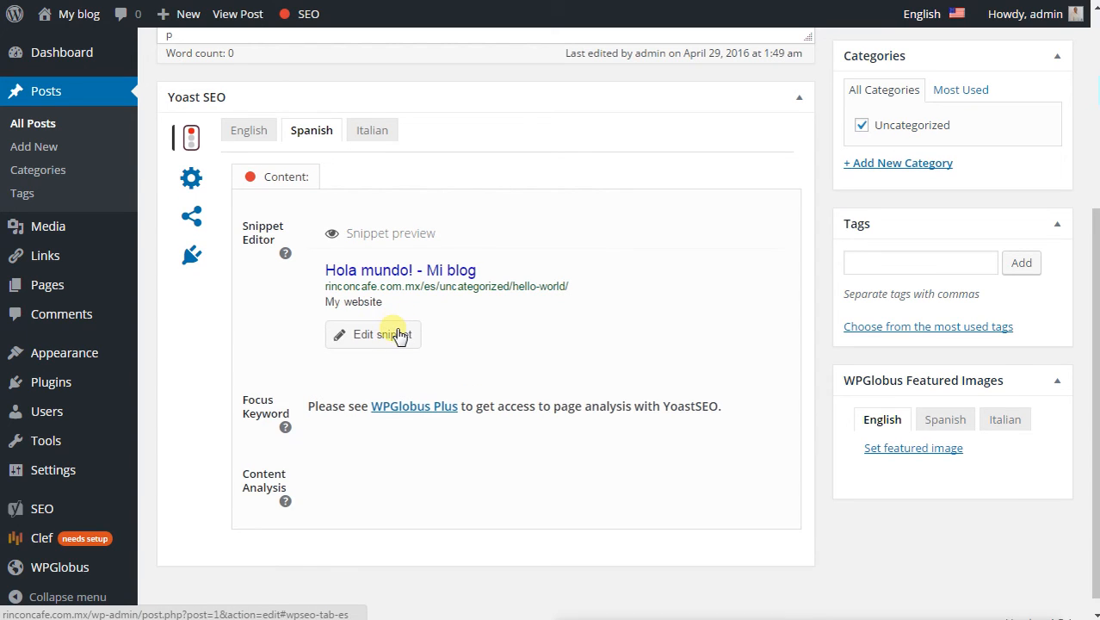
left_click(372, 334)
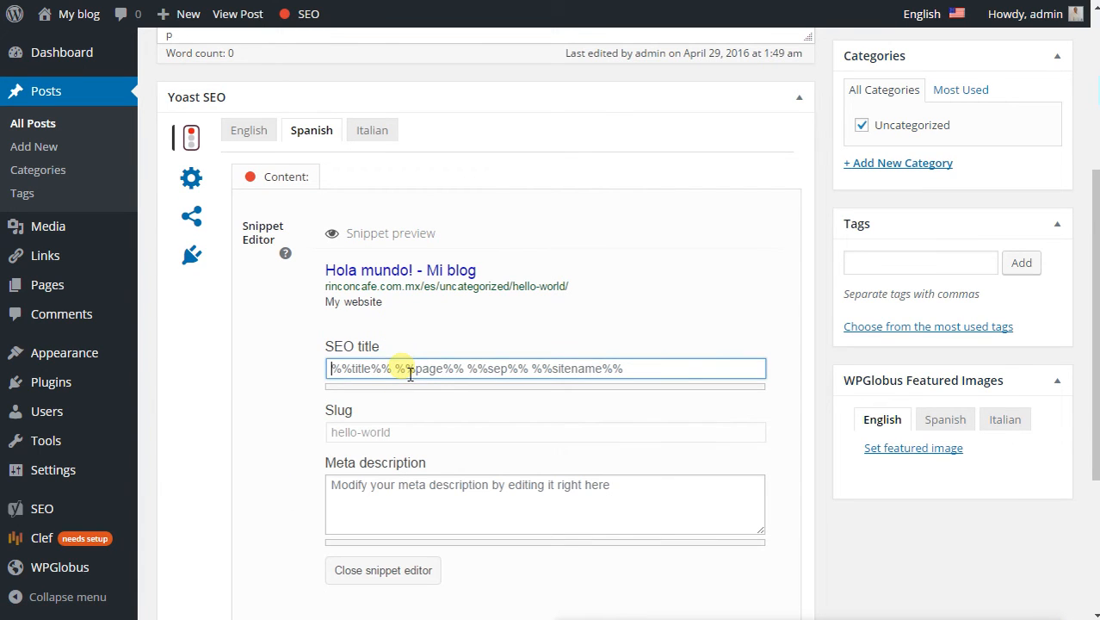
type("Hola mundo")
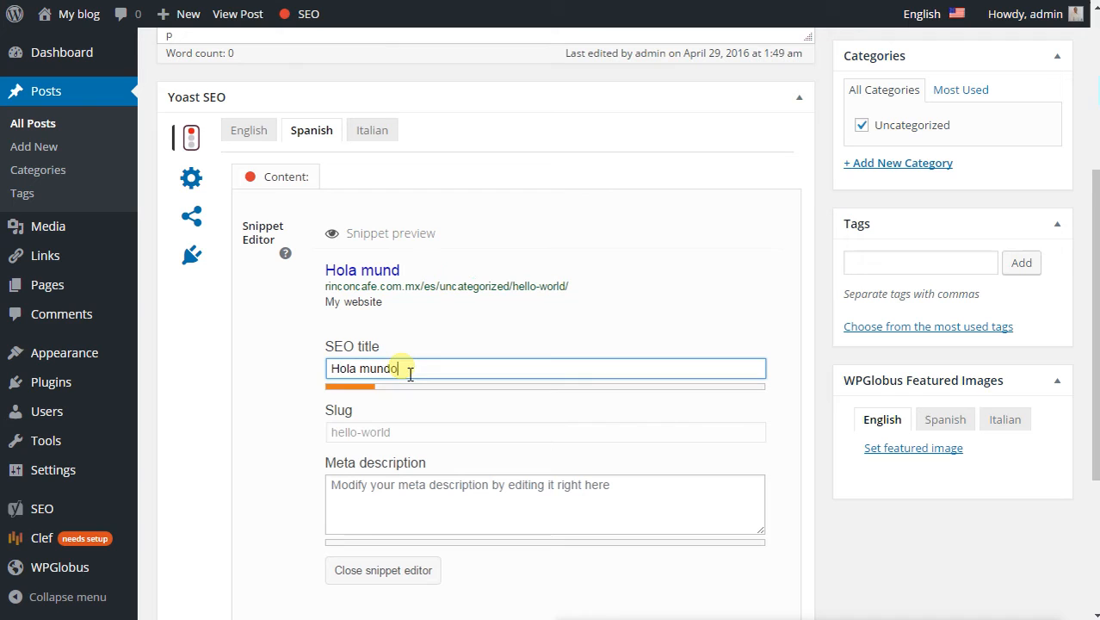
type("Mi")
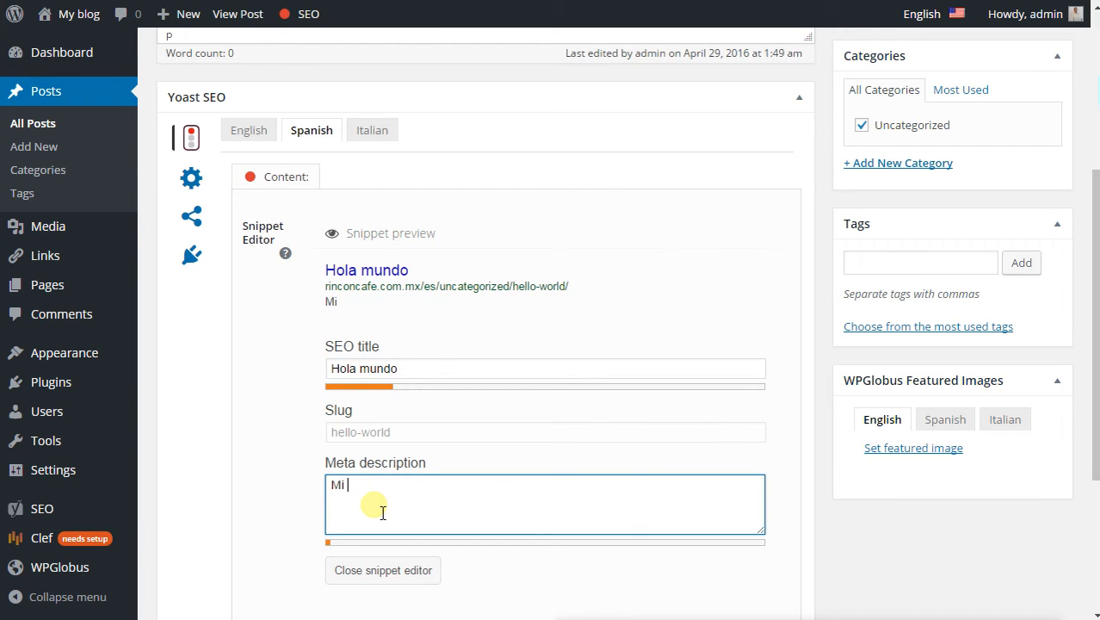
left_click(382, 569)
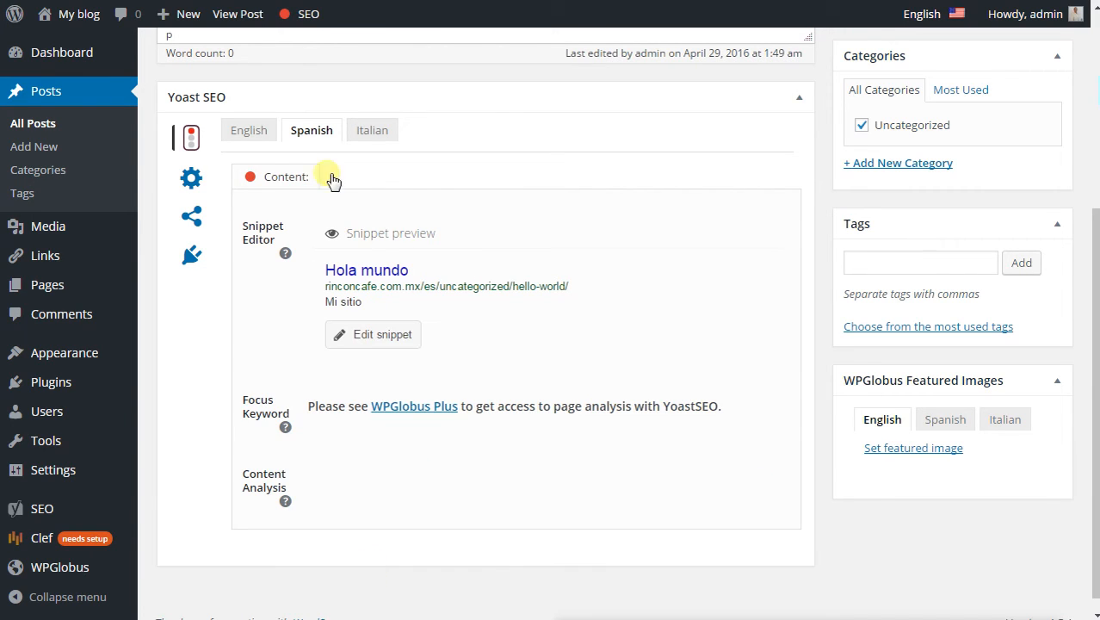
Compare the English and Spanish Yoast snippets by switching language tabs
left_click(248, 131)
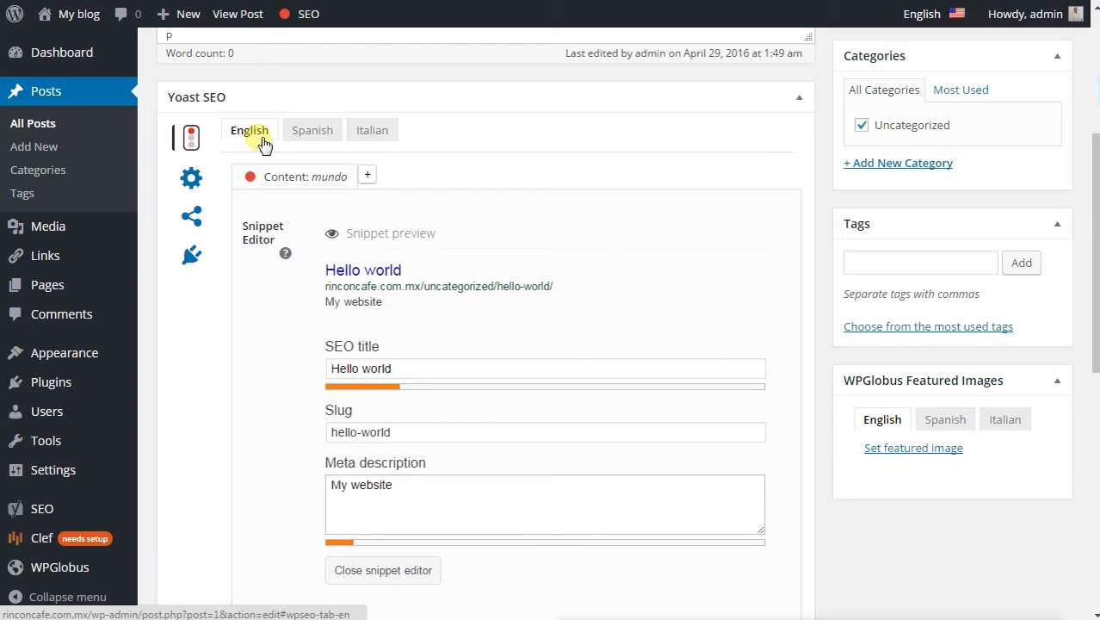
scroll("down", 3)
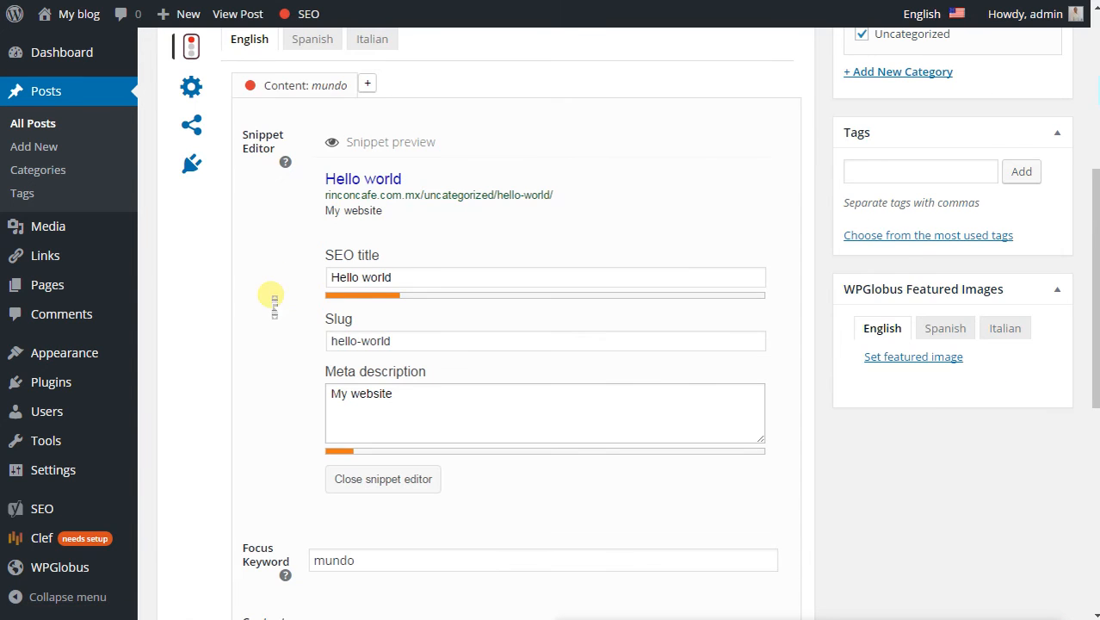
scroll("down", 3)
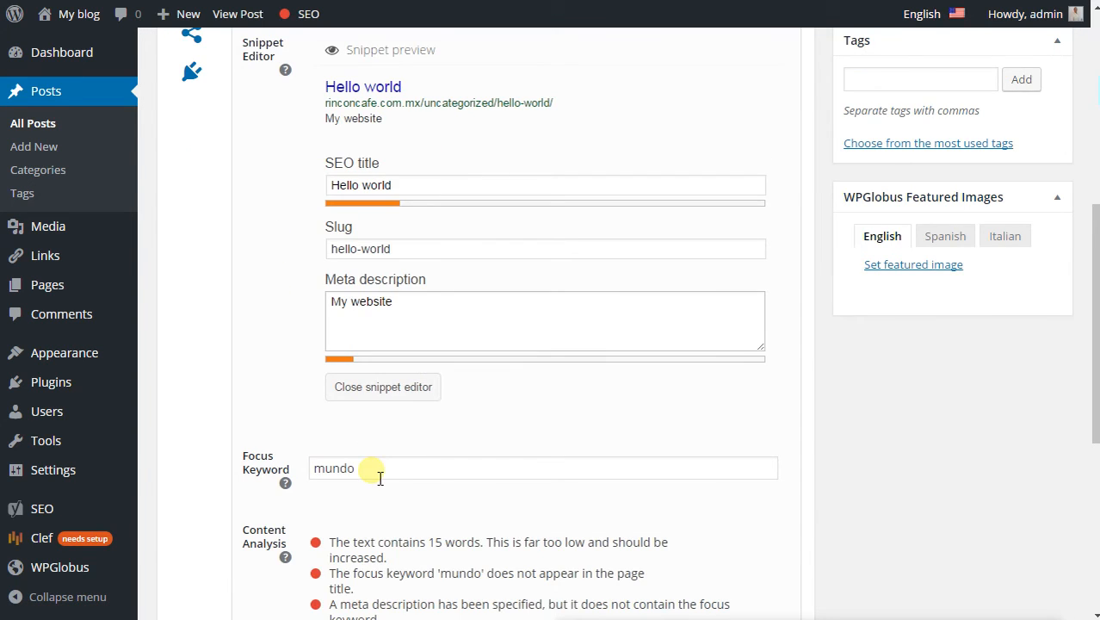
left_click(310, 136)
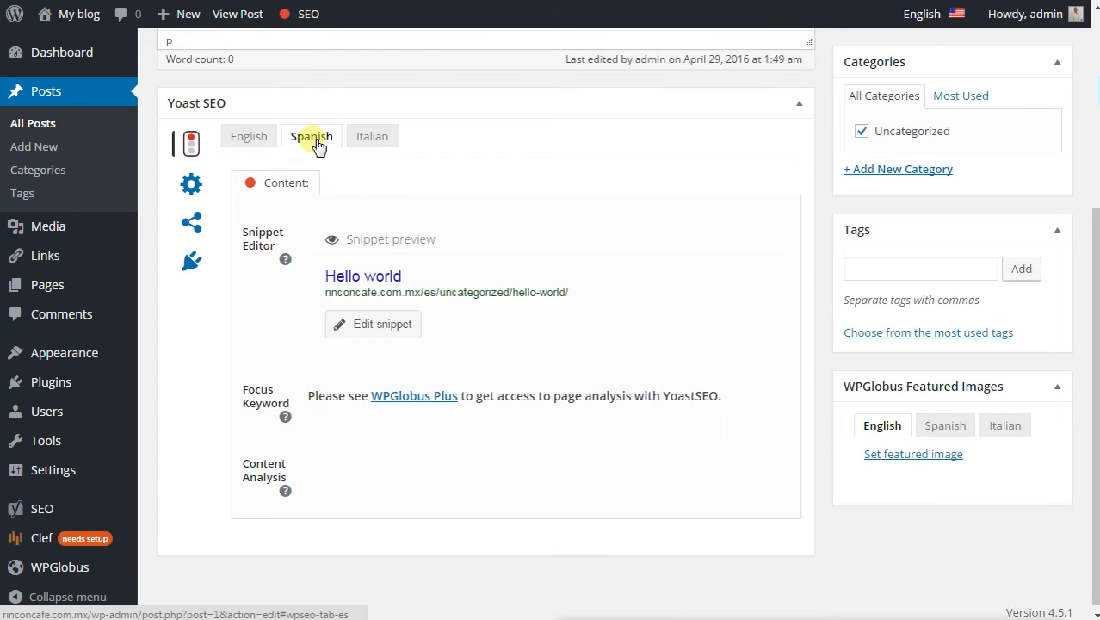
left_click(312, 136)
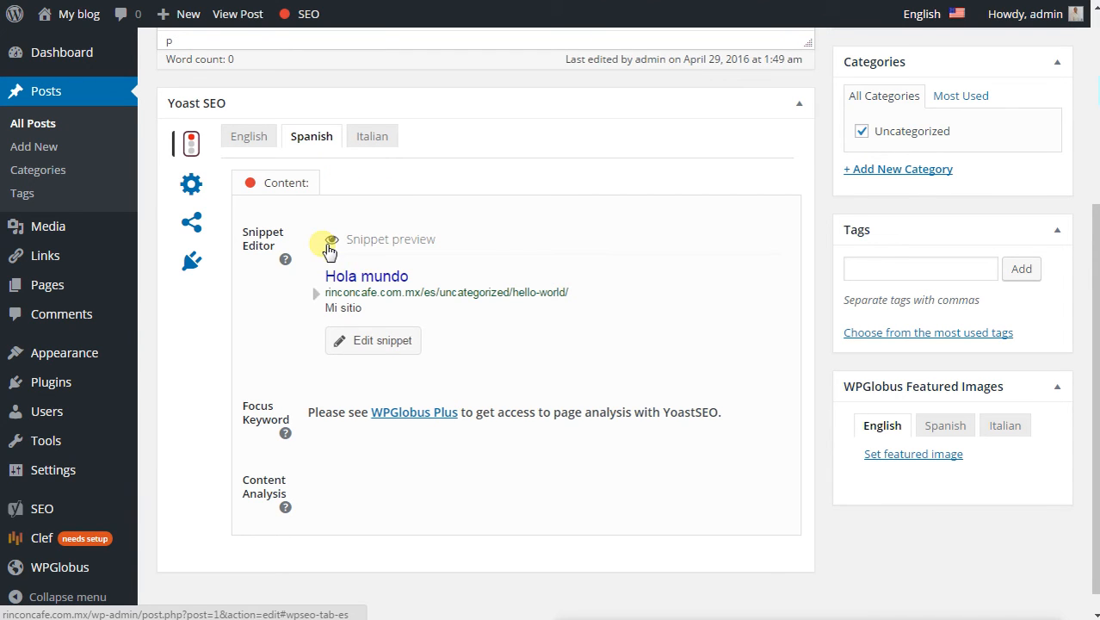
left_click(248, 136)
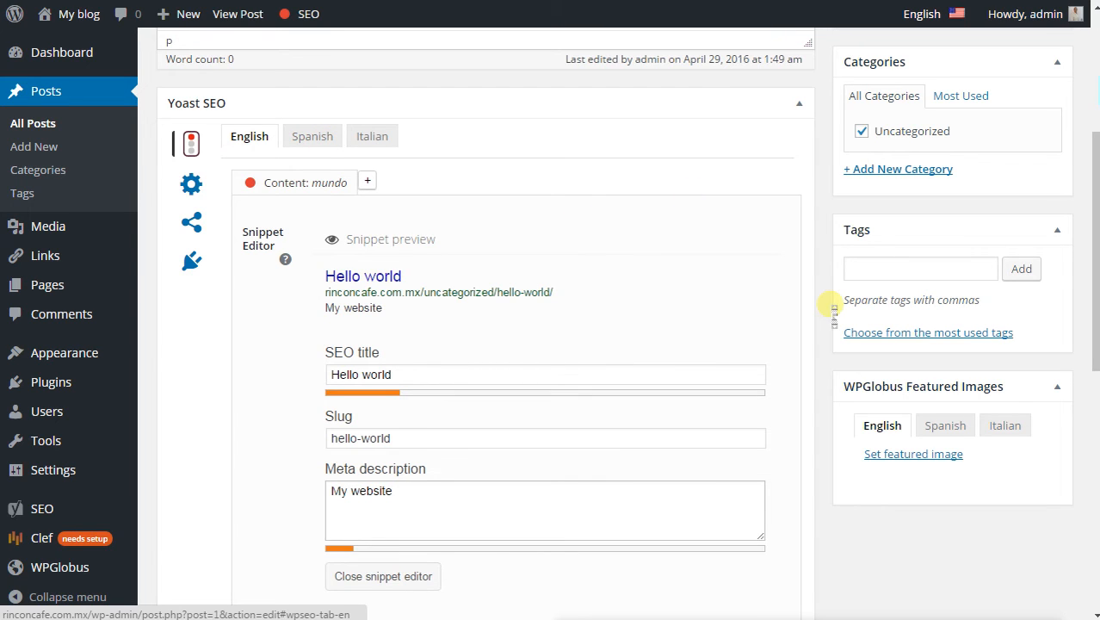
scroll("down", 3)
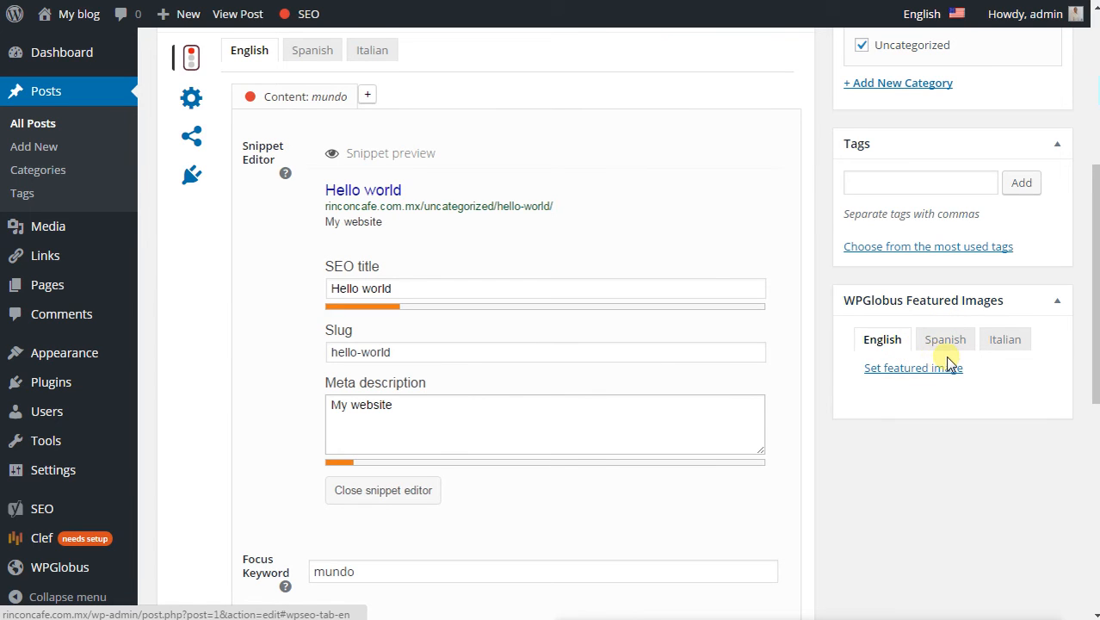
Check the Spanish and Italian featured-image slots, then go to Appearance > Widgets
left_click(943, 337)
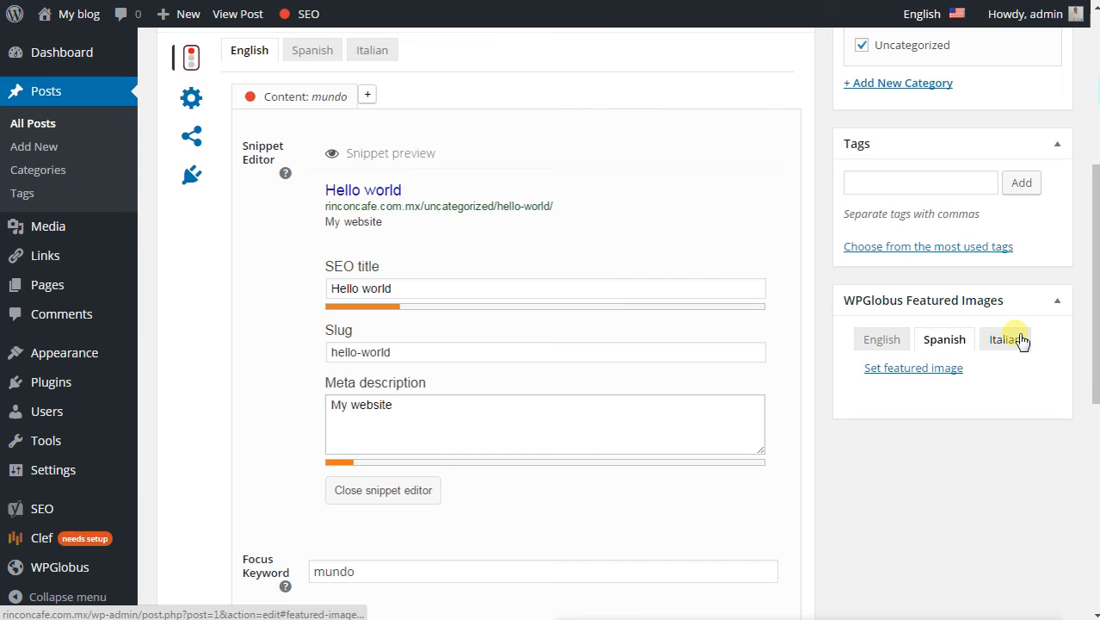
left_click(882, 339)
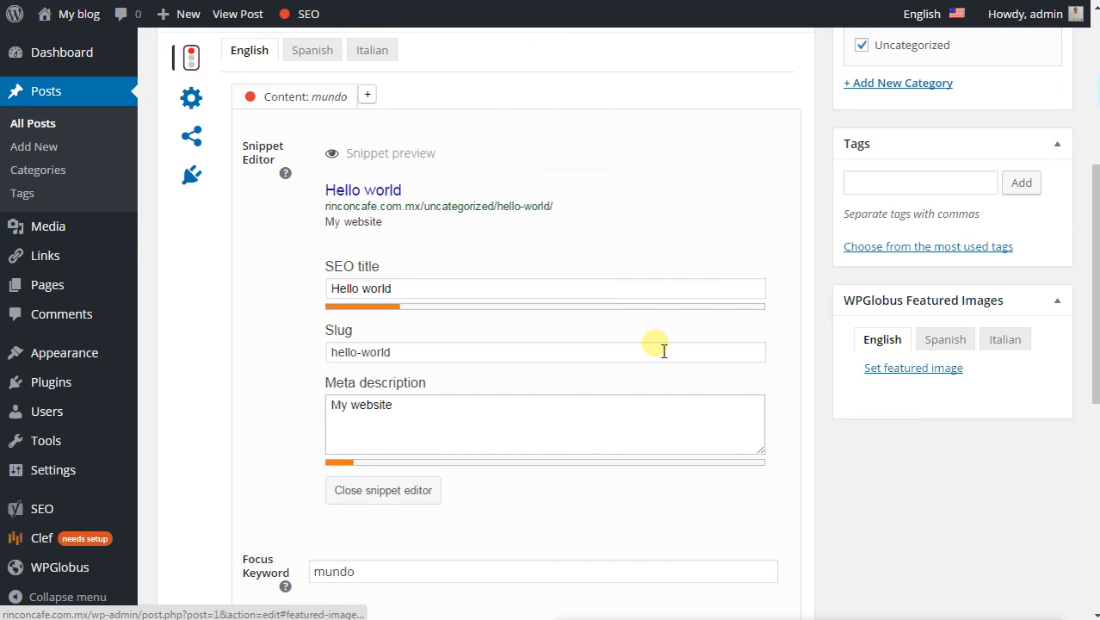
mouse_move(159, 330)
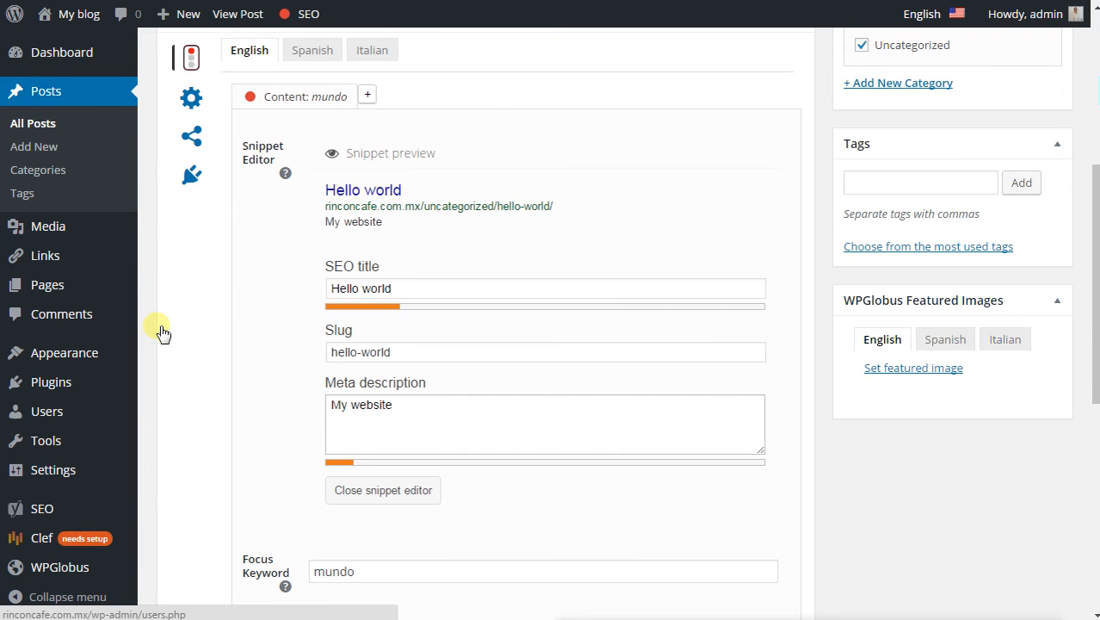
left_click(54, 468)
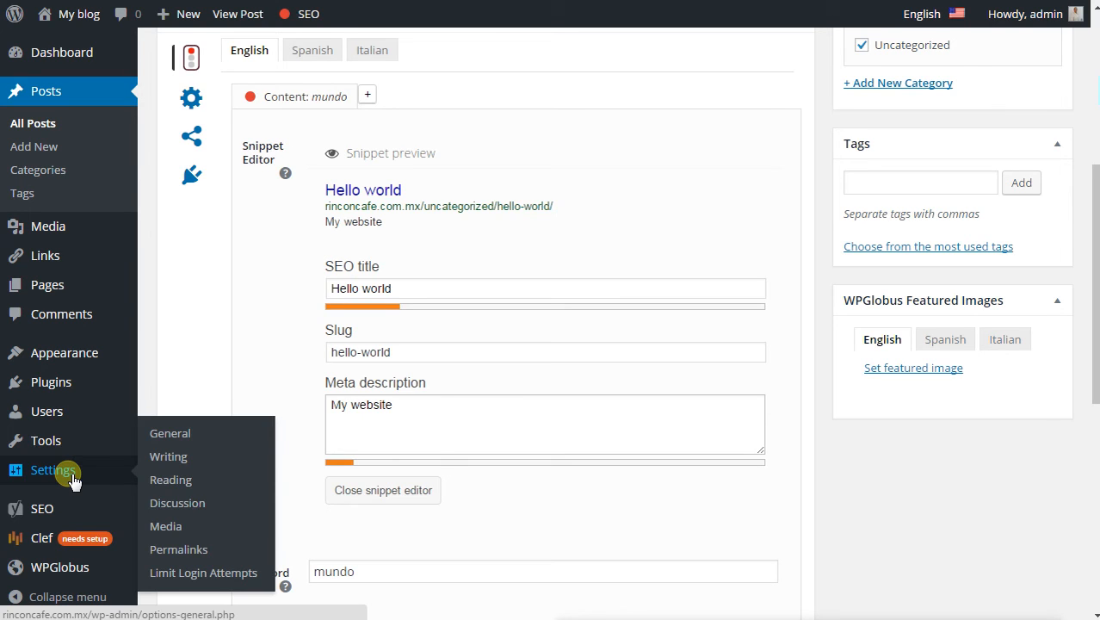
mouse_move(78, 383)
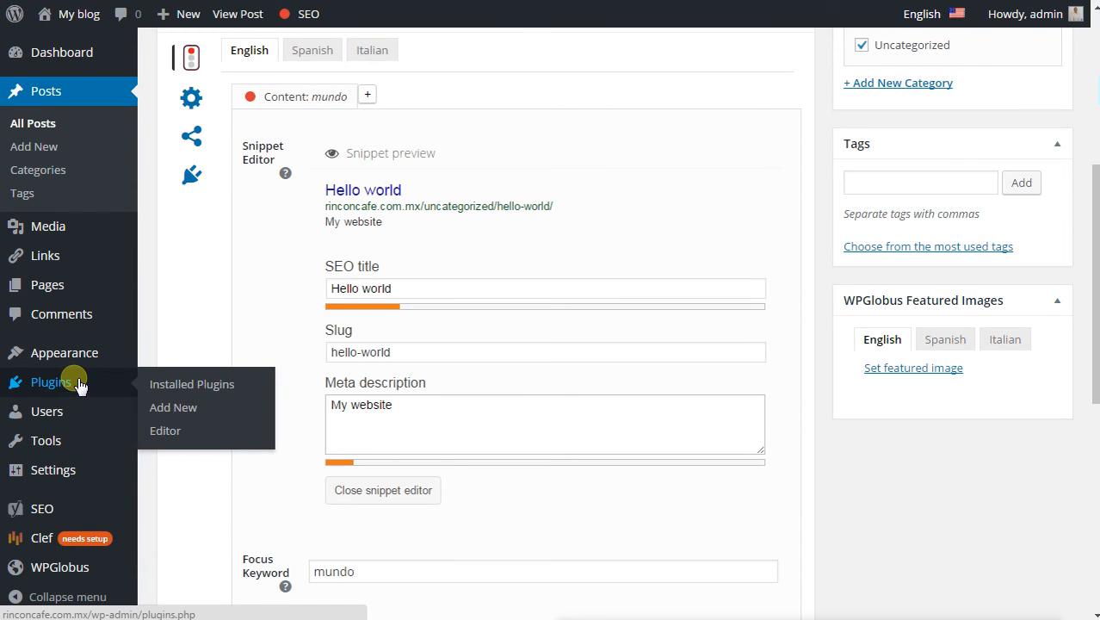
mouse_move(64, 351)
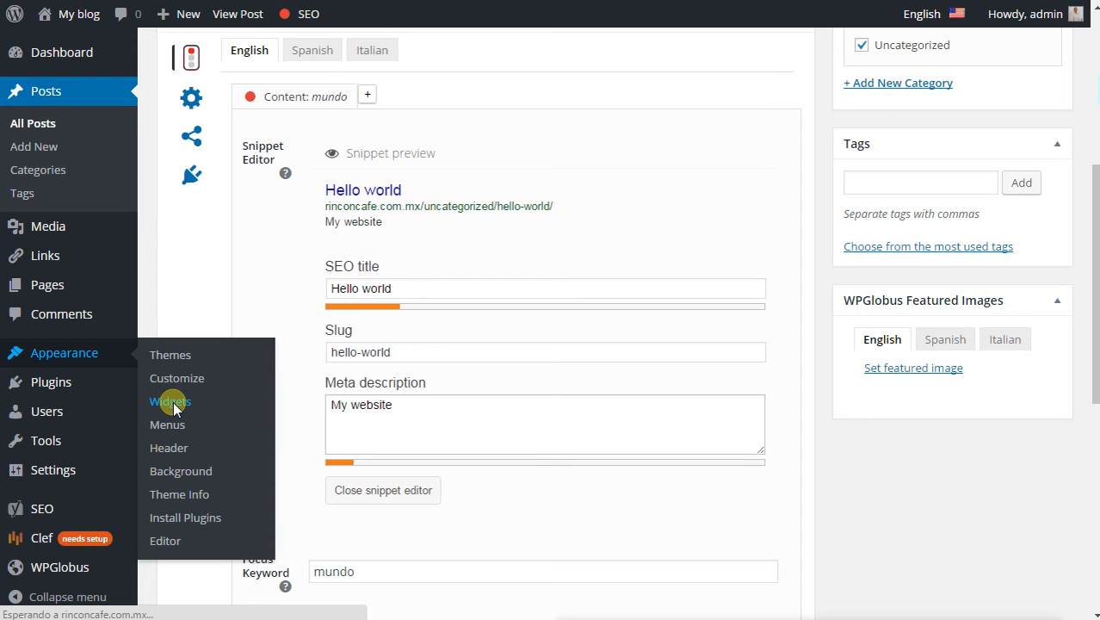
left_click(168, 403)
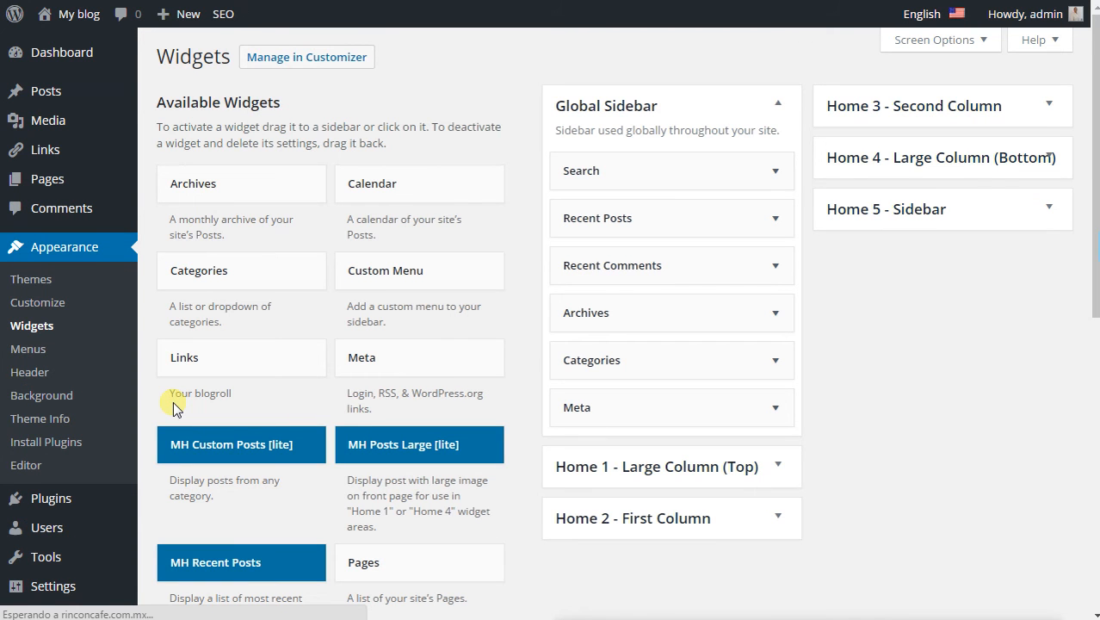
mouse_move(735, 177)
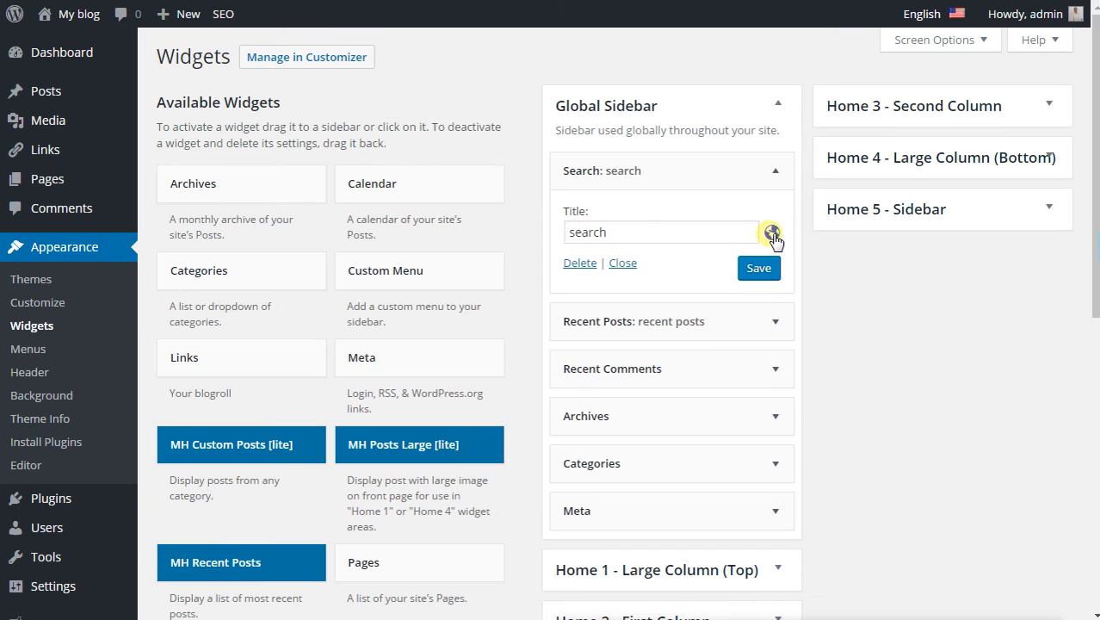
Give the Global Sidebar Search widget the Spanish title 'buscar' and save it
left_click(771, 232)
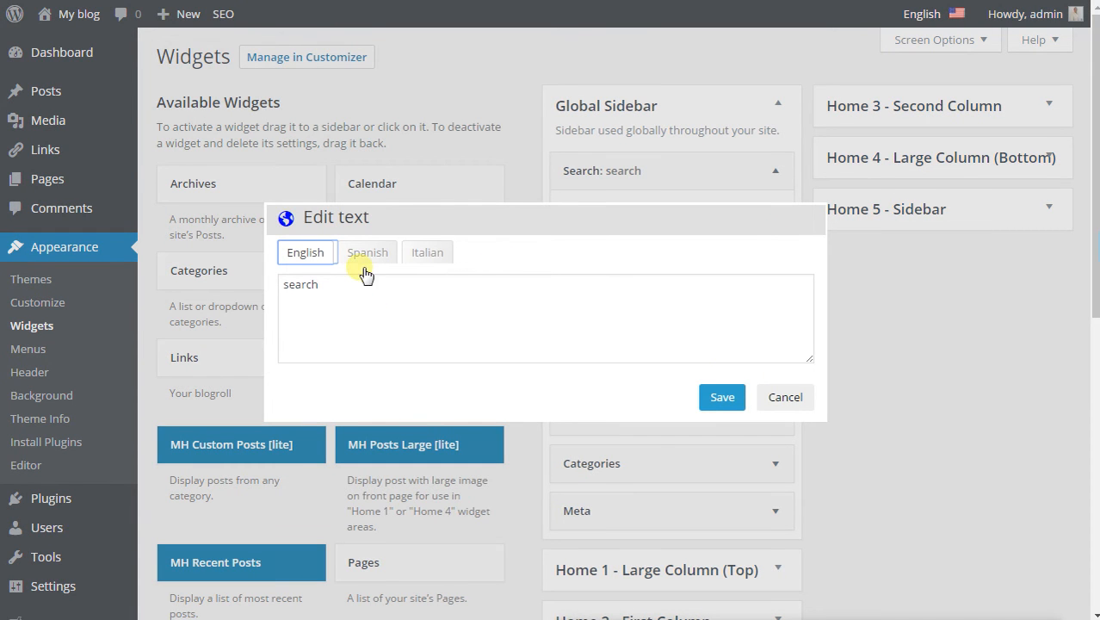
left_click(369, 251)
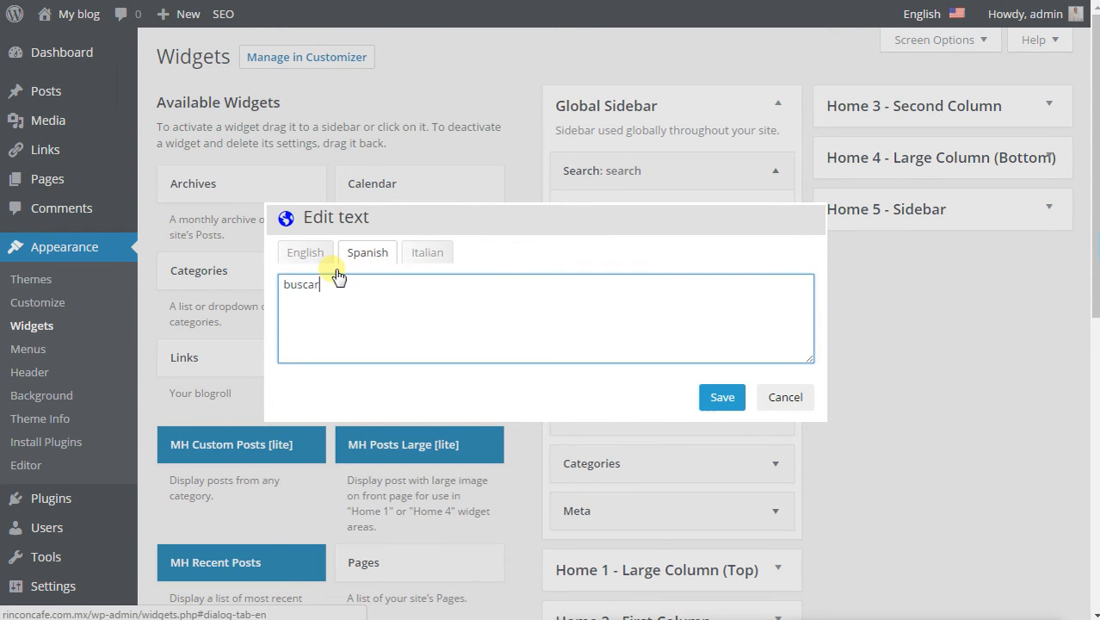
left_click(367, 251)
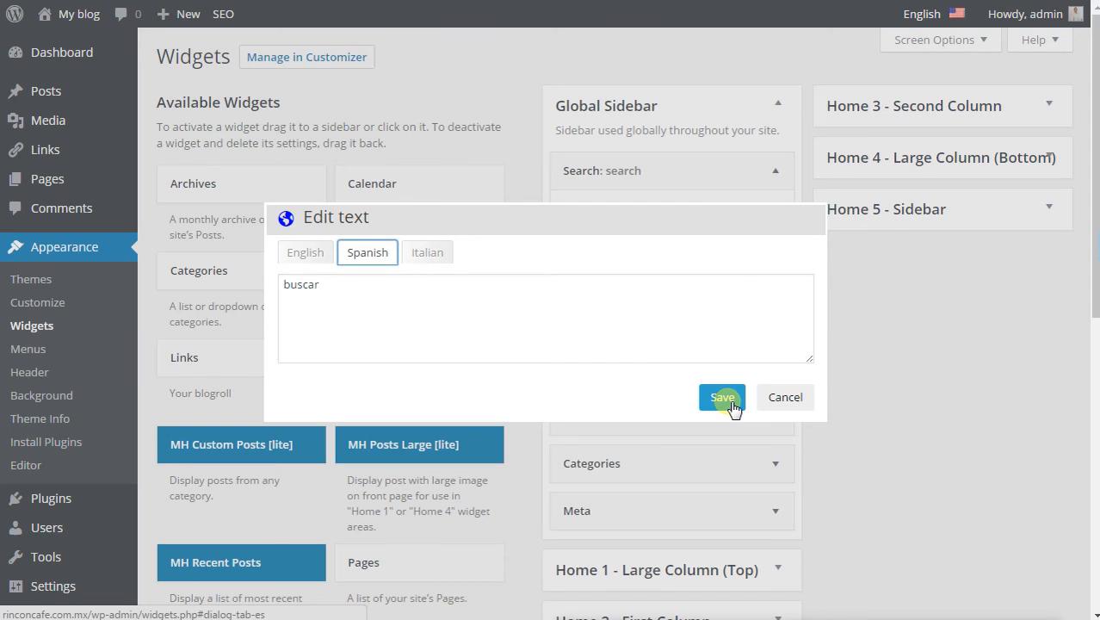
left_click(723, 396)
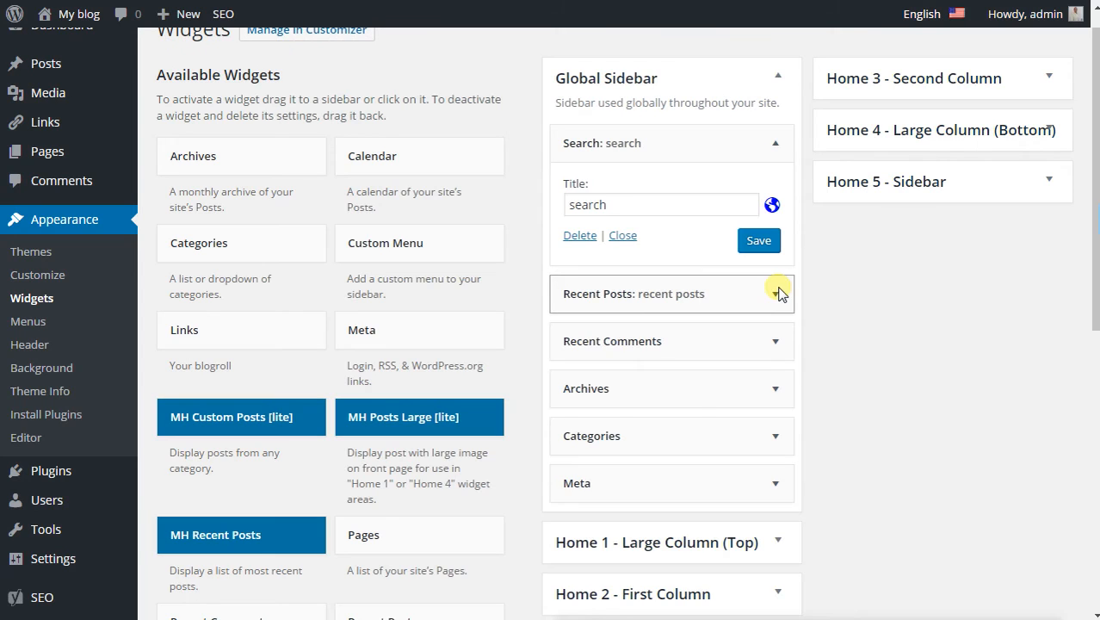
Give the Recent Posts widget its English and Spanish titles and save them
left_click(779, 292)
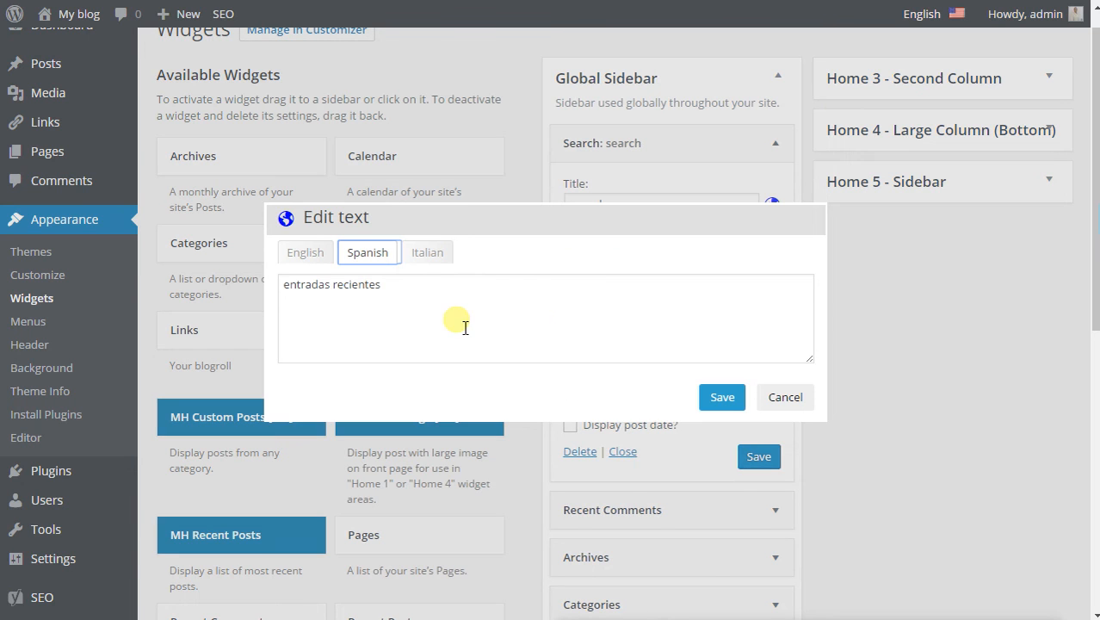
left_click(305, 252)
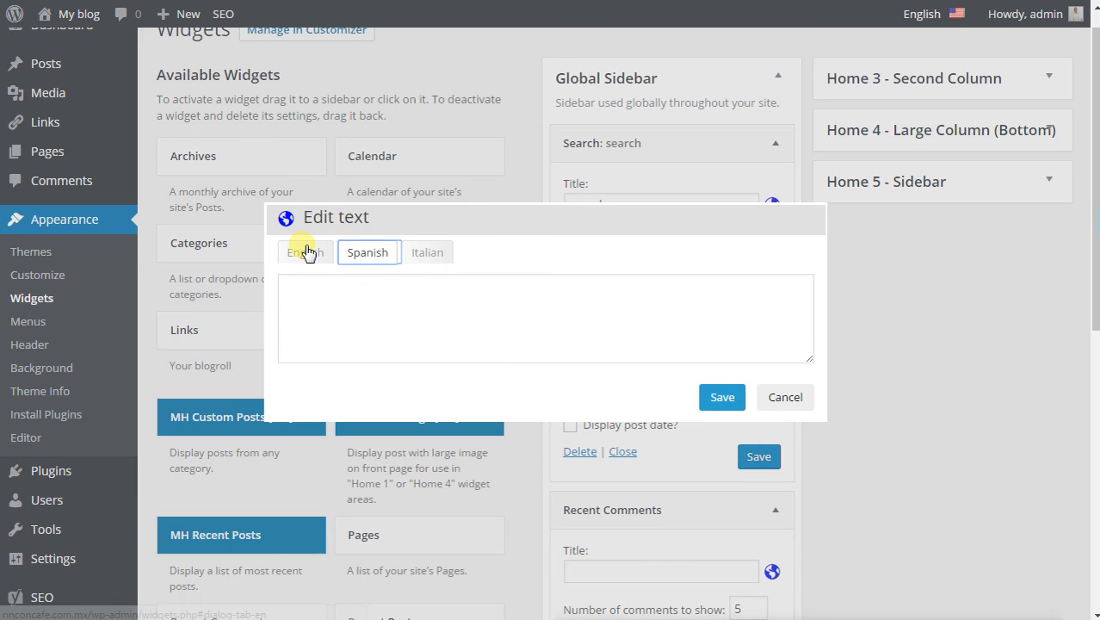
type("recent")
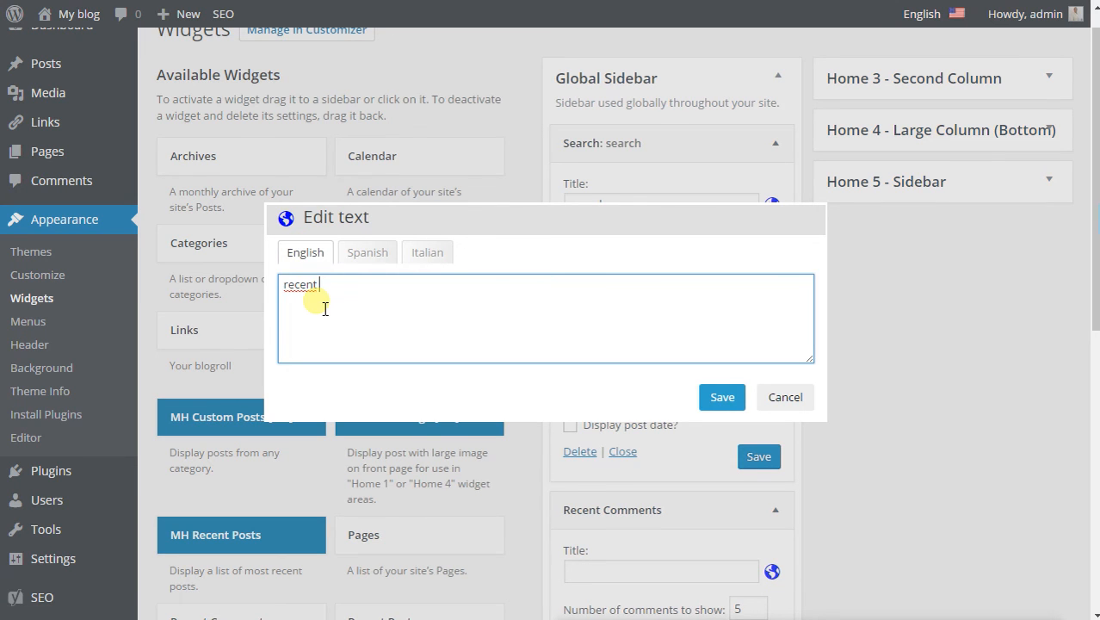
Give Recent Comments the Spanish title 'comentarios recientes' and save the widget
left_click(366, 252)
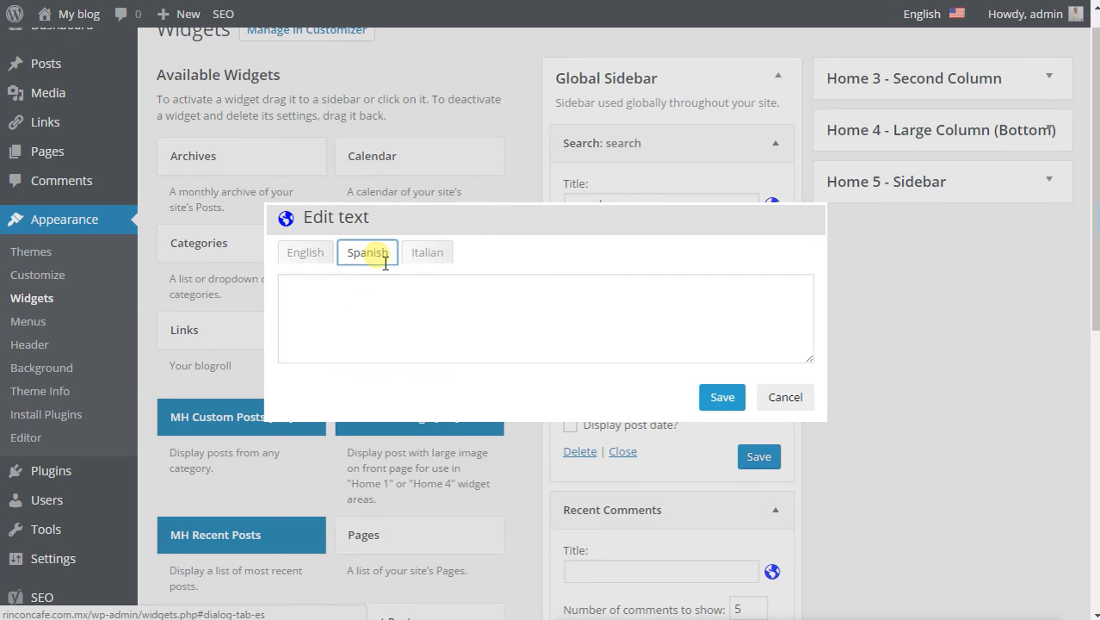
type("comentarios re")
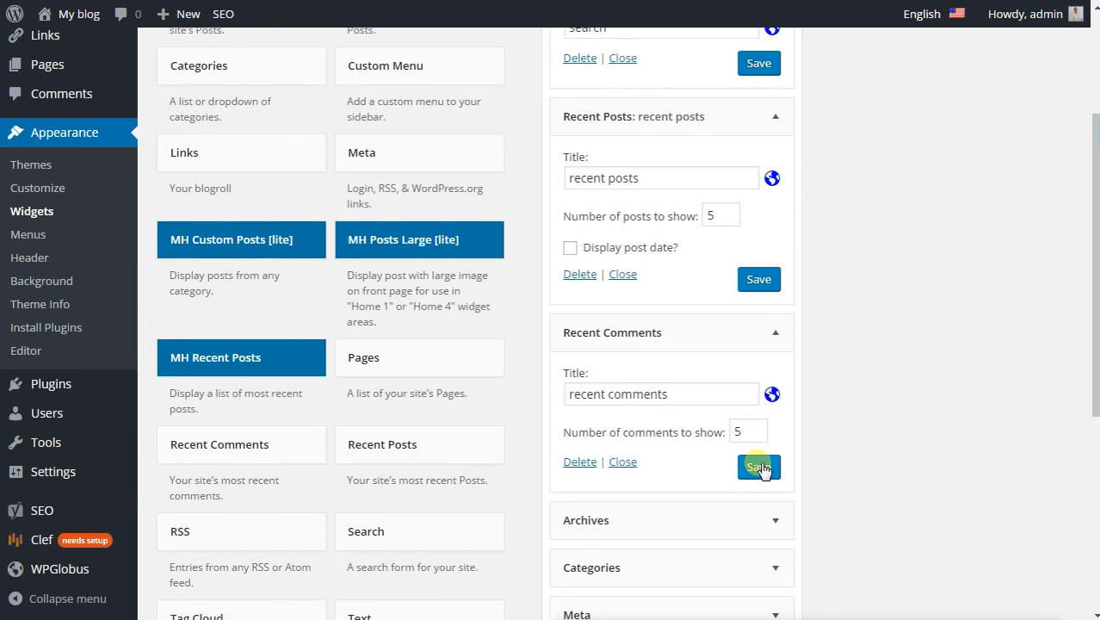
left_click(757, 465)
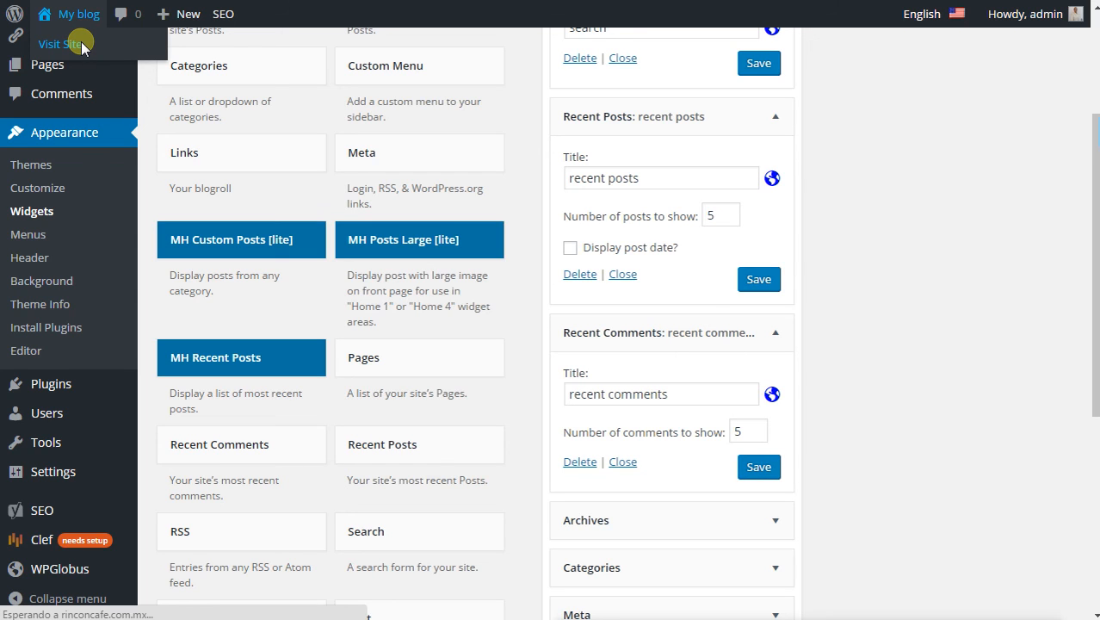
Visit the public site and switch its language to Español
left_click(59, 45)
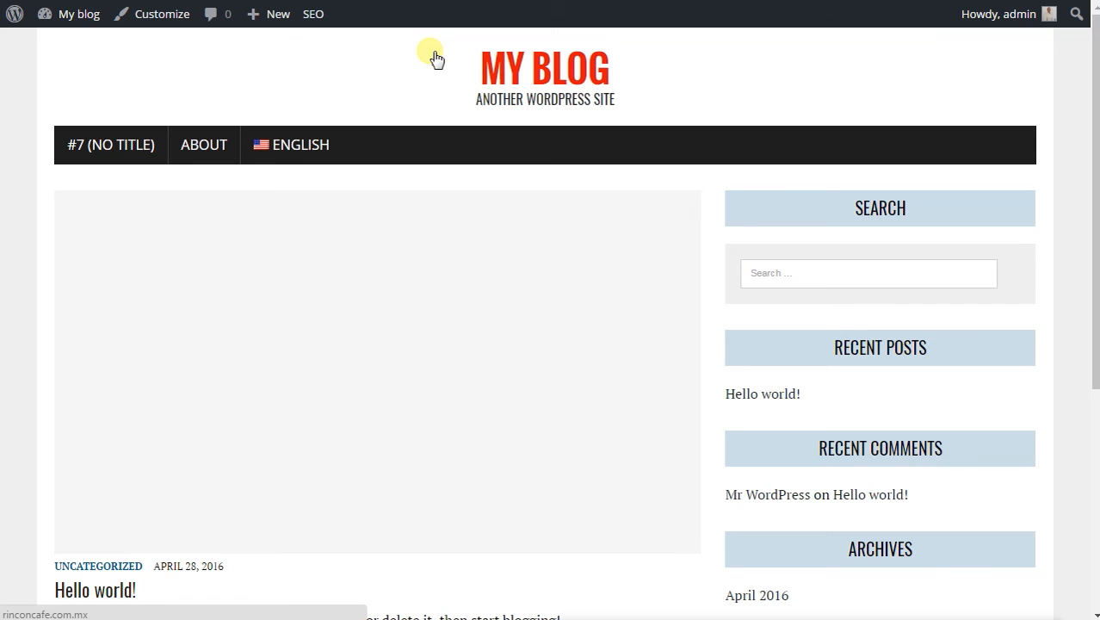
mouse_move(513, 199)
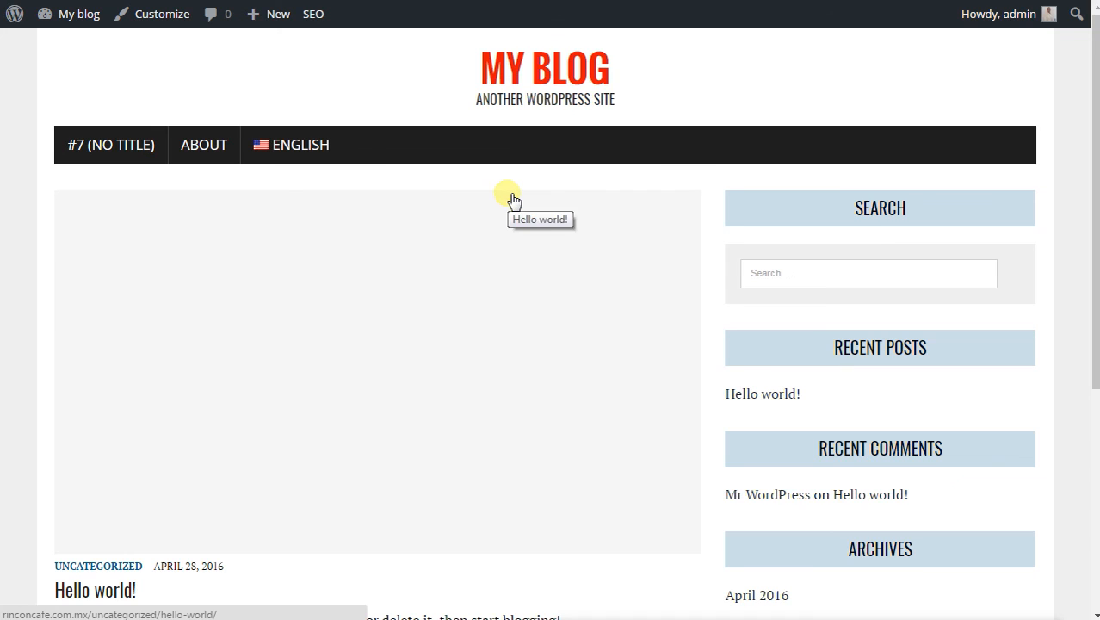
mouse_move(429, 229)
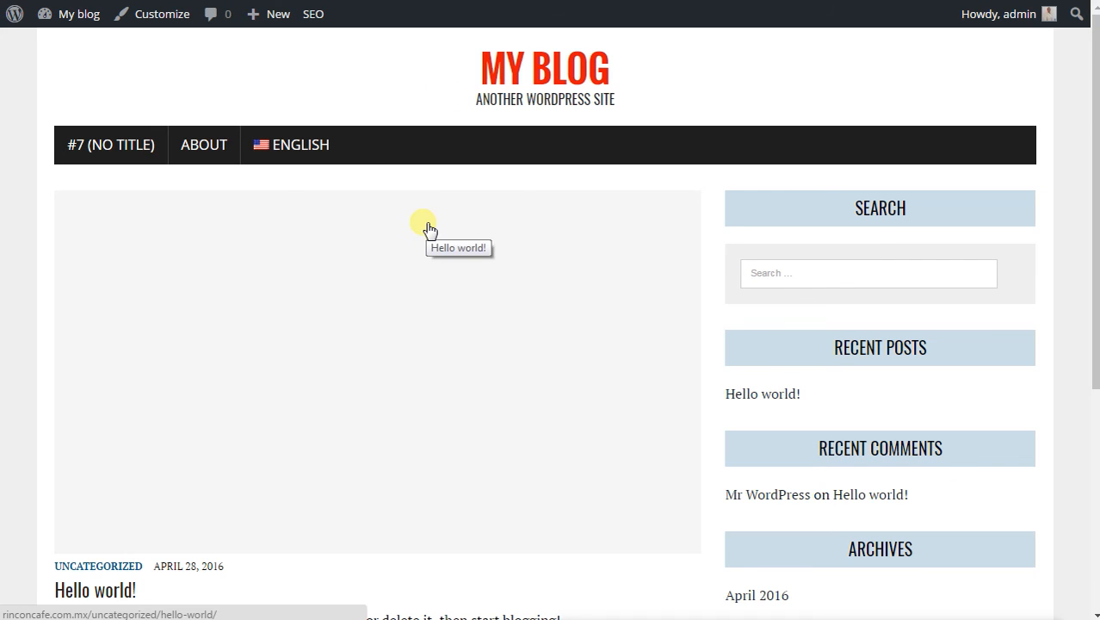
left_click(299, 145)
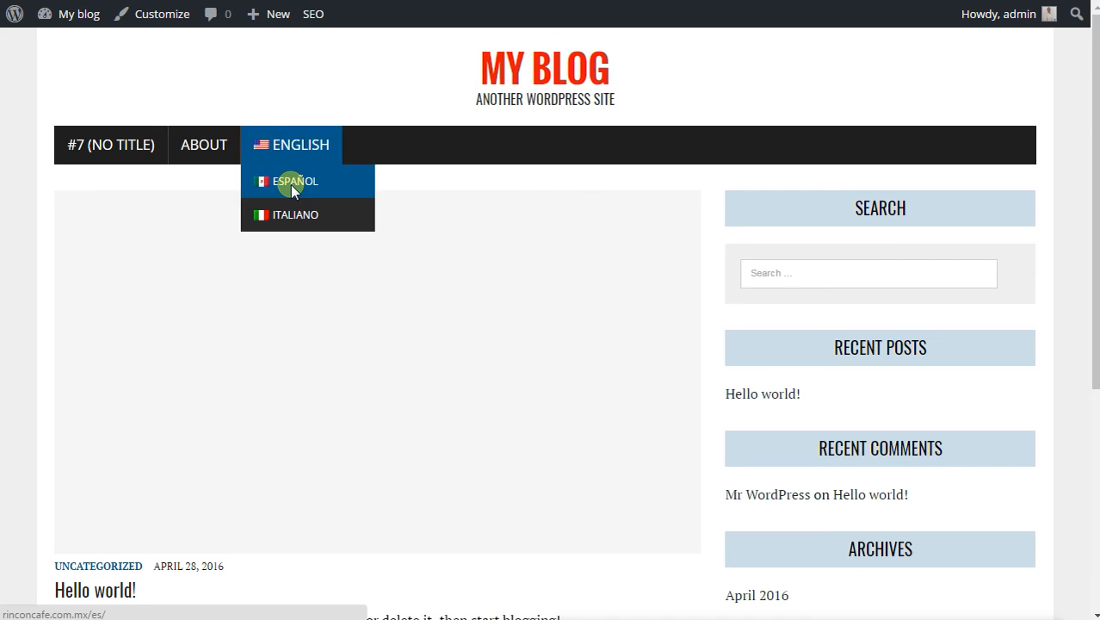
left_click(296, 181)
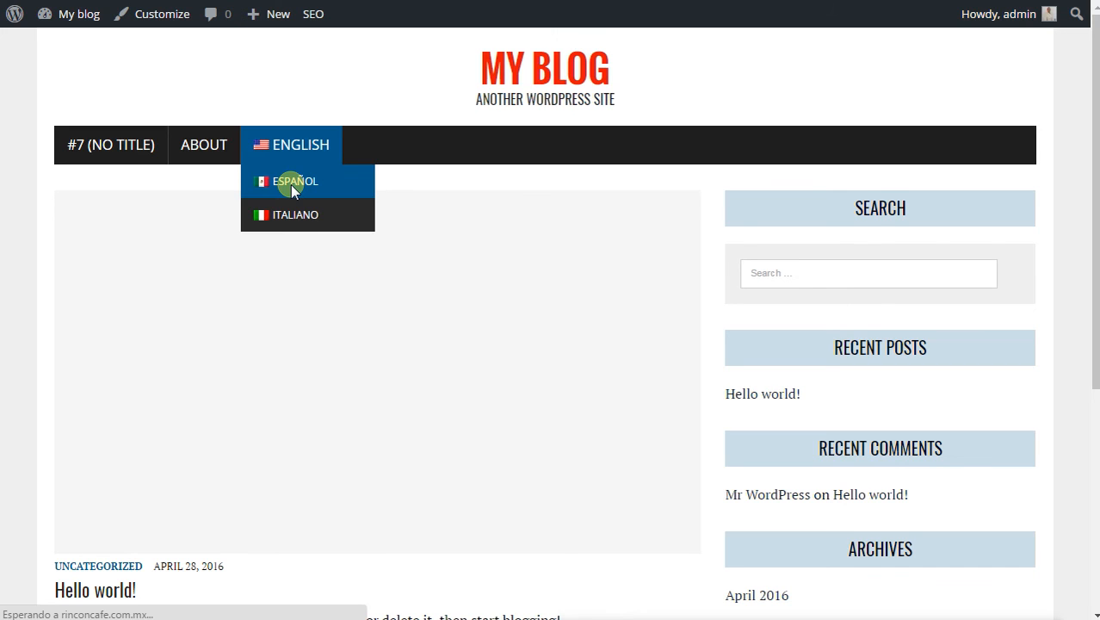
left_click(296, 180)
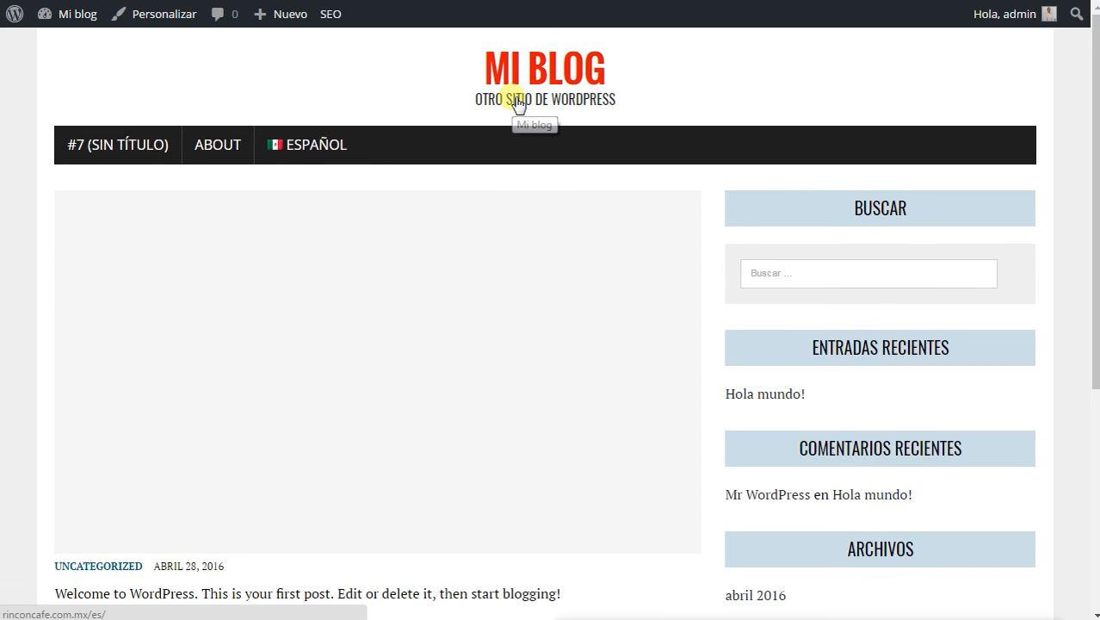
mouse_move(611, 67)
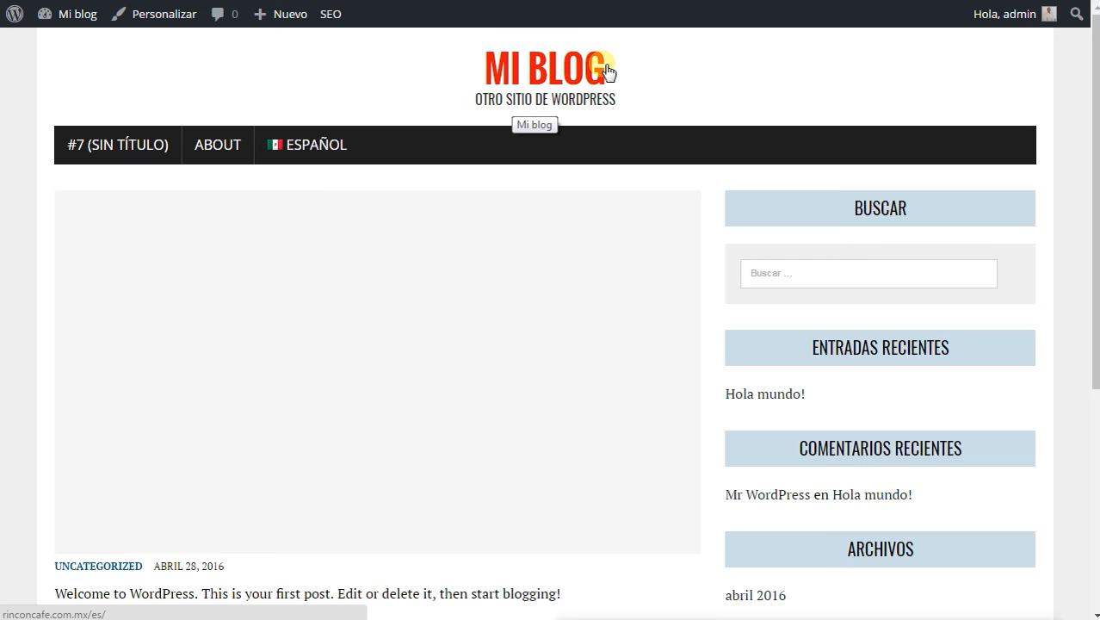
mouse_move(851, 170)
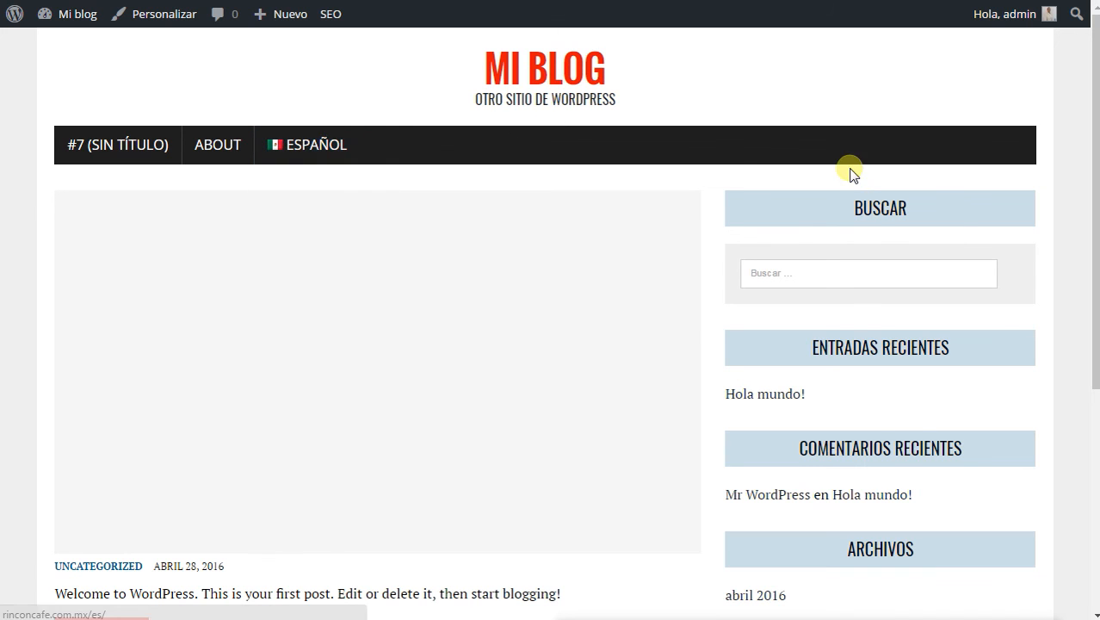
mouse_move(627, 348)
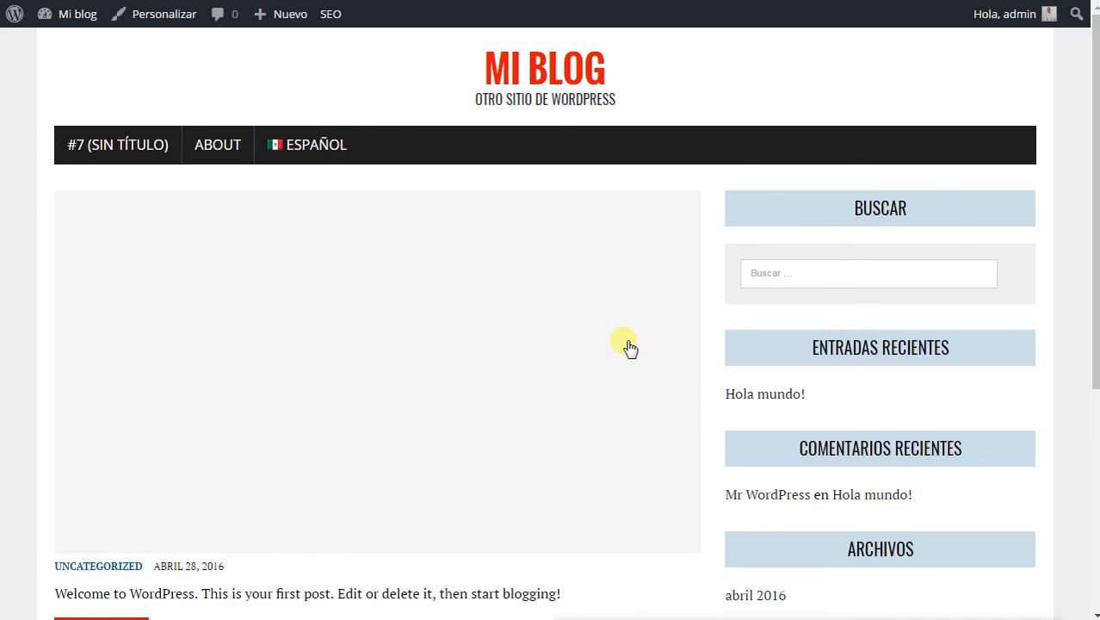
Open the full Hola mundo post via Read More to check the translations
scroll("down", 3)
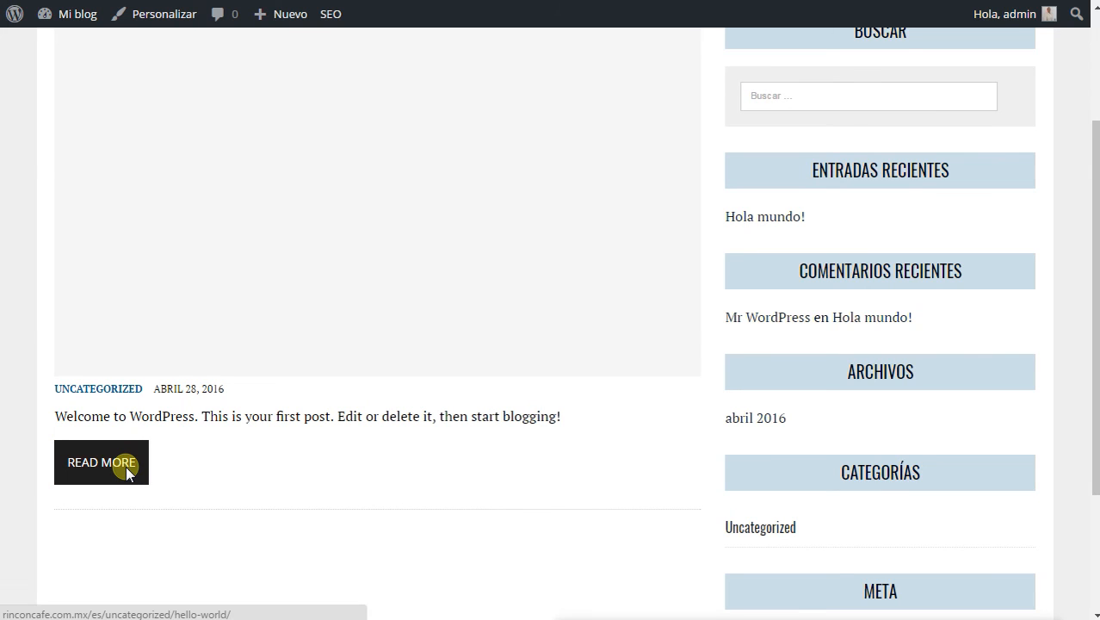
left_click(100, 461)
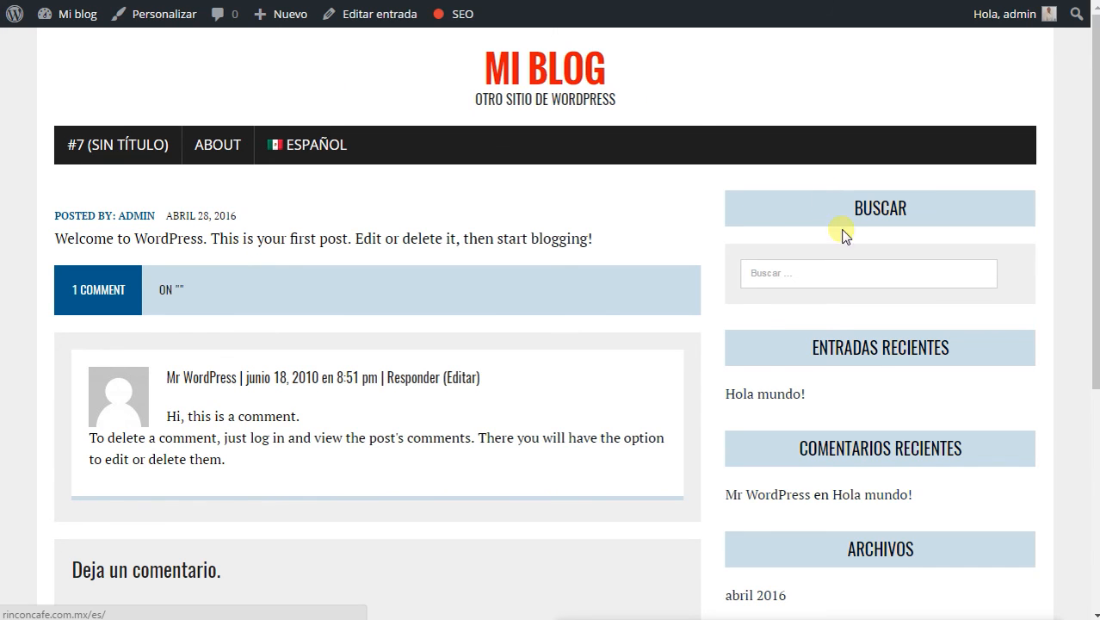
mouse_move(282, 89)
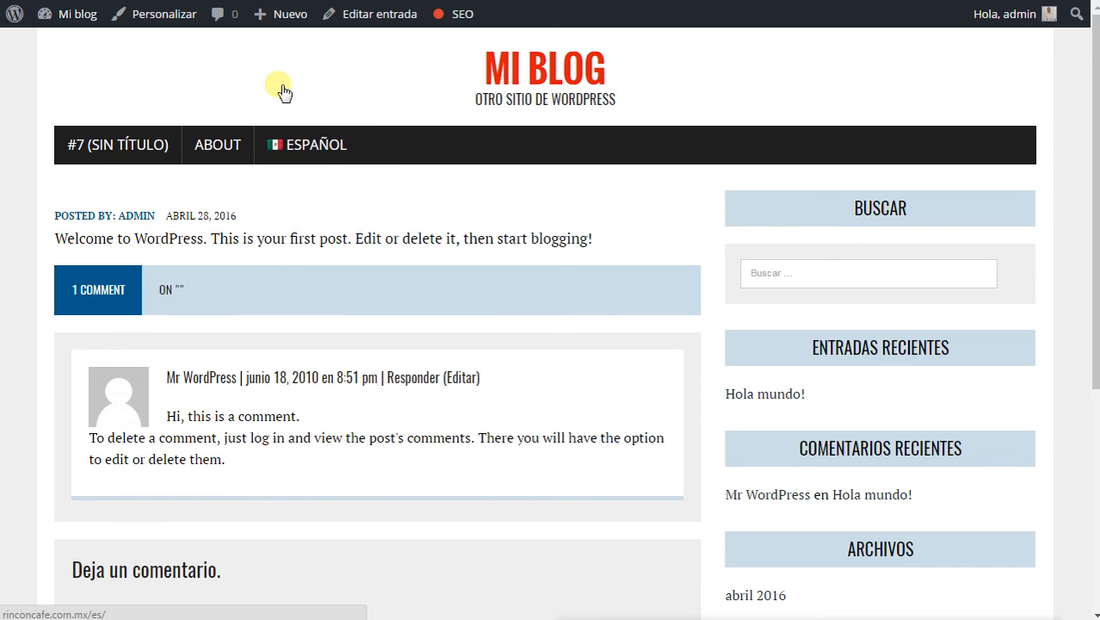